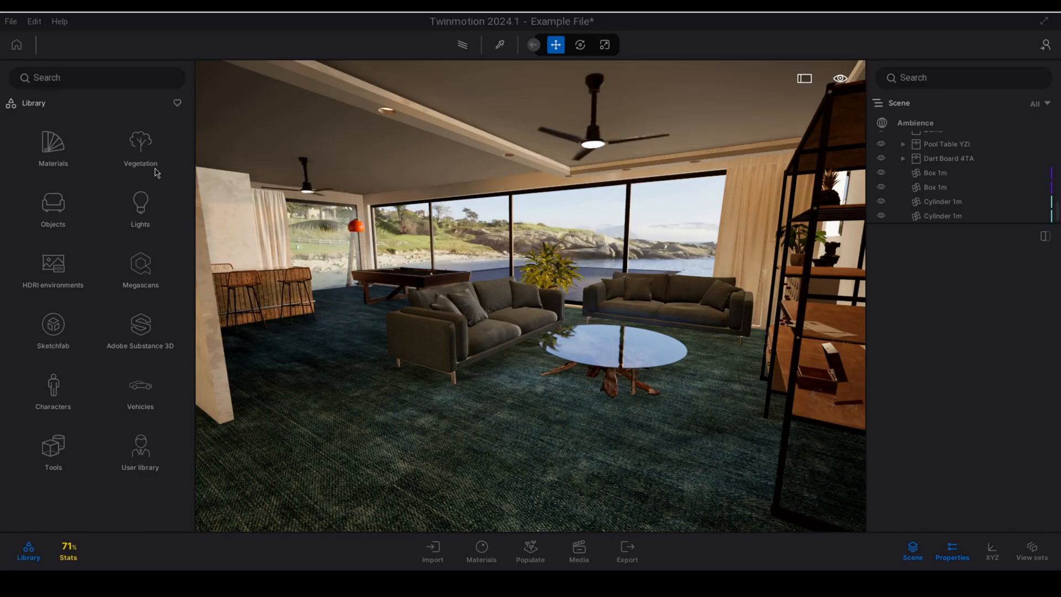
# - Place a Littleleaf Linden tree from Vegetation > Trees, then sweep the season to autumn and back
pyautogui.click(140, 145)
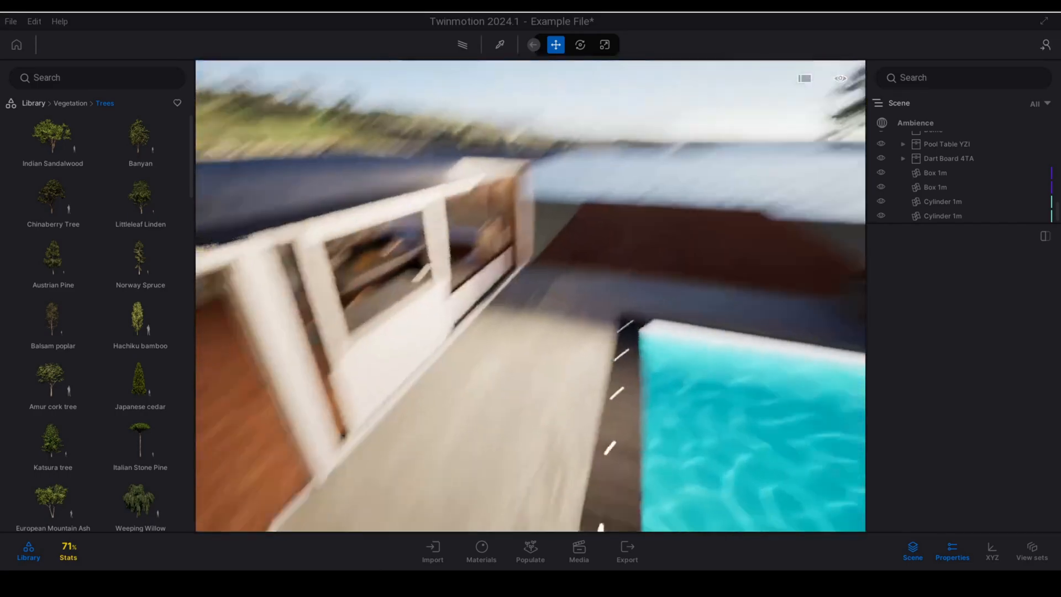
pyautogui.click(139, 197)
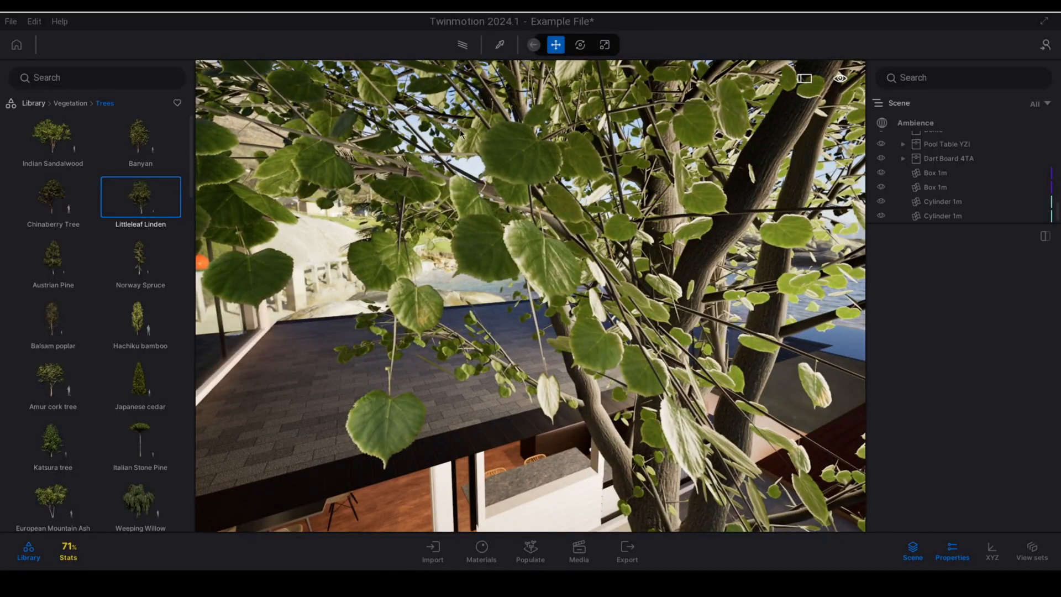
pyautogui.click(915, 123)
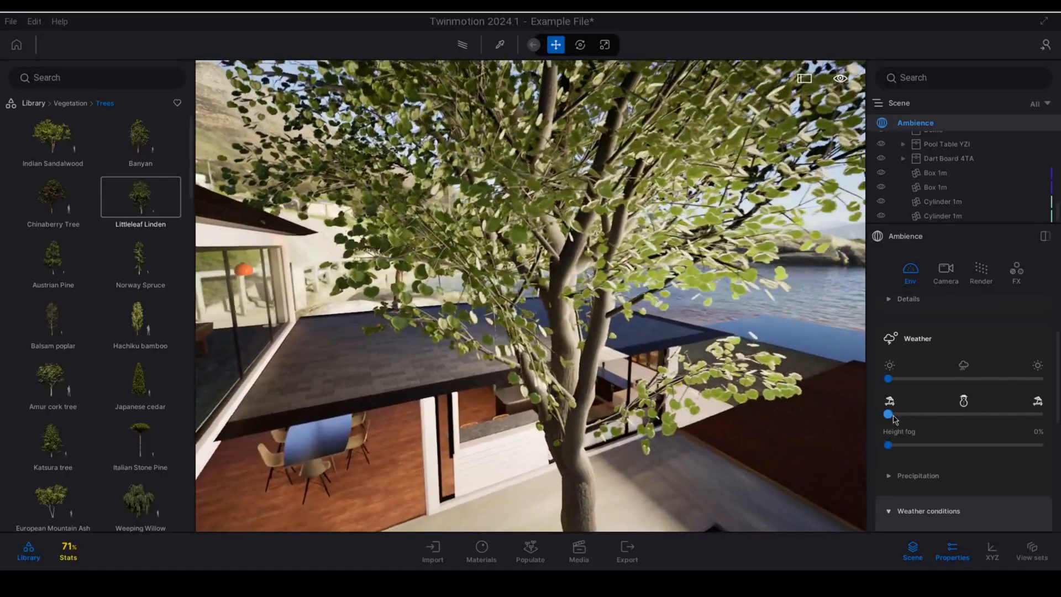
pyautogui.moveTo(888, 413); pyautogui.dragTo(938, 413)
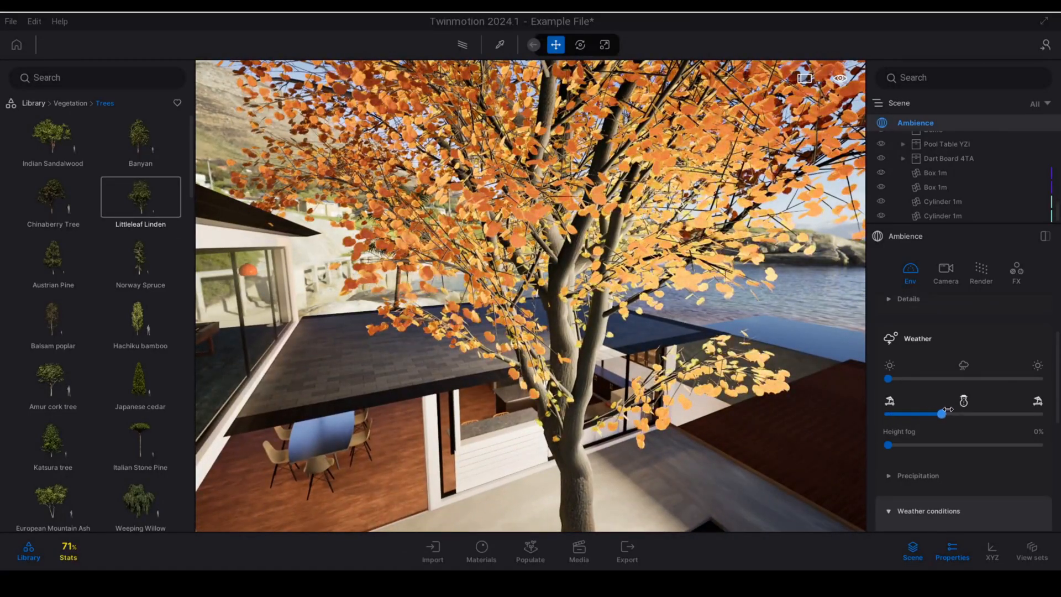
pyautogui.moveTo(939, 413); pyautogui.dragTo(1015, 413)
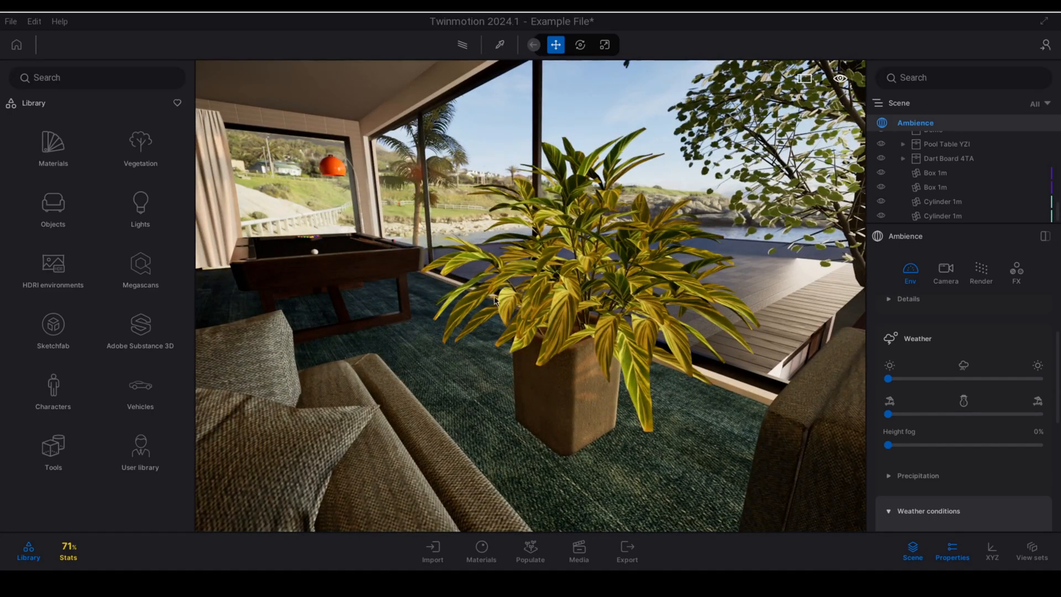
# - Sweep the season slider to autumn and back to check the potted plant's leaves
pyautogui.moveTo(887, 413); pyautogui.dragTo(929, 413)
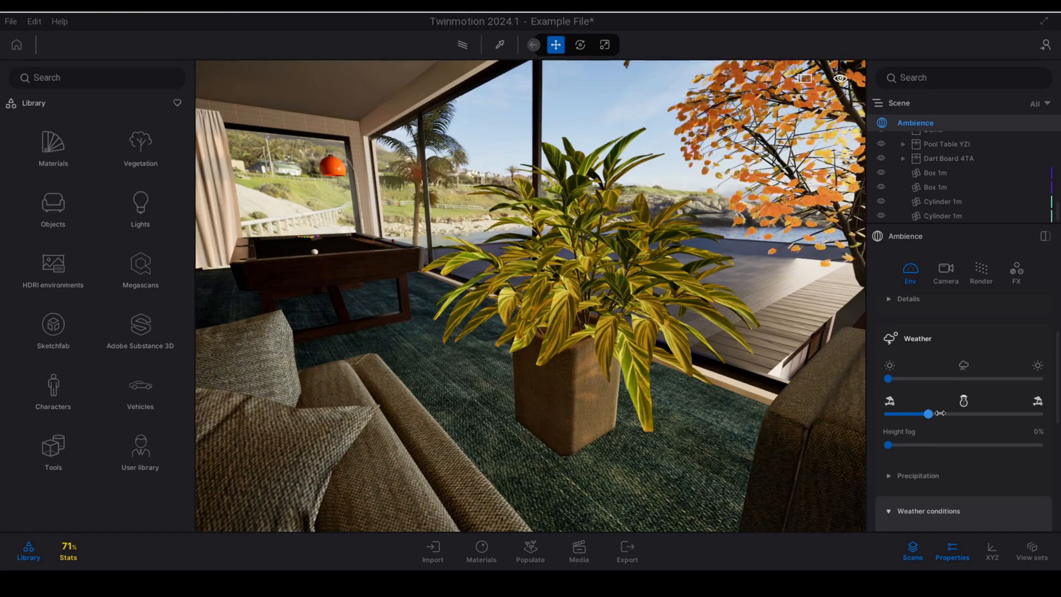
pyautogui.moveTo(930, 413); pyautogui.dragTo(934, 413)
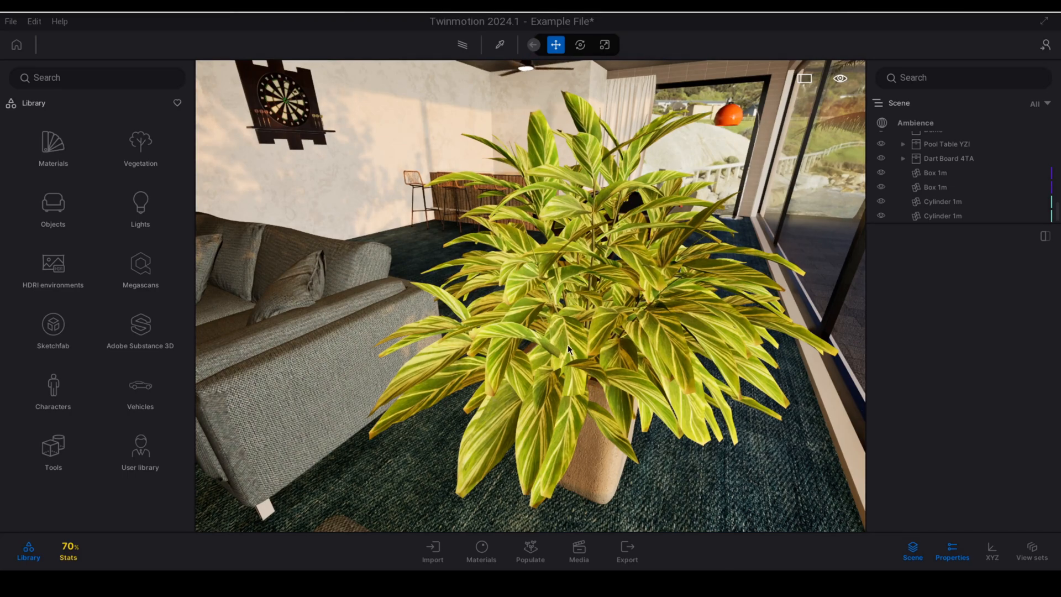
pyautogui.moveTo(538, 444)
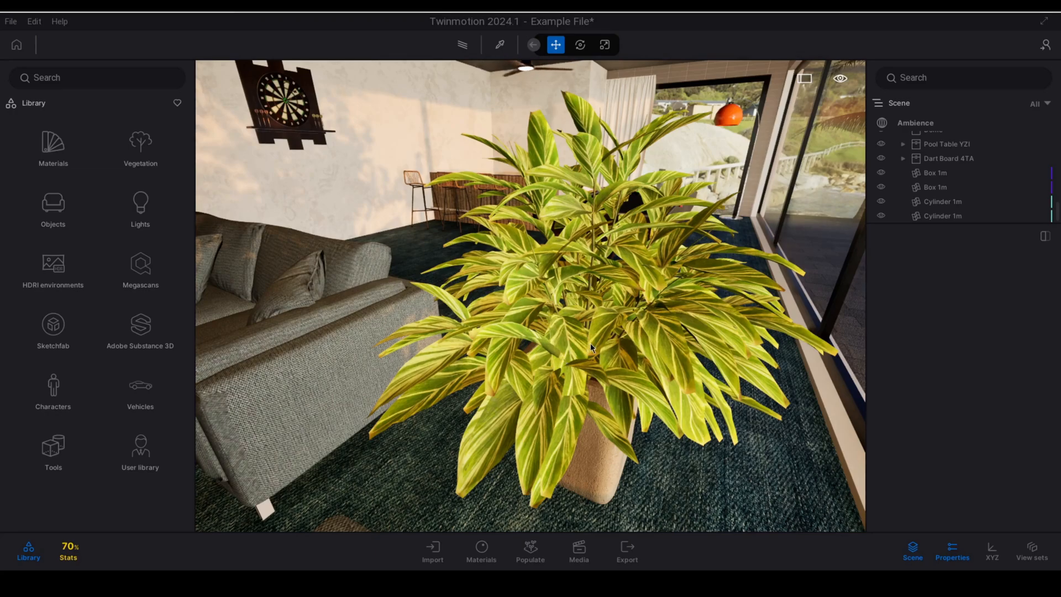
# - Pick the plant's Alpinia zerumbet Leaf 01 material and show its details in Materials
pyautogui.click(500, 44)
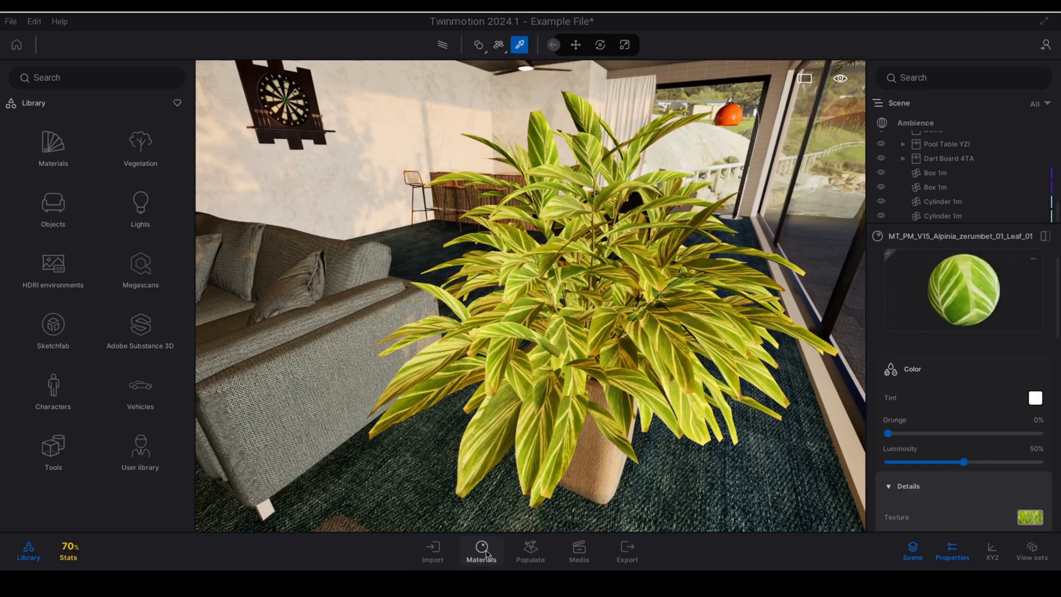
pyautogui.click(482, 551)
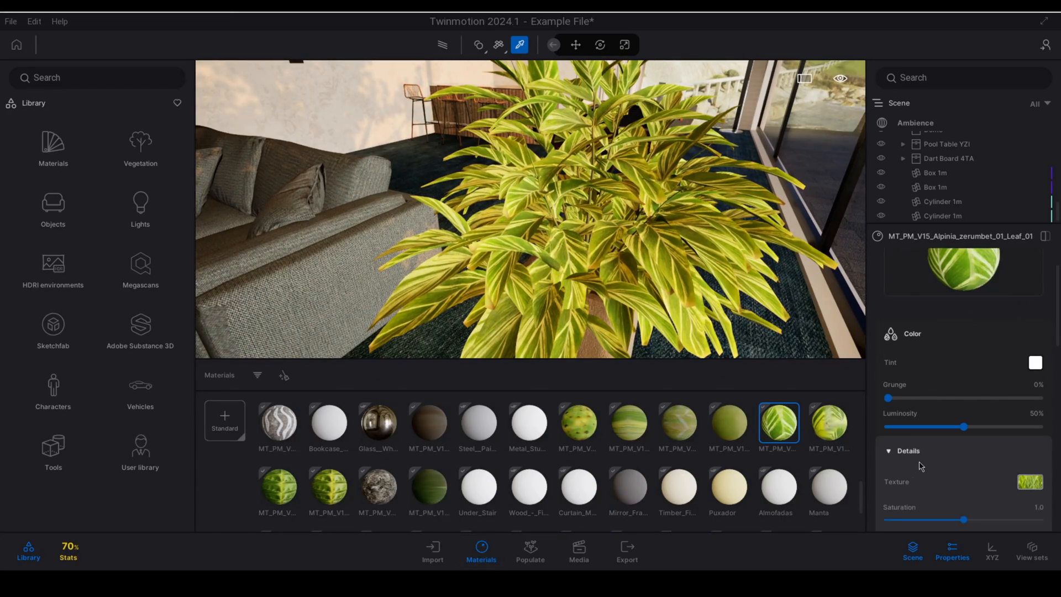
pyautogui.click(907, 451)
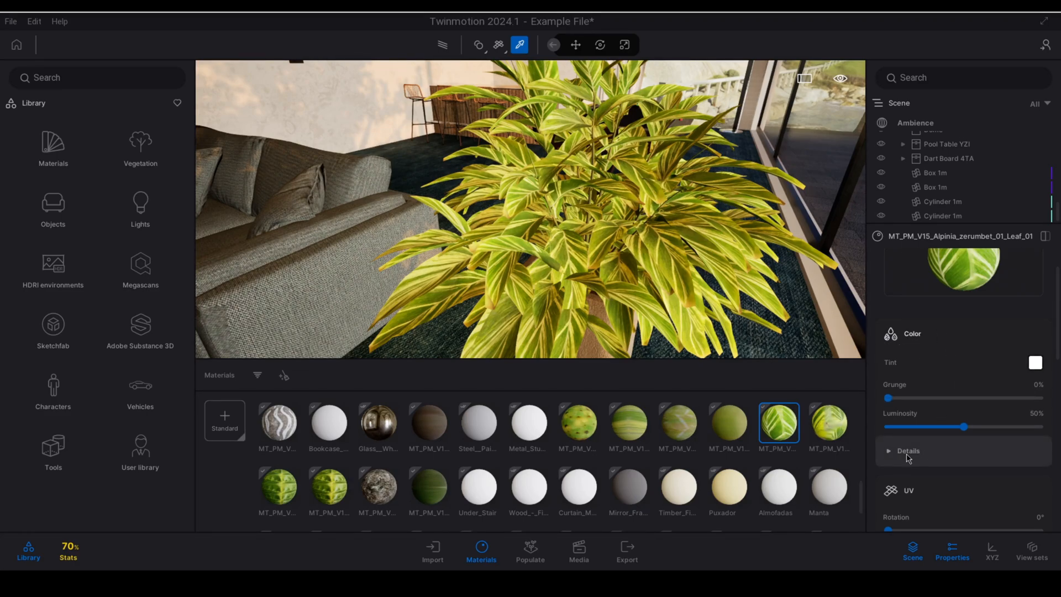
pyautogui.click(907, 451)
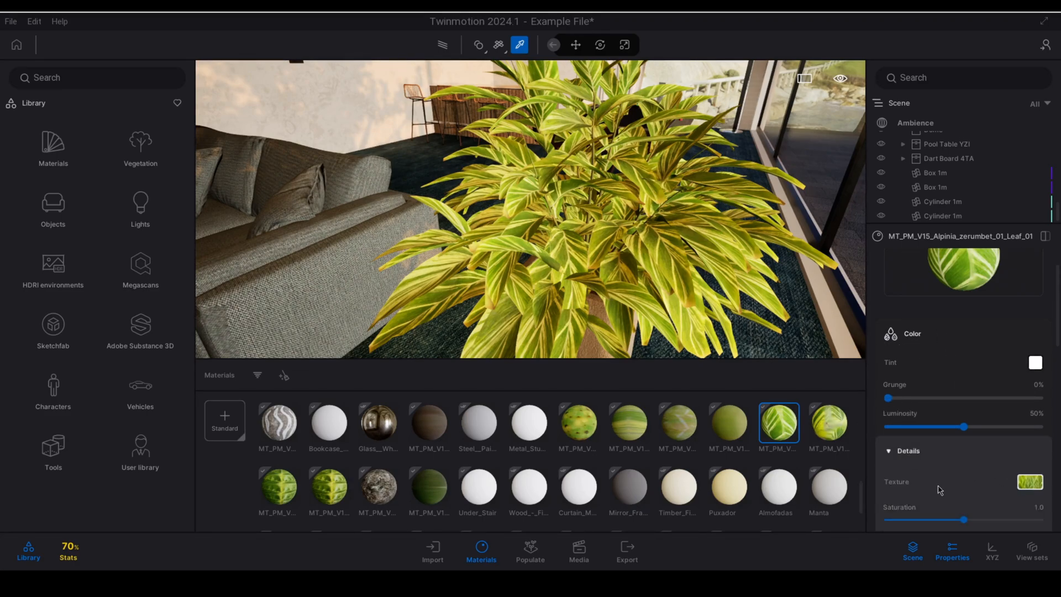
pyautogui.moveTo(1029, 481)
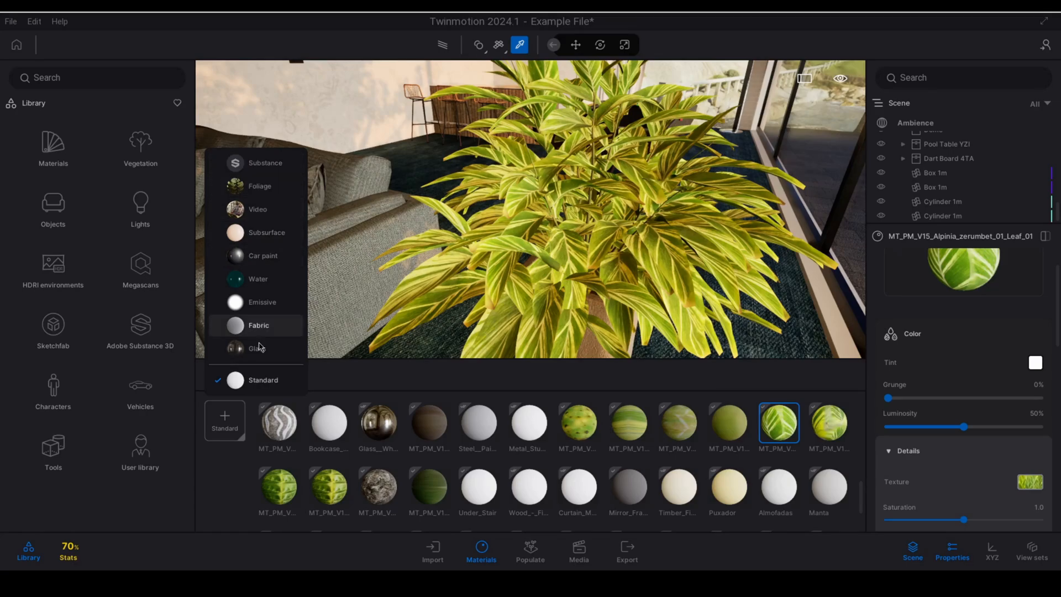
pyautogui.moveTo(260, 187)
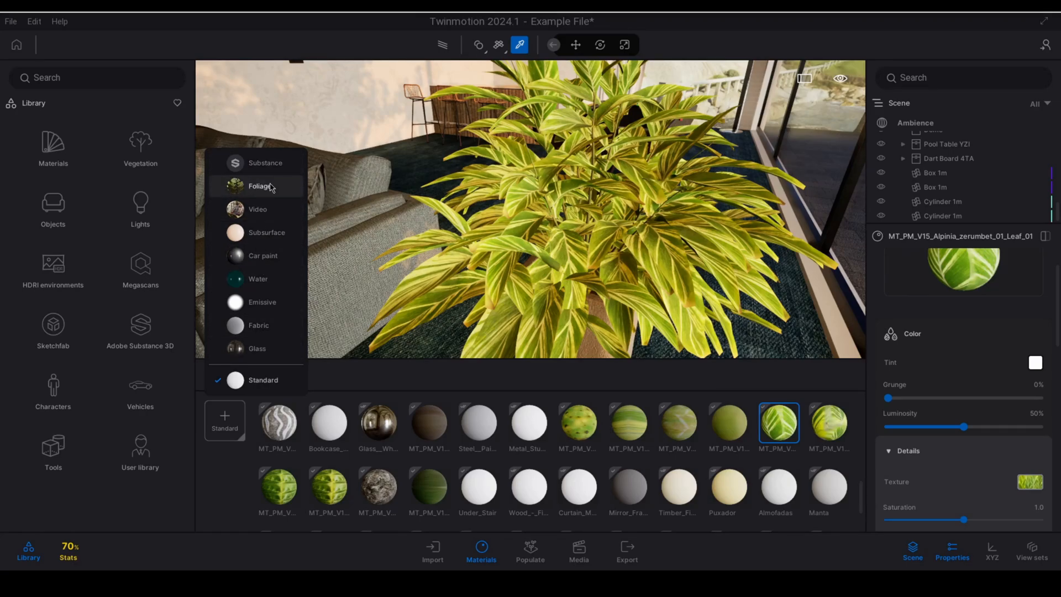
# - Create a New foliage material and paste the plant's leaf texture into it
pyautogui.click(258, 186)
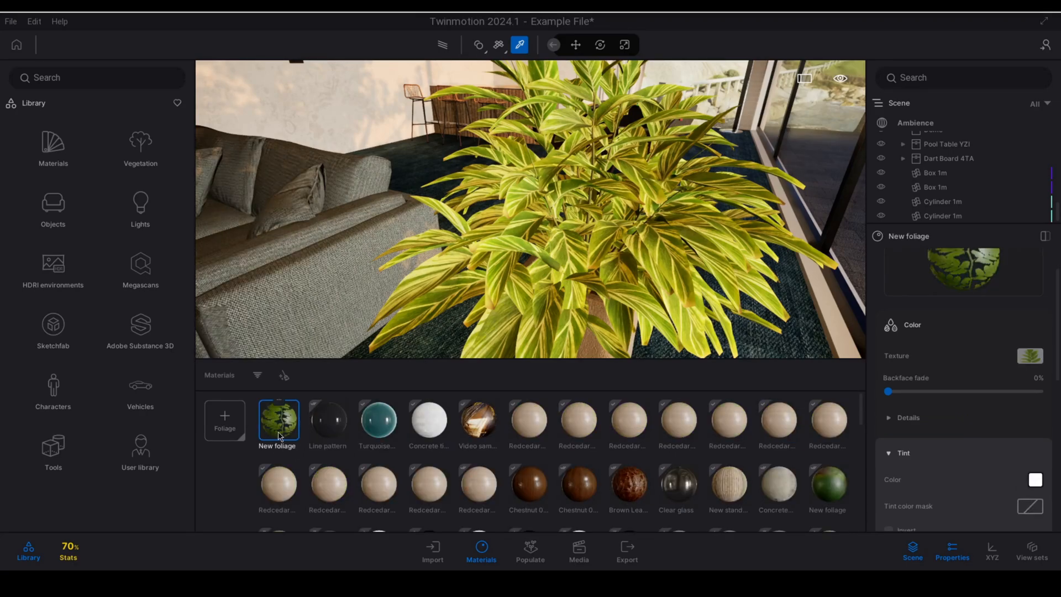
pyautogui.moveTo(296, 453)
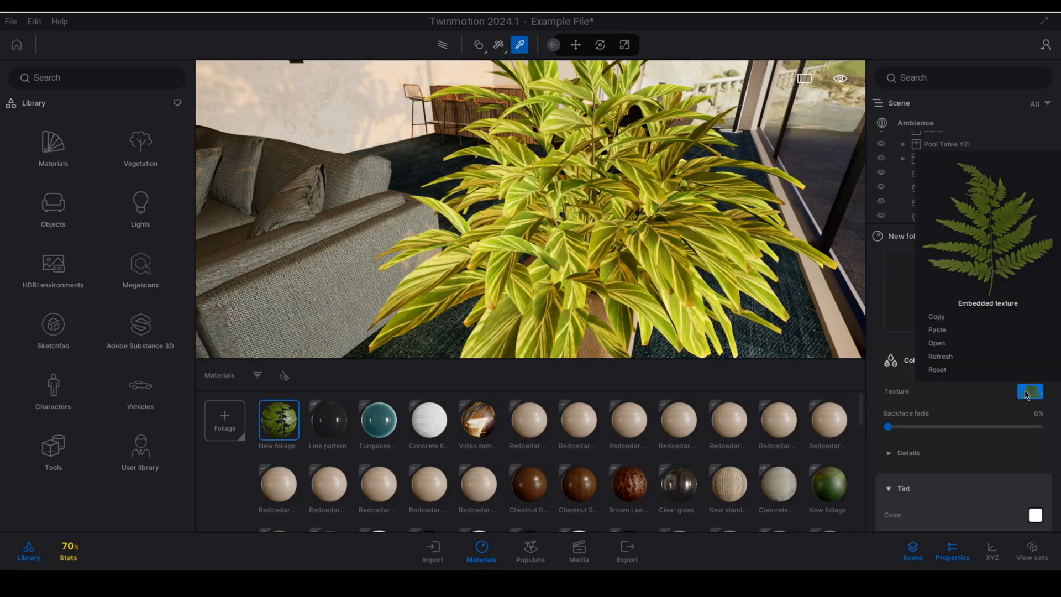
pyautogui.moveTo(940, 332)
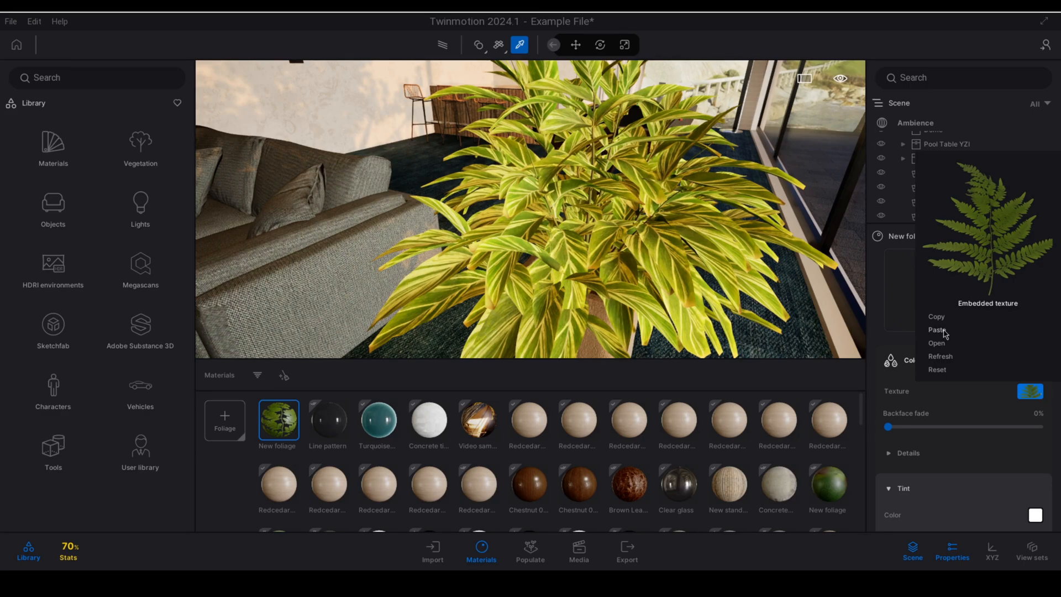
pyautogui.click(937, 330)
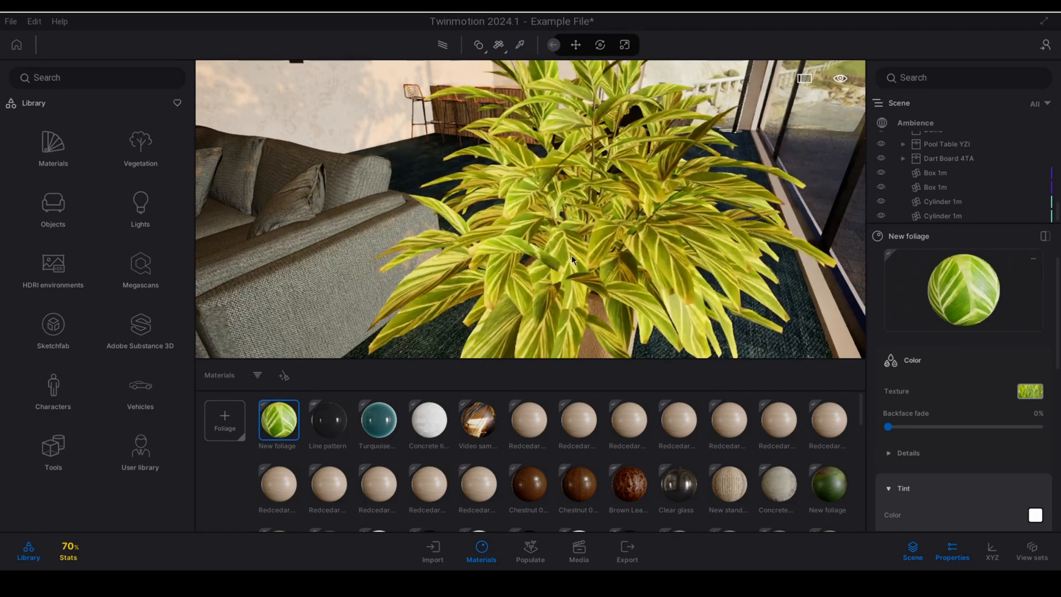
pyautogui.click(576, 45)
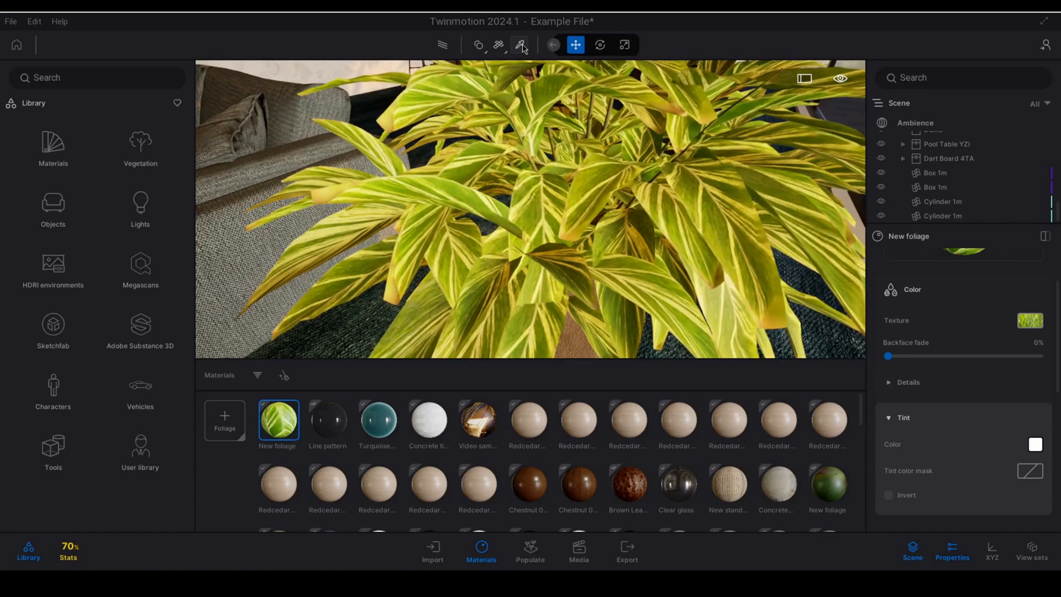
# - Apply the New foliage material onto the potted plant's leaves
pyautogui.click(519, 45)
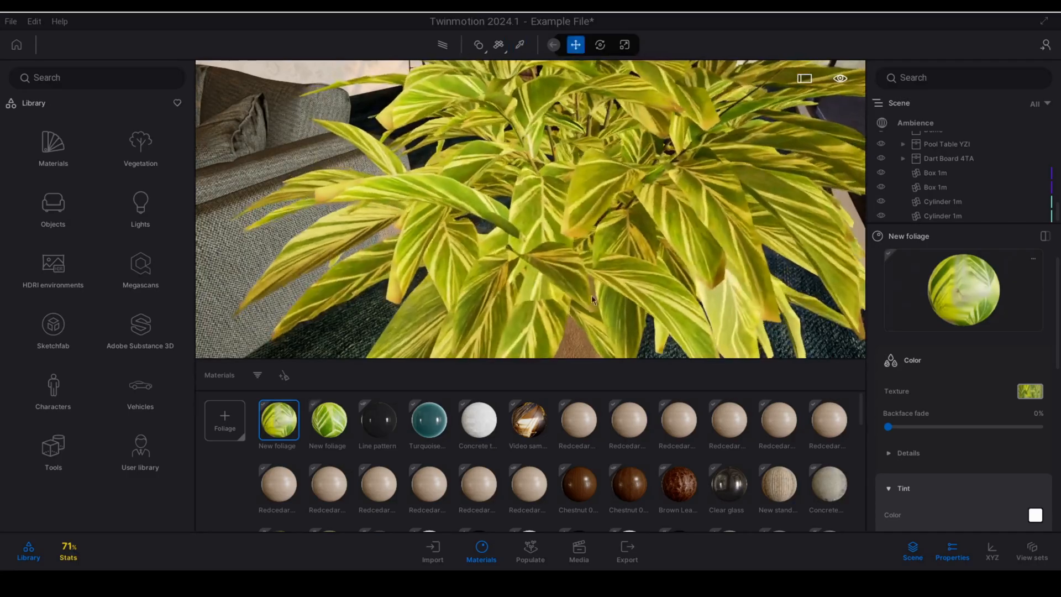
pyautogui.click(328, 419)
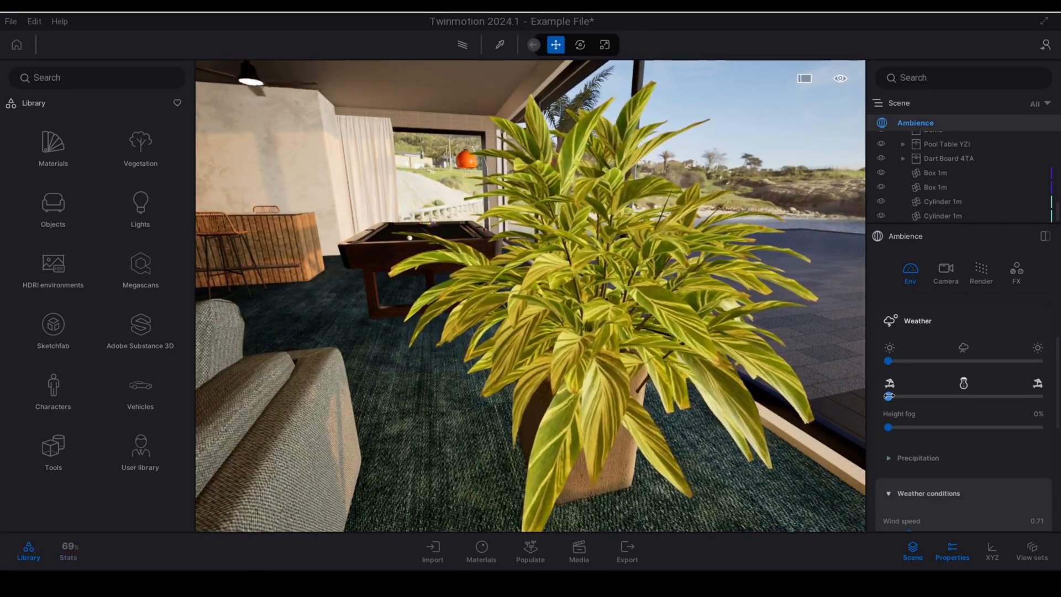
pyautogui.moveTo(888, 396); pyautogui.dragTo(918, 395)
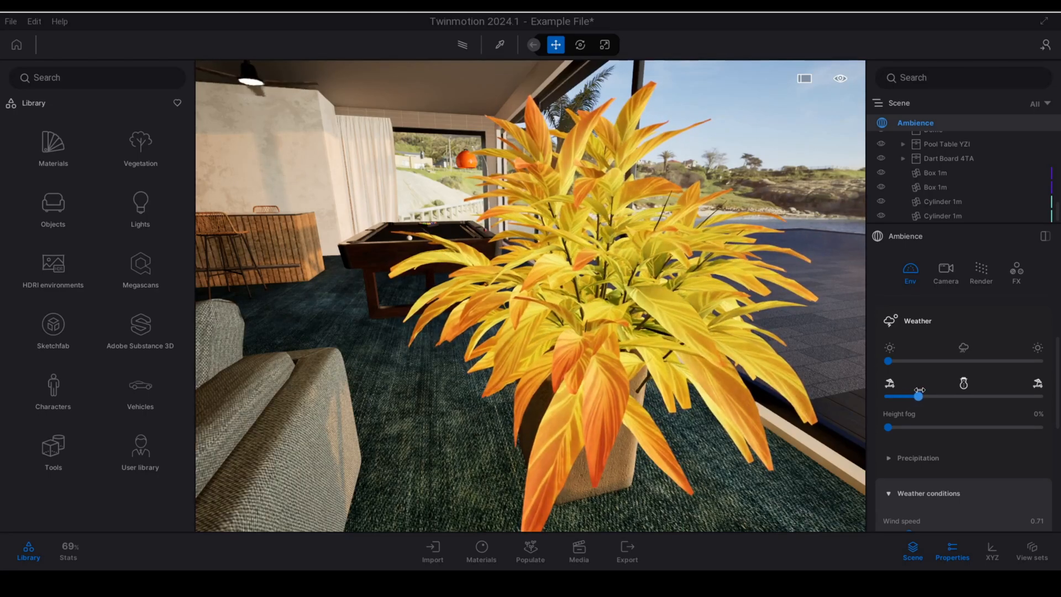
pyautogui.moveTo(918, 395); pyautogui.dragTo(923, 396)
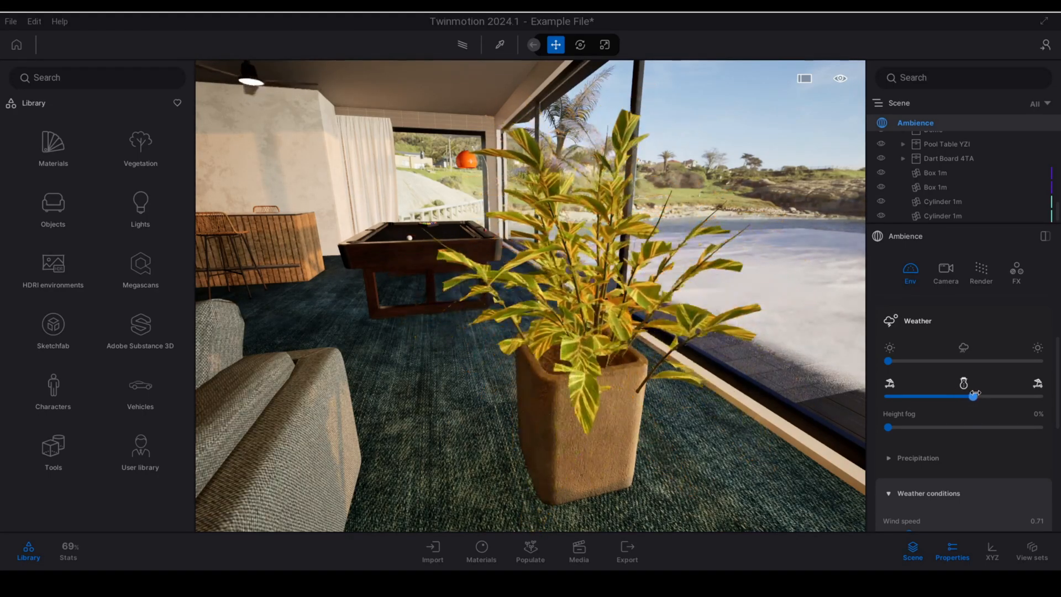
pyautogui.moveTo(973, 397); pyautogui.dragTo(1038, 397)
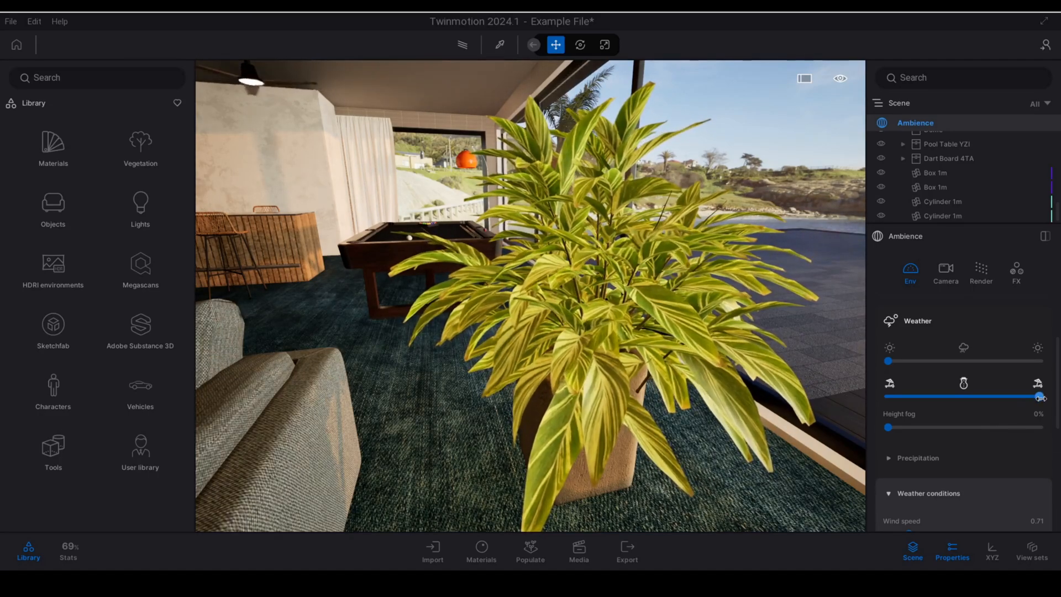
pyautogui.moveTo(1035, 397); pyautogui.dragTo(965, 396)
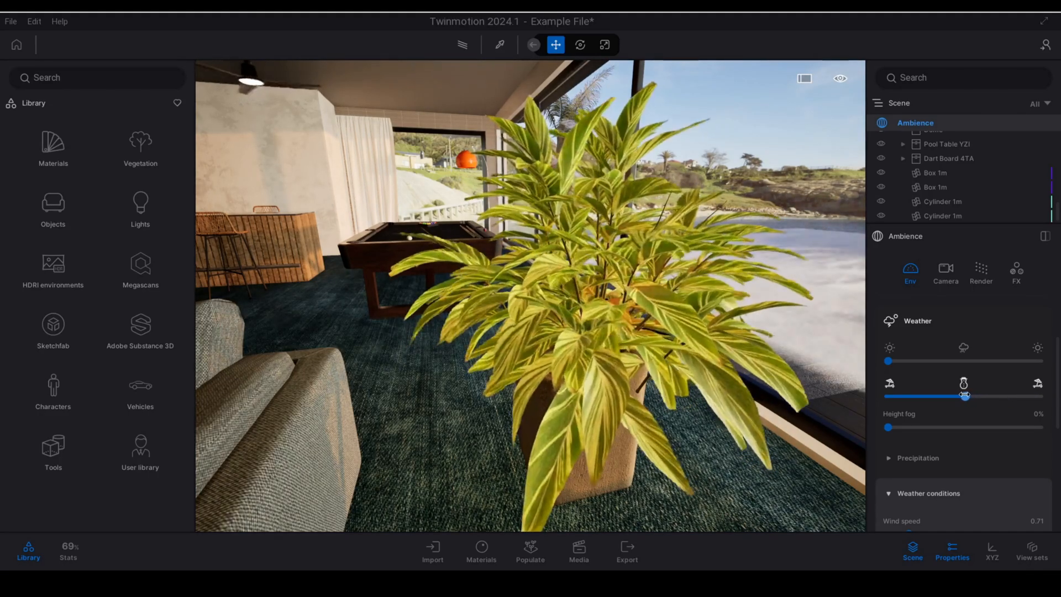
pyautogui.moveTo(965, 396); pyautogui.dragTo(934, 396)
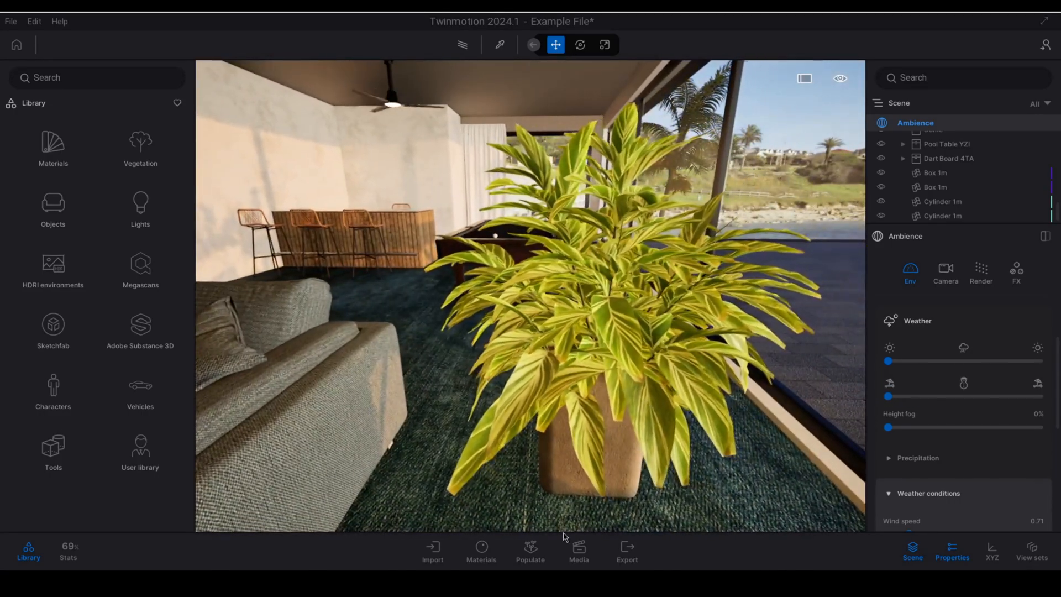
pyautogui.click(482, 551)
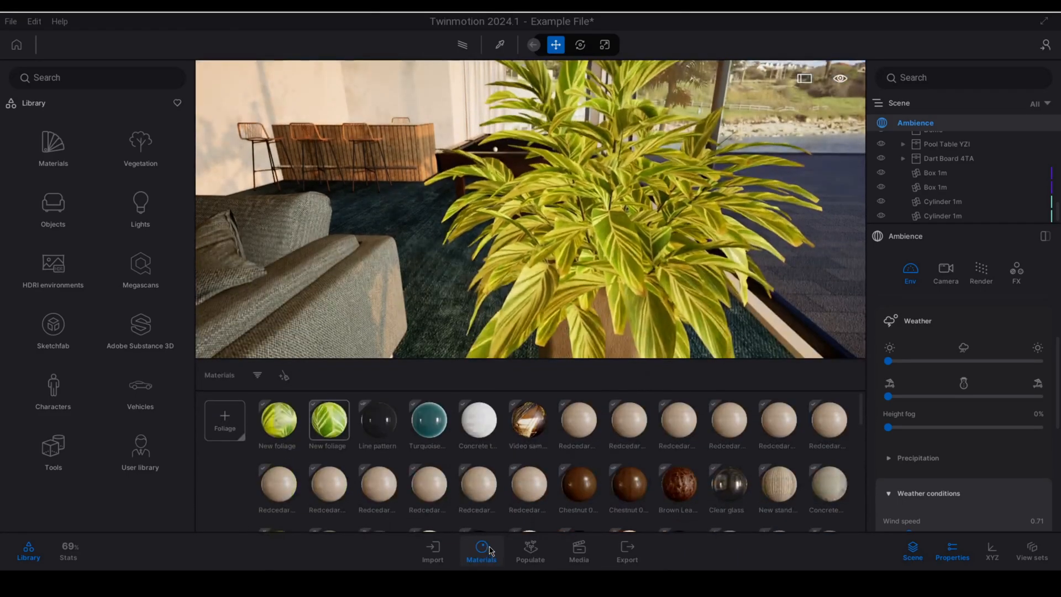
pyautogui.click(328, 420)
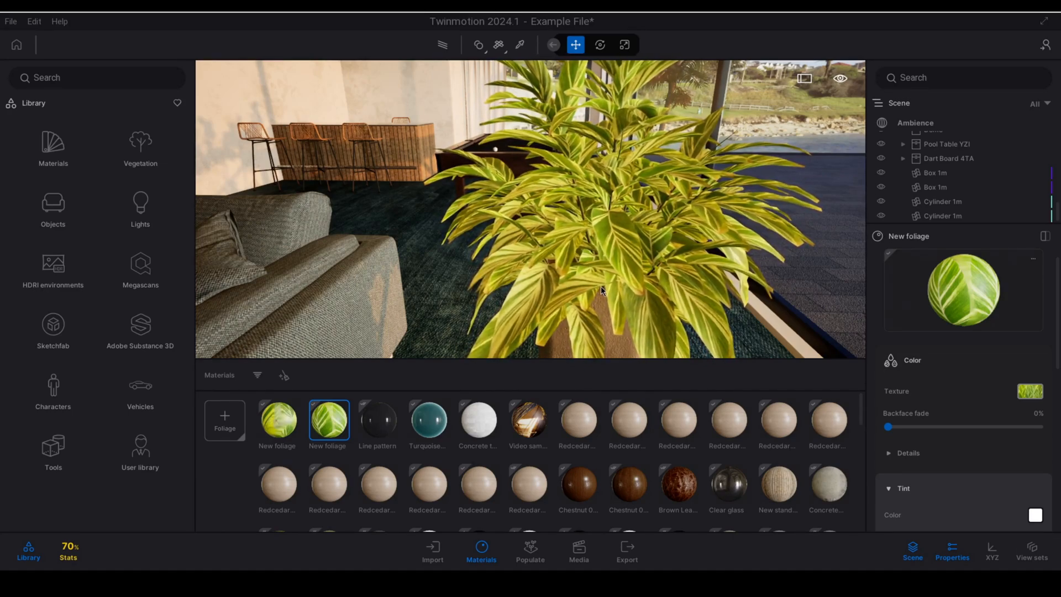
pyautogui.moveTo(886, 426); pyautogui.dragTo(928, 426)
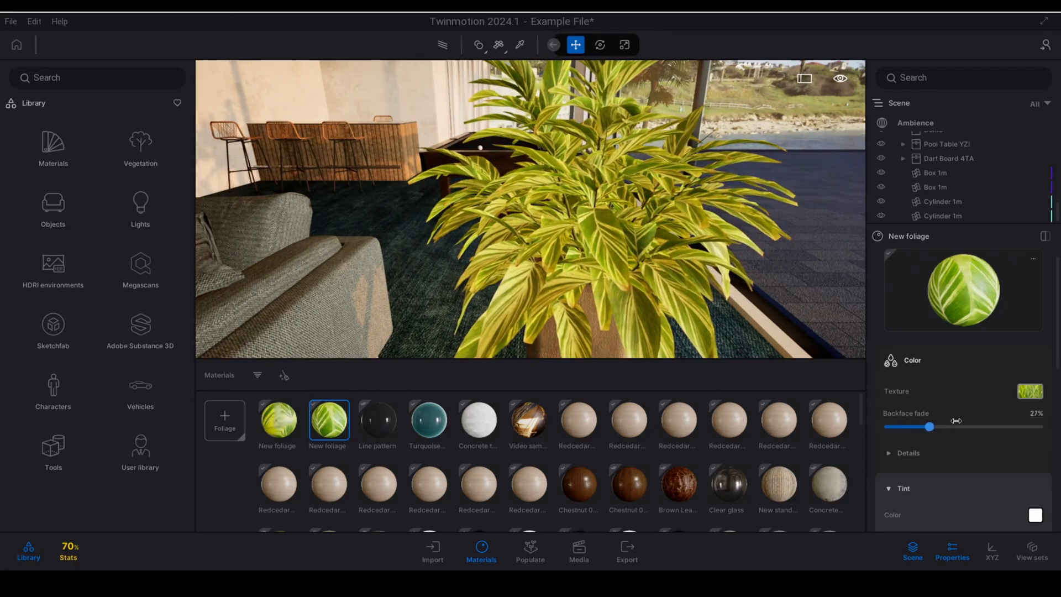
pyautogui.moveTo(929, 426); pyautogui.dragTo(916, 426)
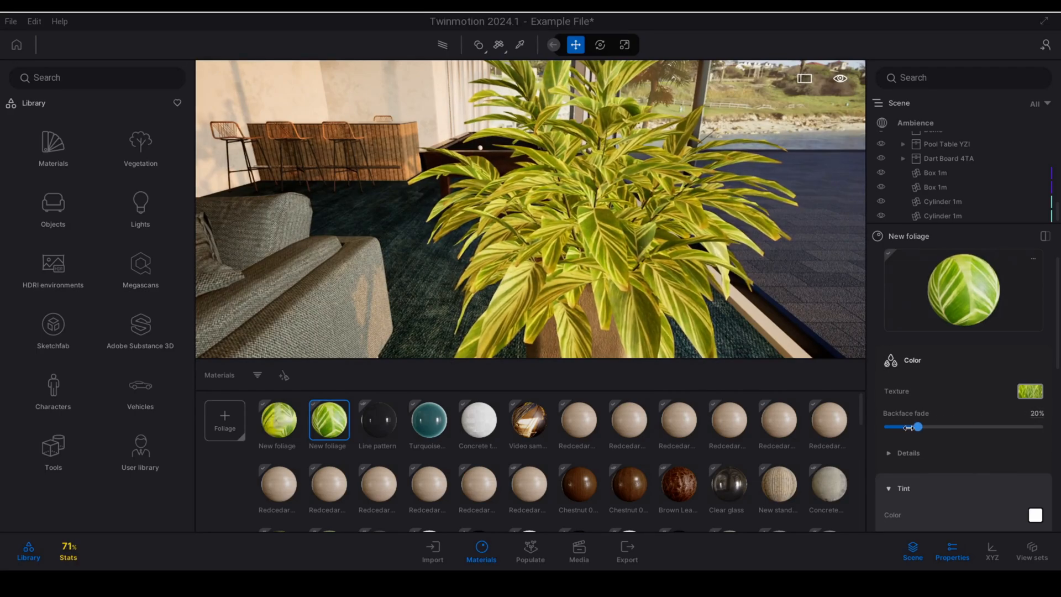
pyautogui.moveTo(918, 426); pyautogui.dragTo(921, 426)
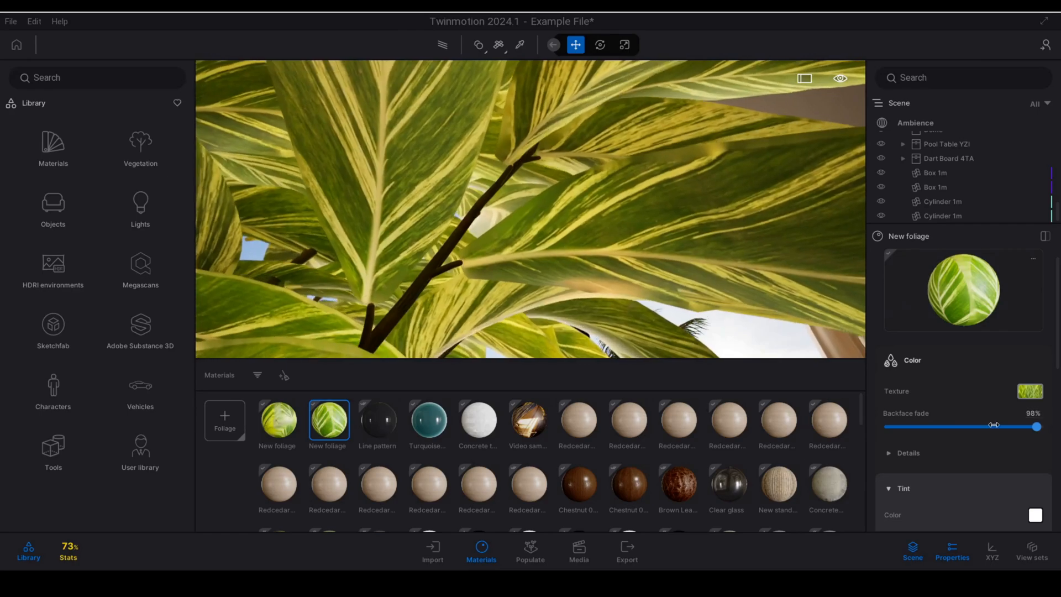
pyautogui.moveTo(994, 426); pyautogui.dragTo(1038, 425)
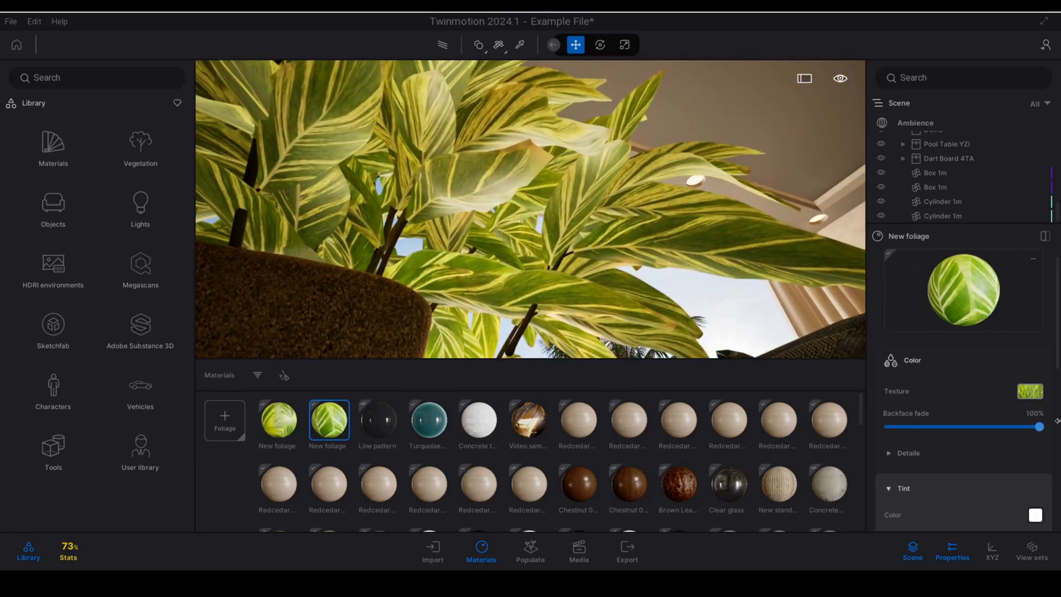
pyautogui.moveTo(1039, 426); pyautogui.dragTo(894, 426)
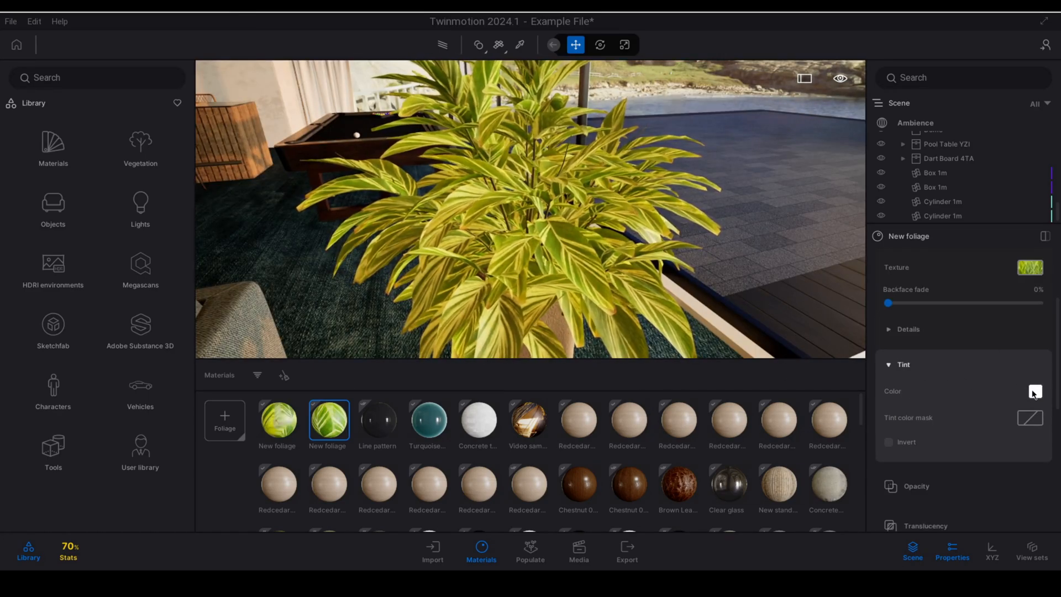
pyautogui.click(1034, 391)
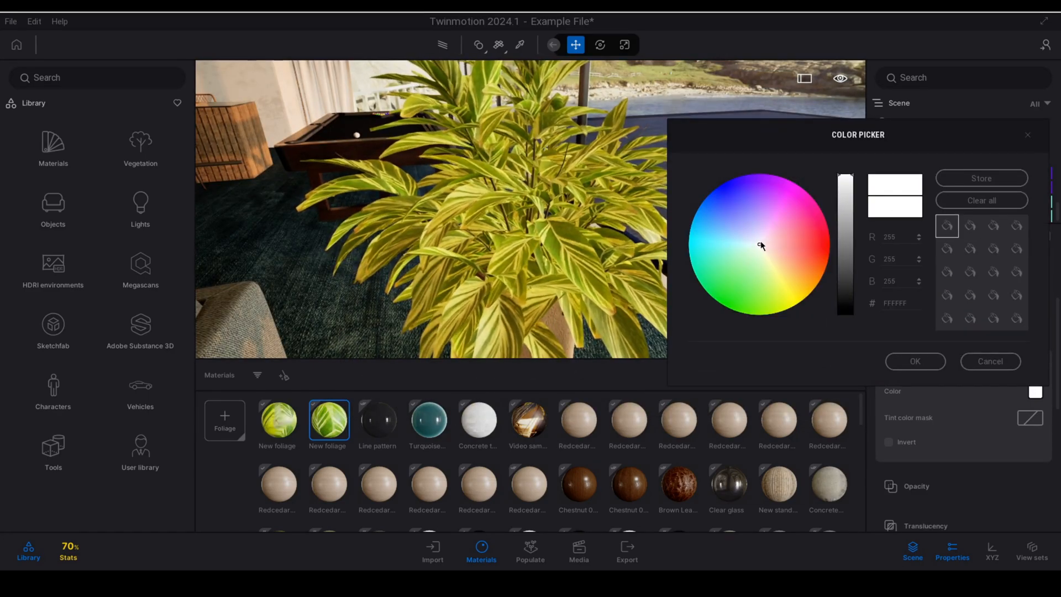
pyautogui.click(844, 237)
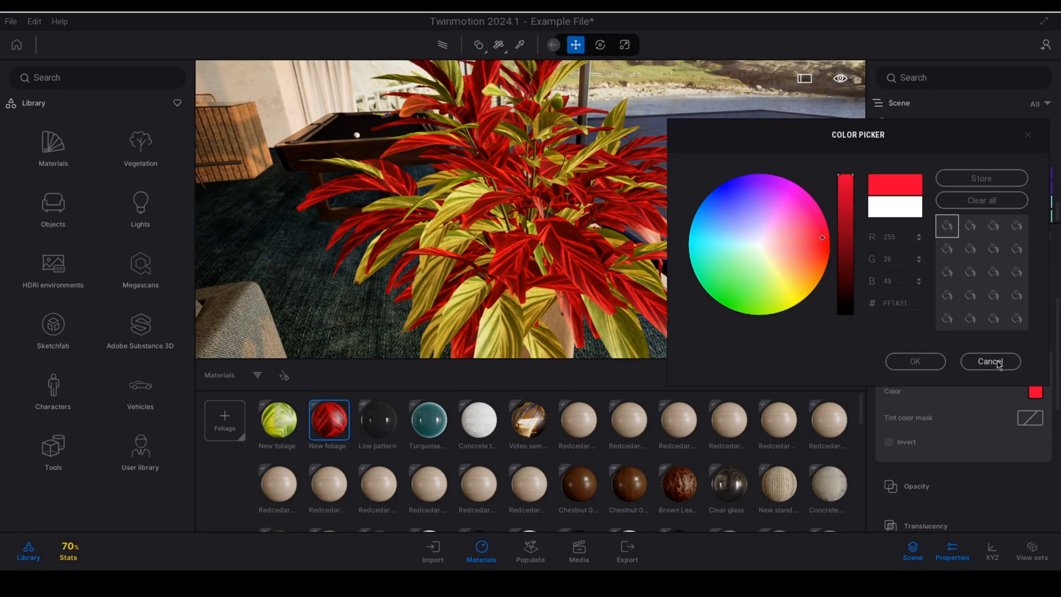
pyautogui.click(989, 360)
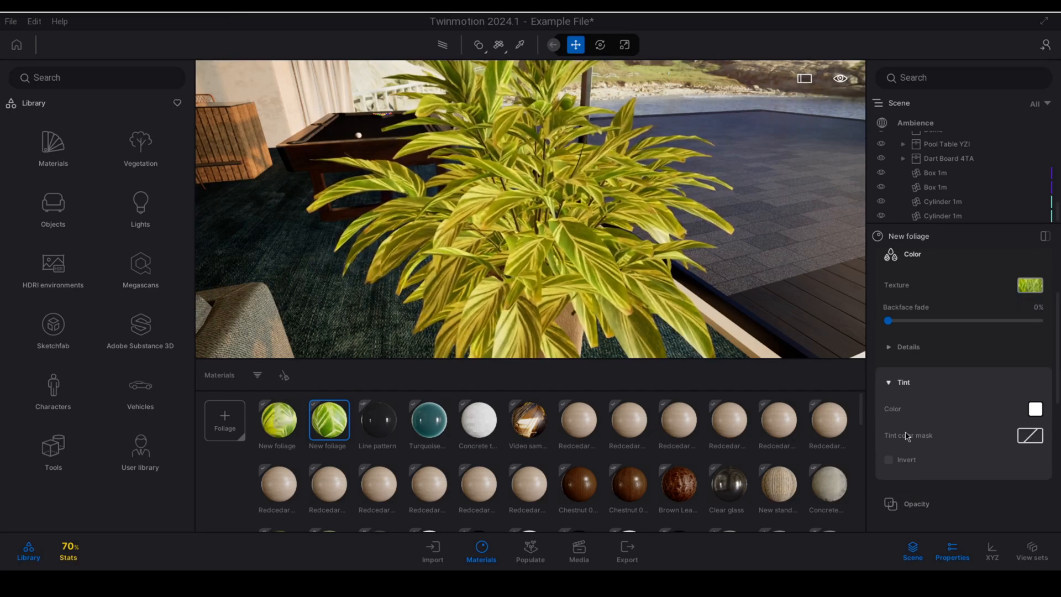
pyautogui.click(1028, 285)
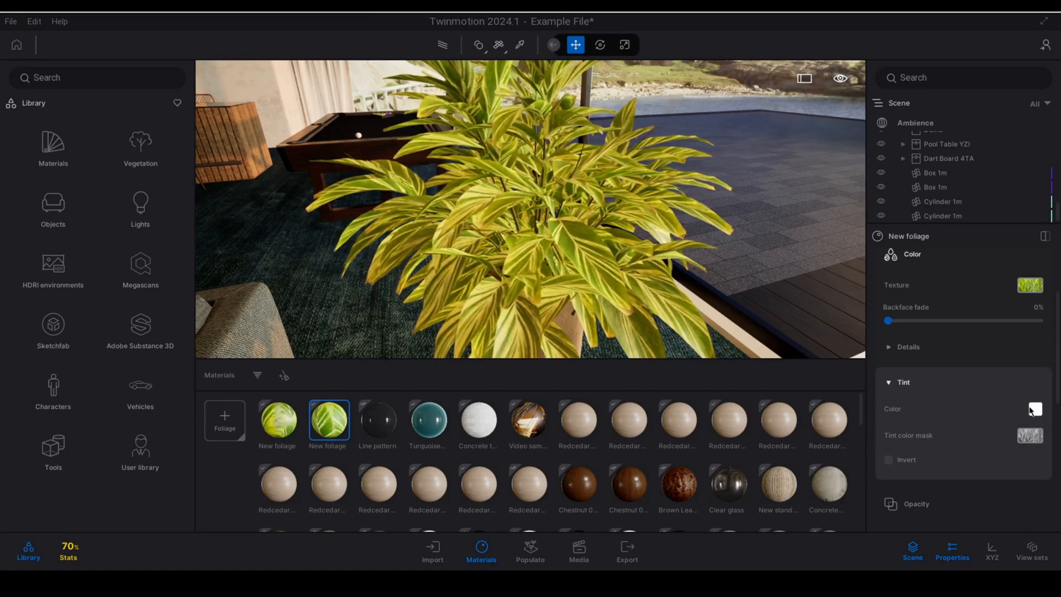
pyautogui.click(1035, 409)
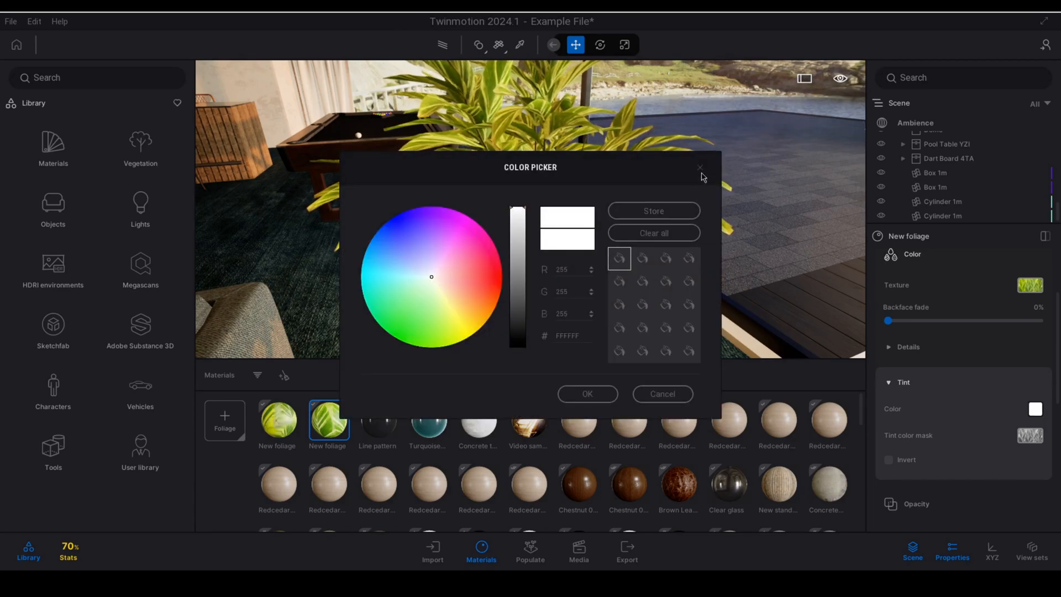
pyautogui.click(699, 166)
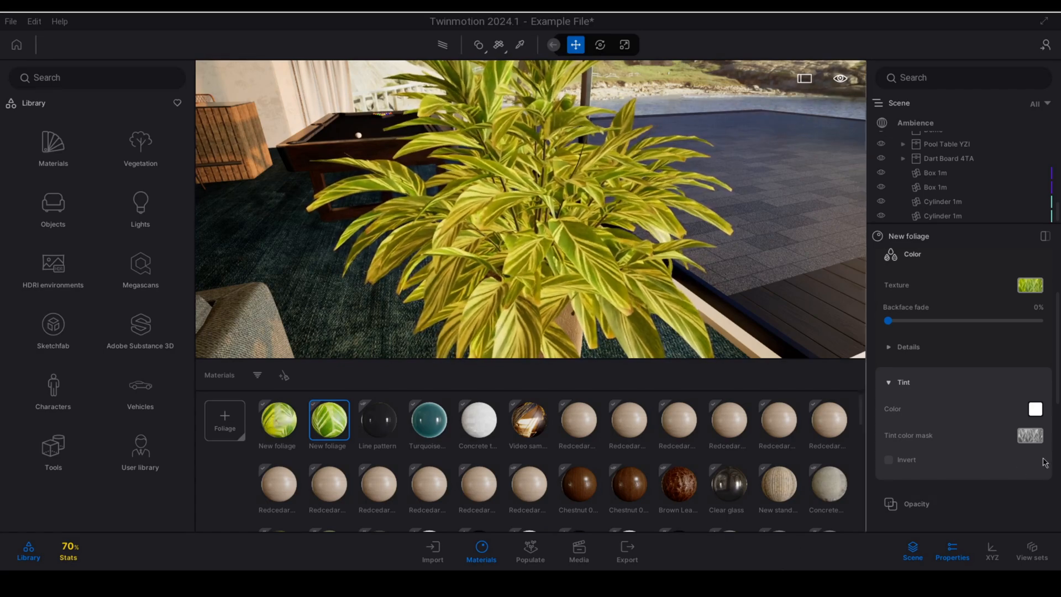
pyautogui.click(1034, 409)
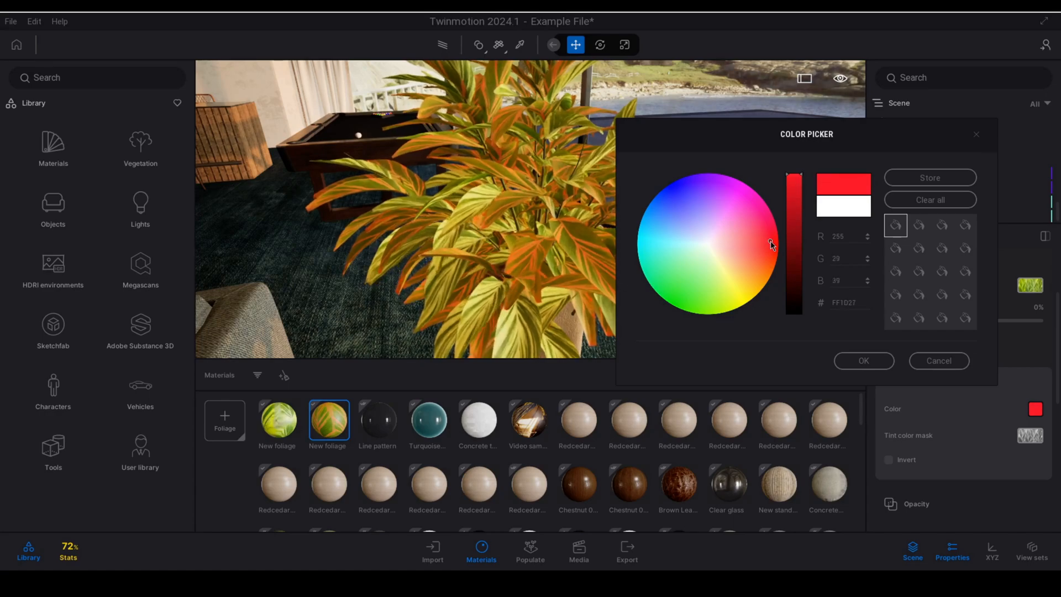
pyautogui.moveTo(795, 243); pyautogui.dragTo(778, 244)
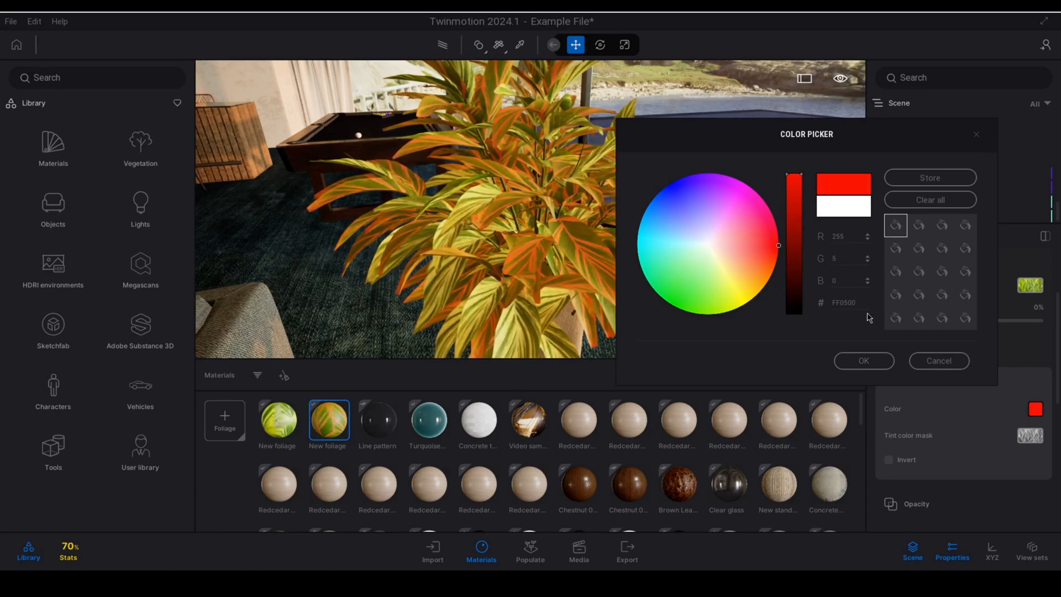
pyautogui.click(889, 459)
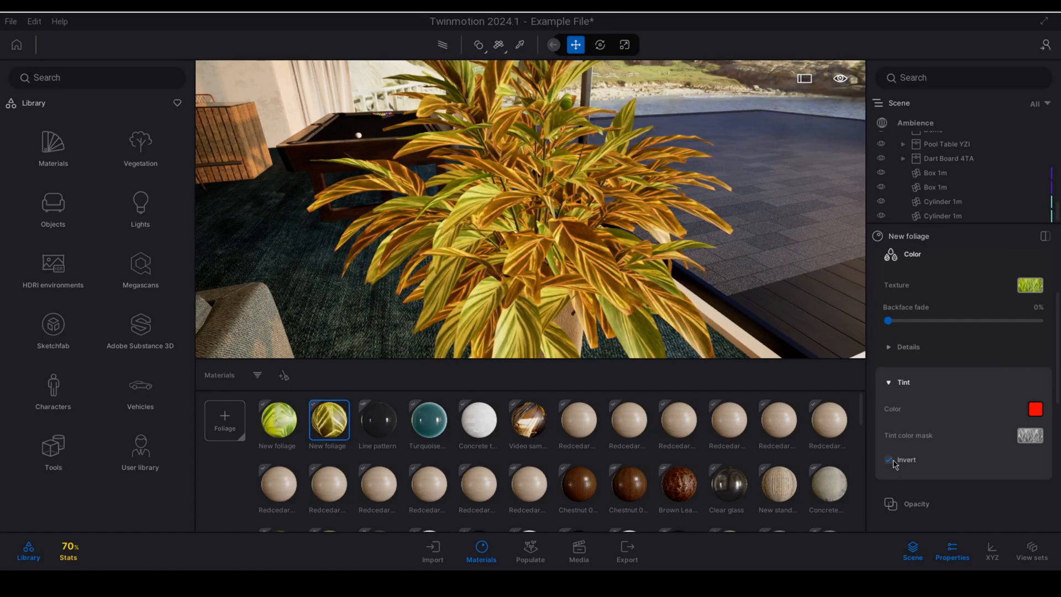
pyautogui.click(888, 459)
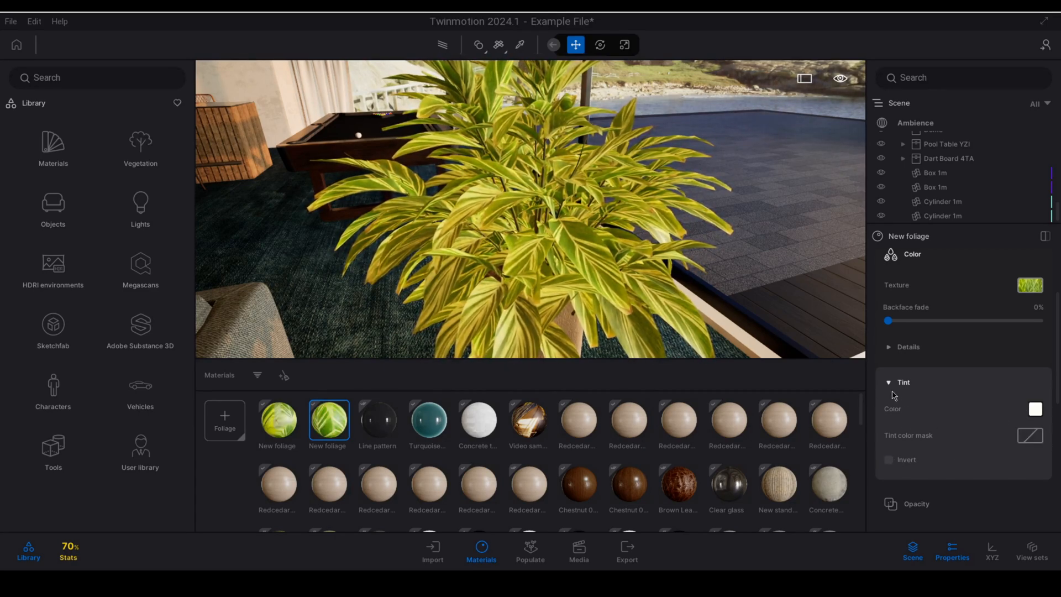
# - Set the foliage translucency amount to 0.6 after trying it near 0.07
pyautogui.click(889, 382)
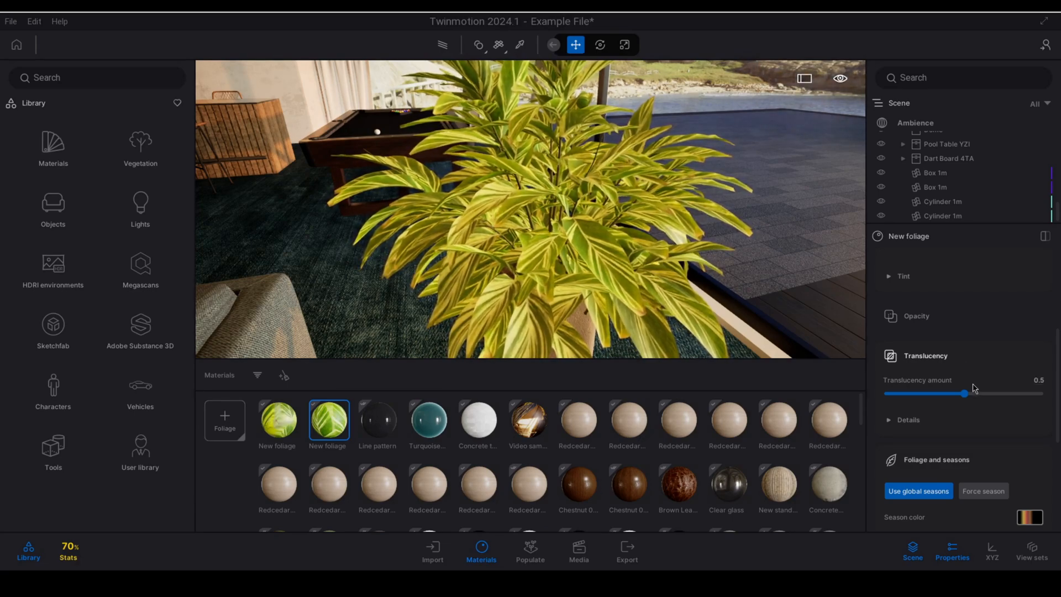
pyautogui.moveTo(956, 393); pyautogui.dragTo(964, 393)
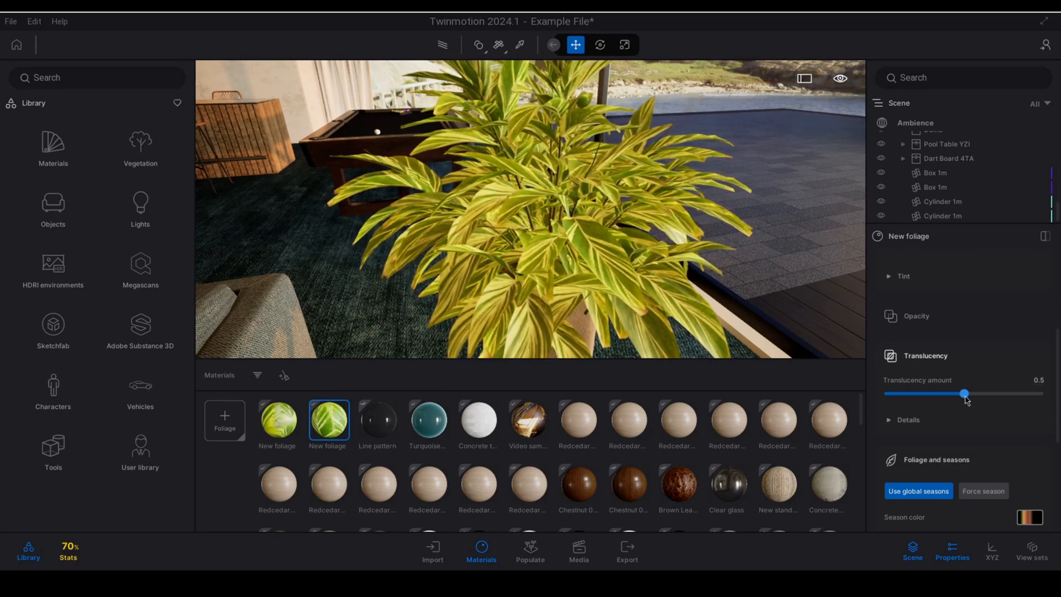
pyautogui.moveTo(964, 393); pyautogui.dragTo(896, 392)
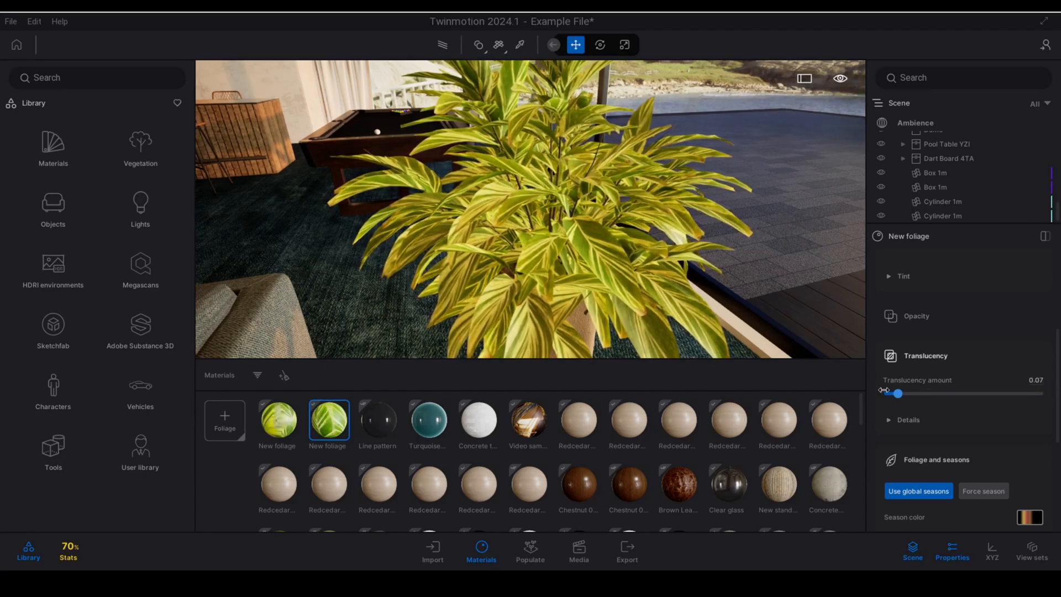
pyautogui.moveTo(896, 393); pyautogui.dragTo(984, 393)
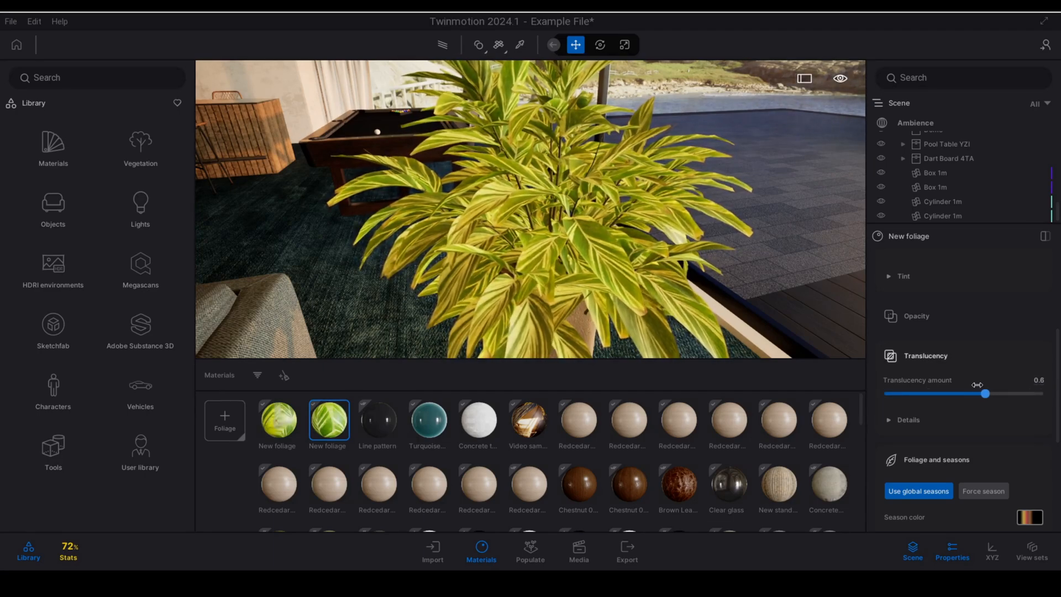
pyautogui.click(983, 405)
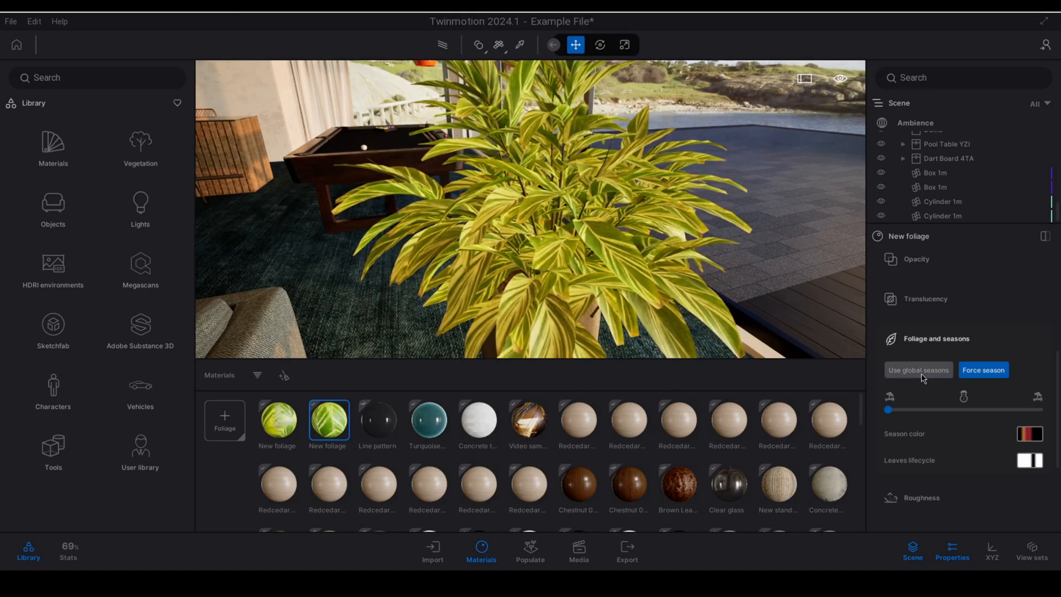
# - Switch New foliage to Use global seasons, preview autumn with the Weather slider, then reset
pyautogui.click(917, 369)
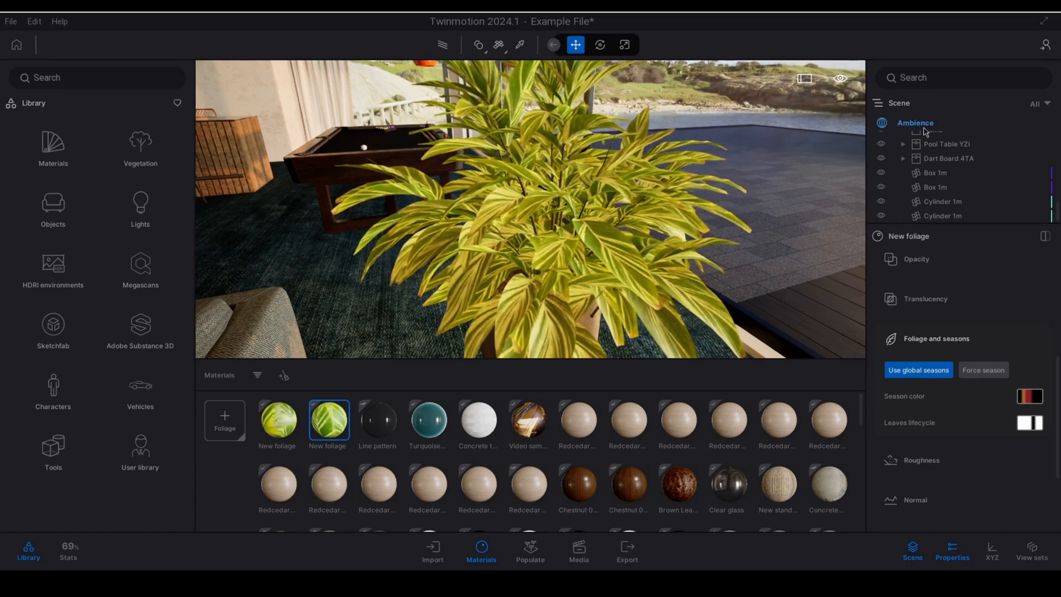
pyautogui.click(983, 370)
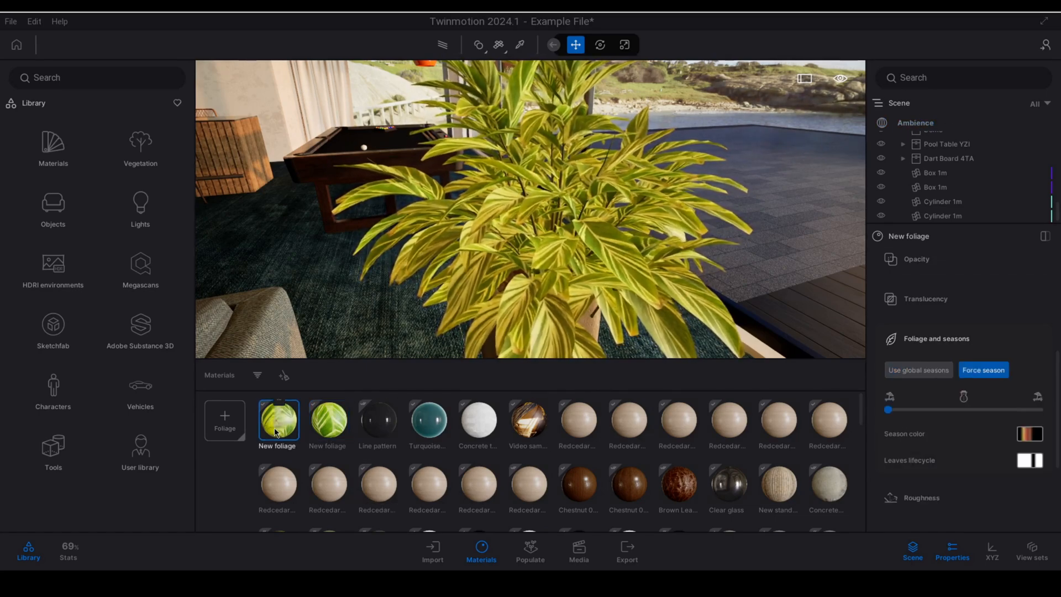
pyautogui.click(918, 370)
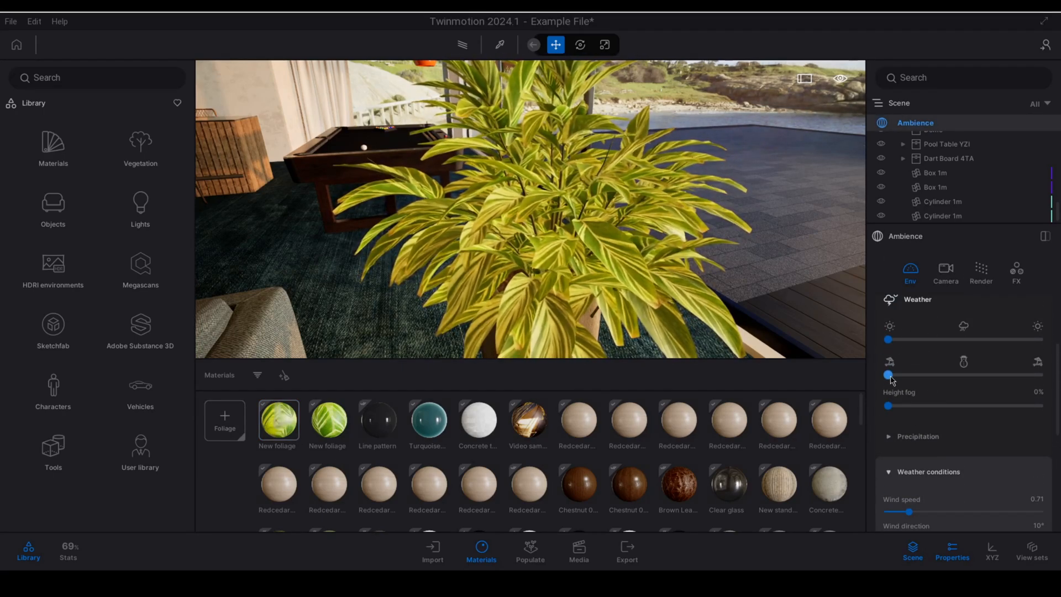
pyautogui.moveTo(887, 373); pyautogui.dragTo(967, 374)
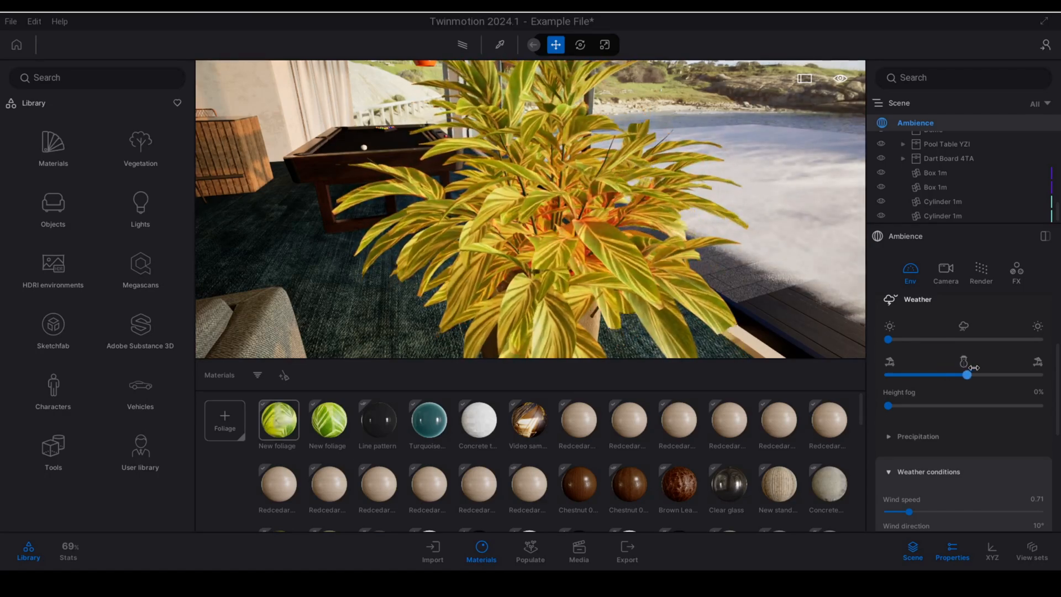
pyautogui.moveTo(967, 373); pyautogui.dragTo(888, 373)
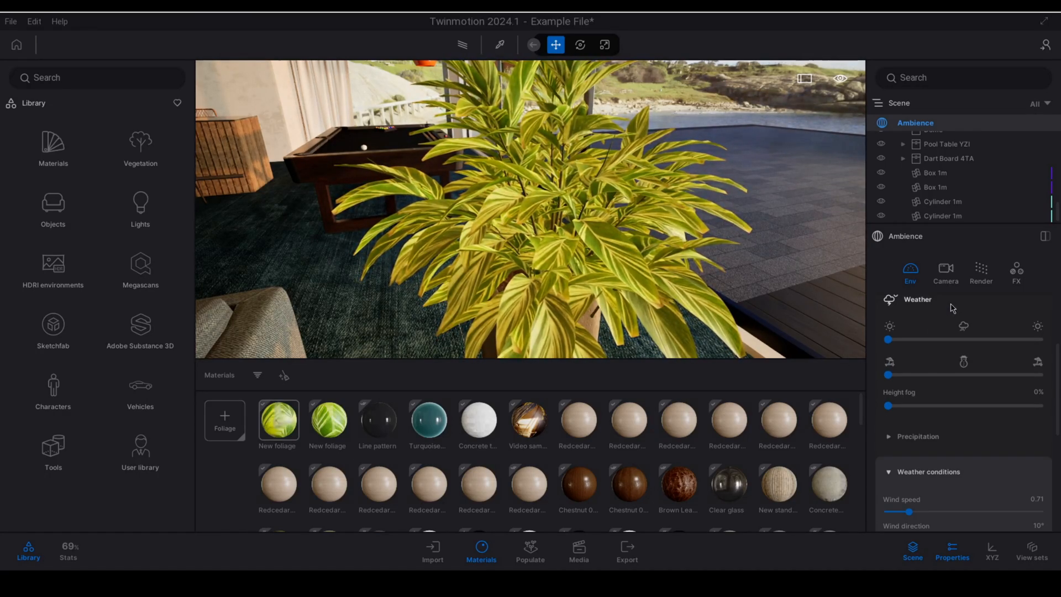
pyautogui.click(277, 420)
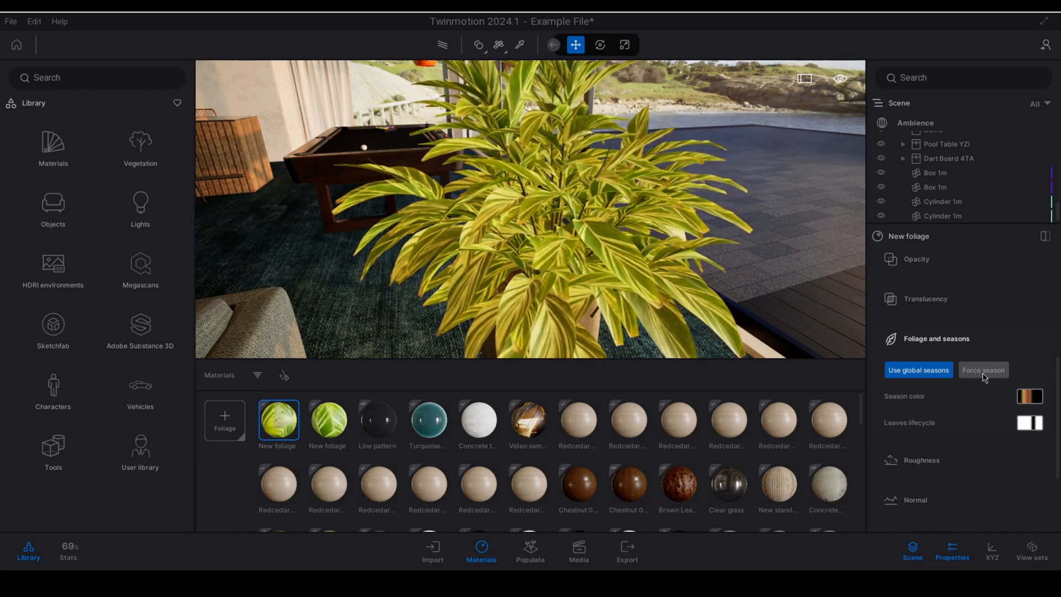
pyautogui.click(982, 370)
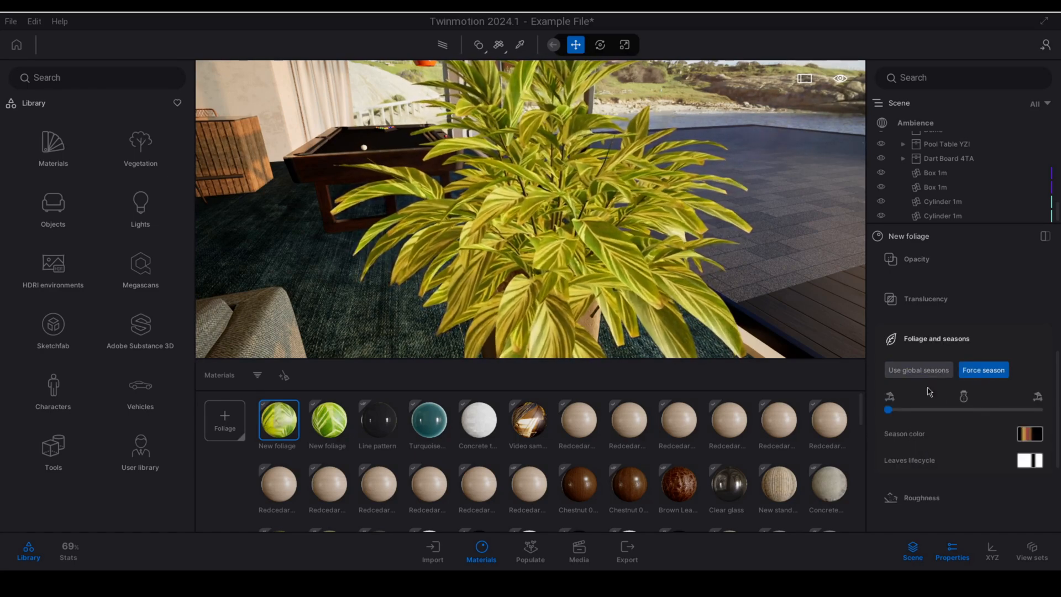
pyautogui.moveTo(960, 409); pyautogui.dragTo(887, 410)
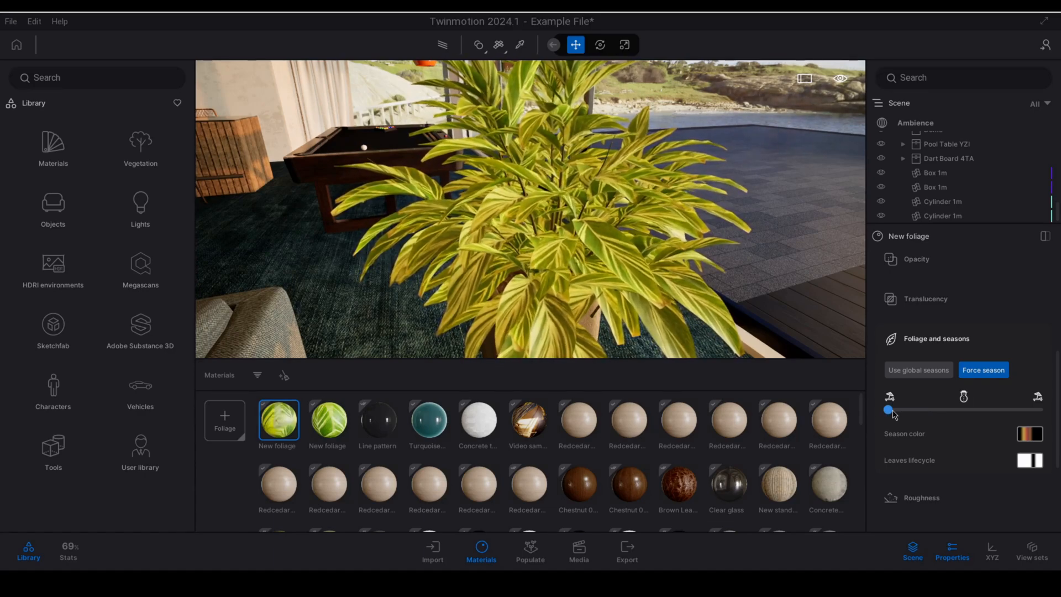
pyautogui.moveTo(887, 408); pyautogui.dragTo(920, 409)
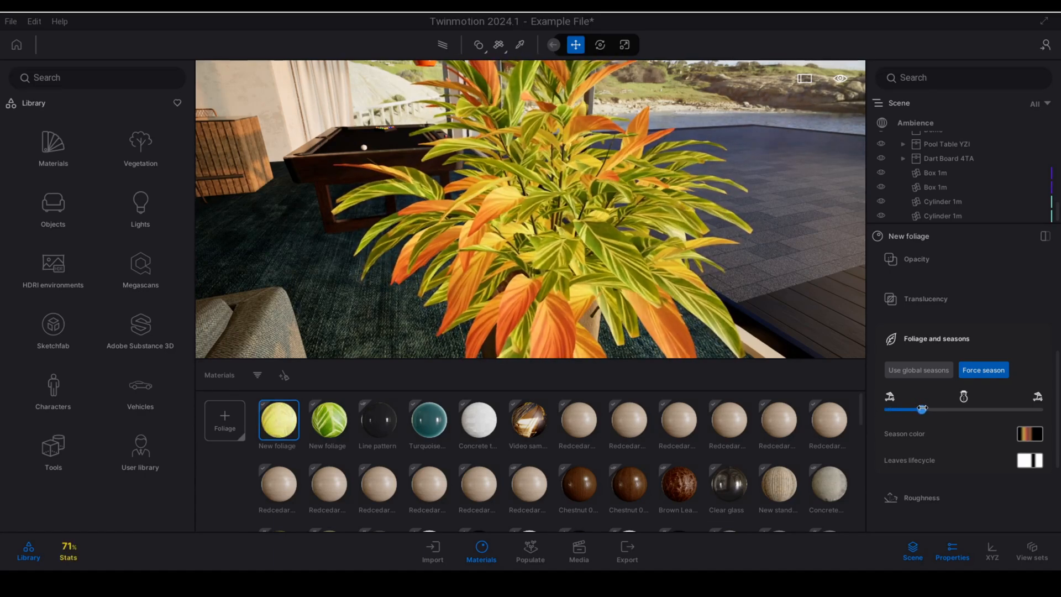
pyautogui.moveTo(919, 409); pyautogui.dragTo(921, 409)
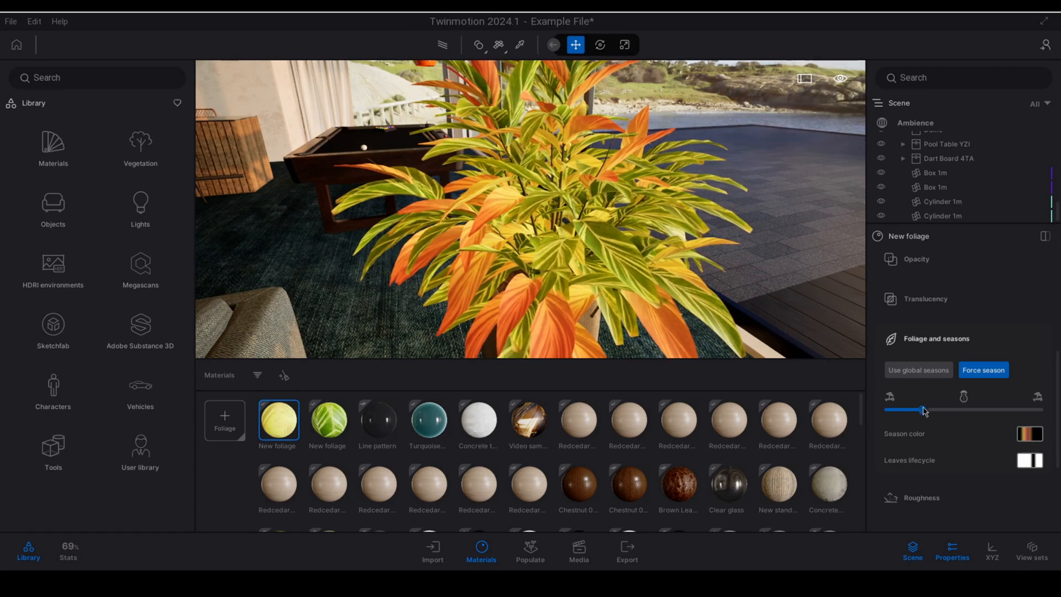
pyautogui.click(918, 370)
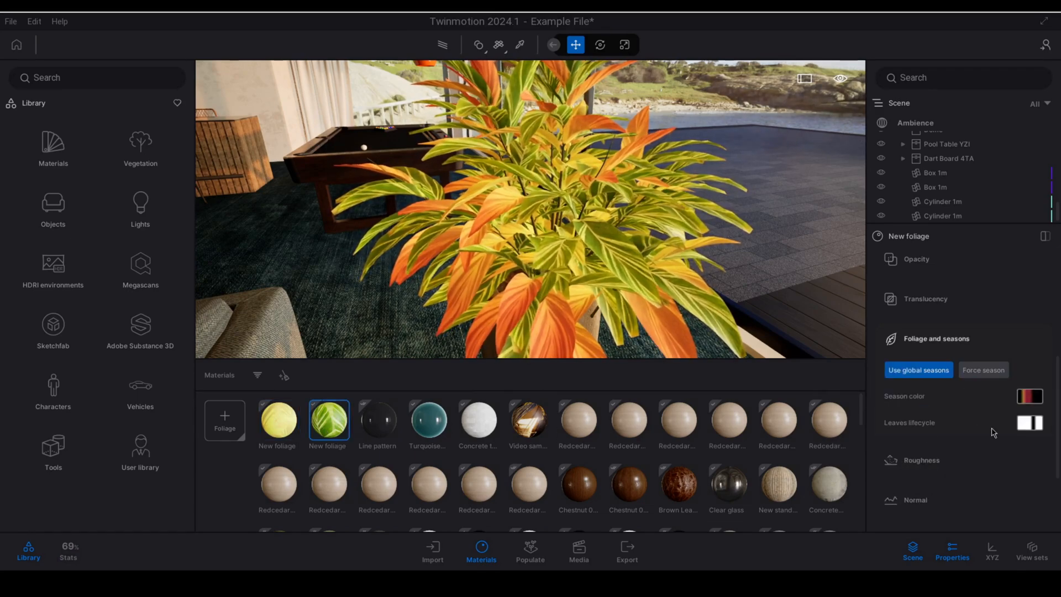
pyautogui.click(983, 370)
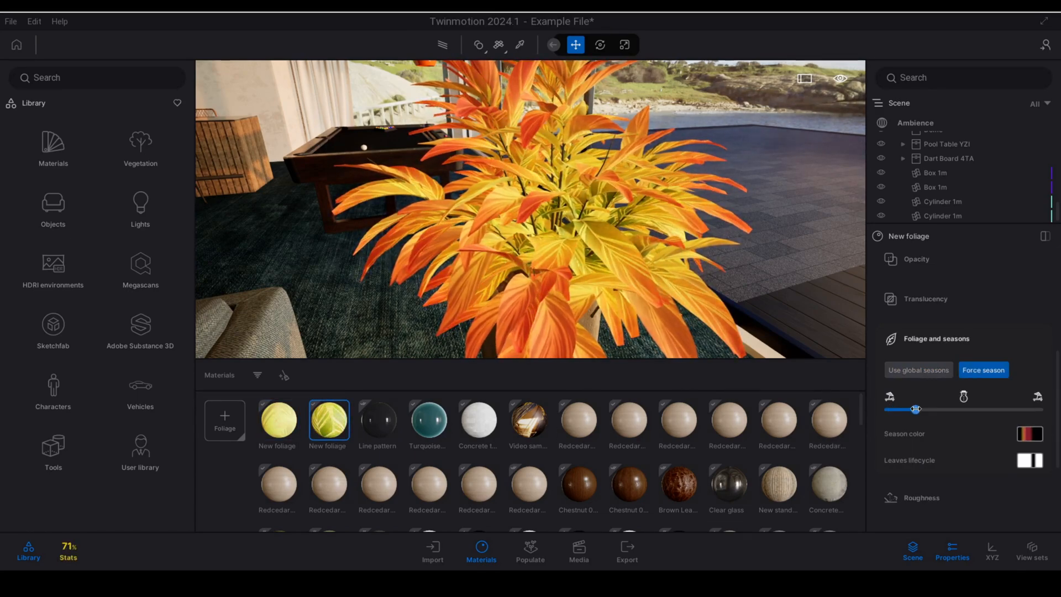
pyautogui.click(913, 123)
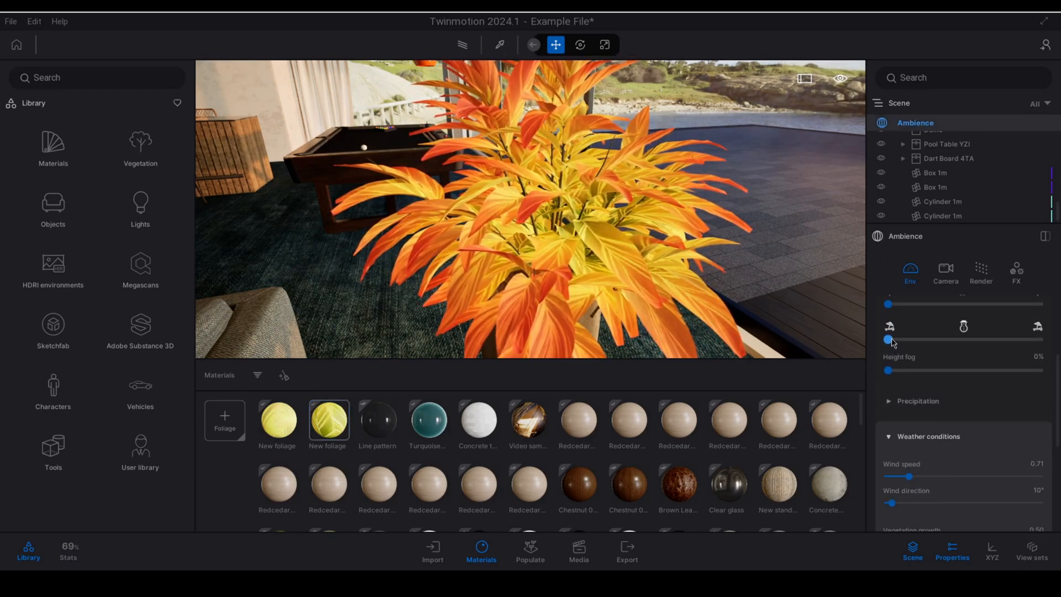
pyautogui.moveTo(889, 340); pyautogui.dragTo(1020, 340)
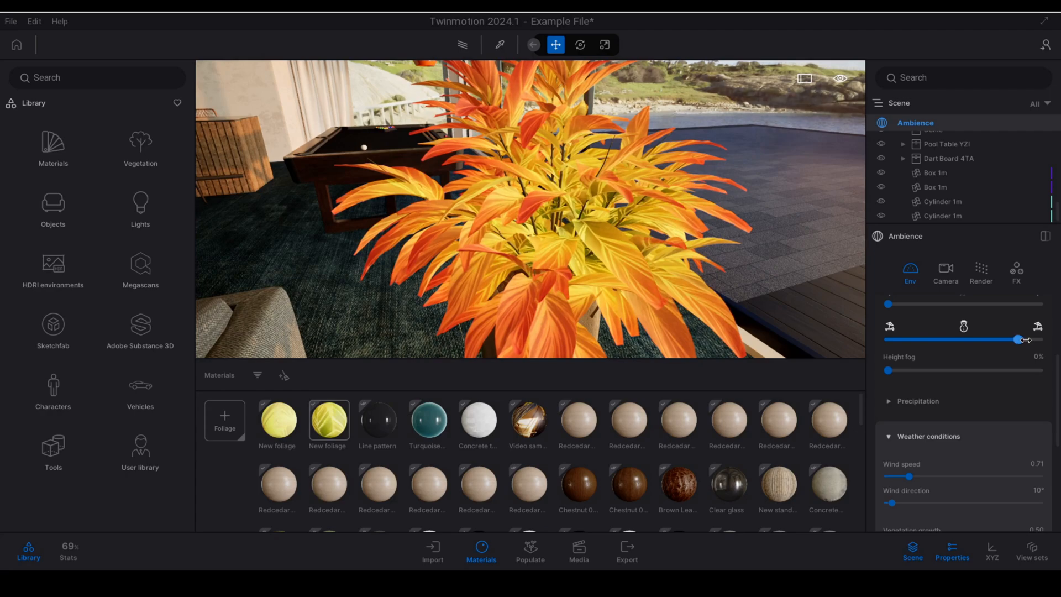
pyautogui.moveTo(1021, 338); pyautogui.dragTo(991, 341)
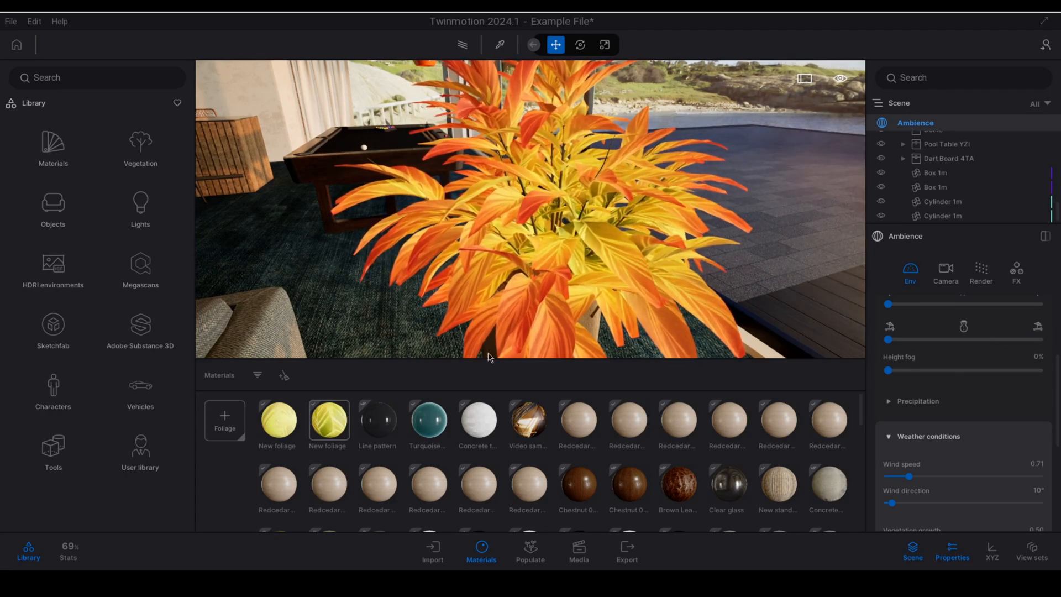
pyautogui.click(328, 419)
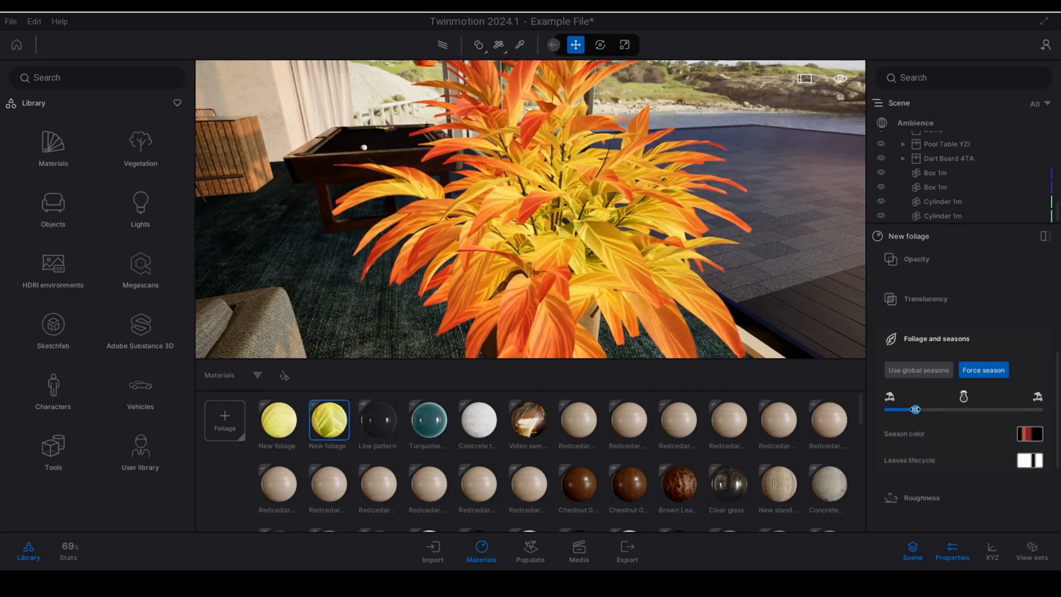
pyautogui.moveTo(914, 409); pyautogui.dragTo(920, 409)
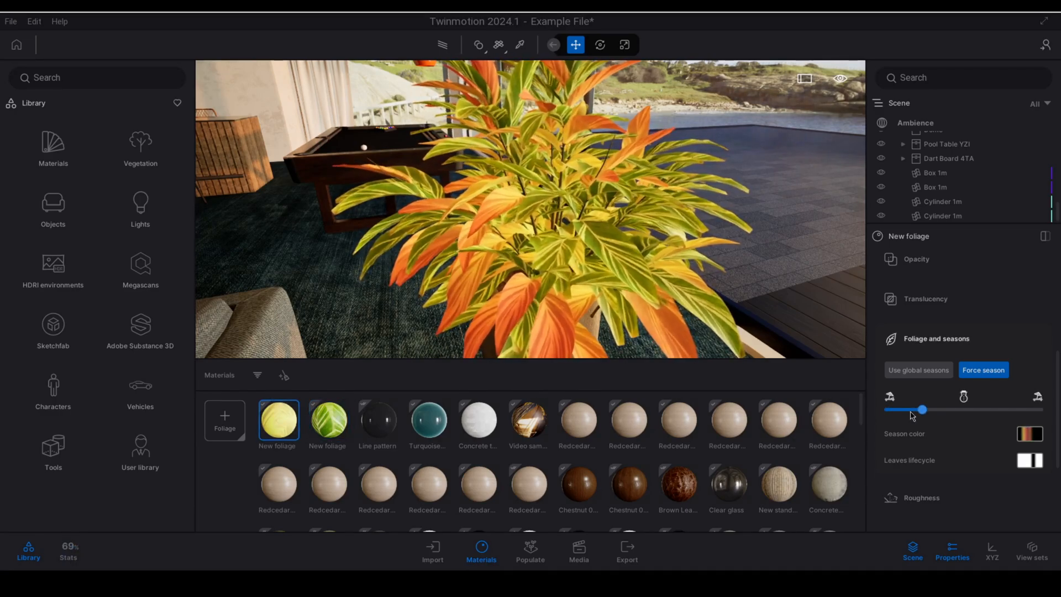
pyautogui.moveTo(920, 409); pyautogui.dragTo(888, 408)
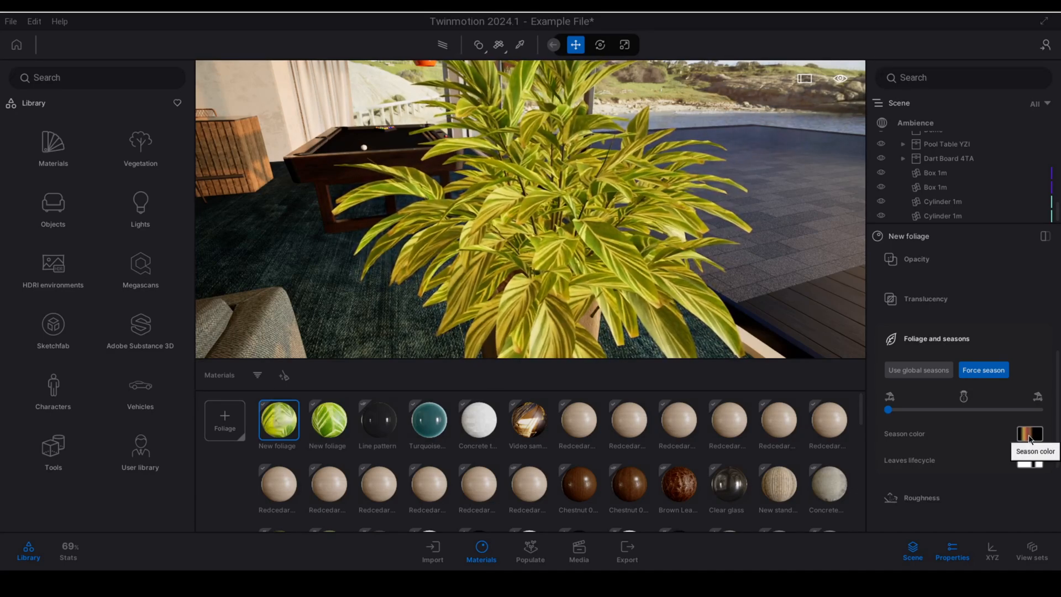
pyautogui.click(1029, 434)
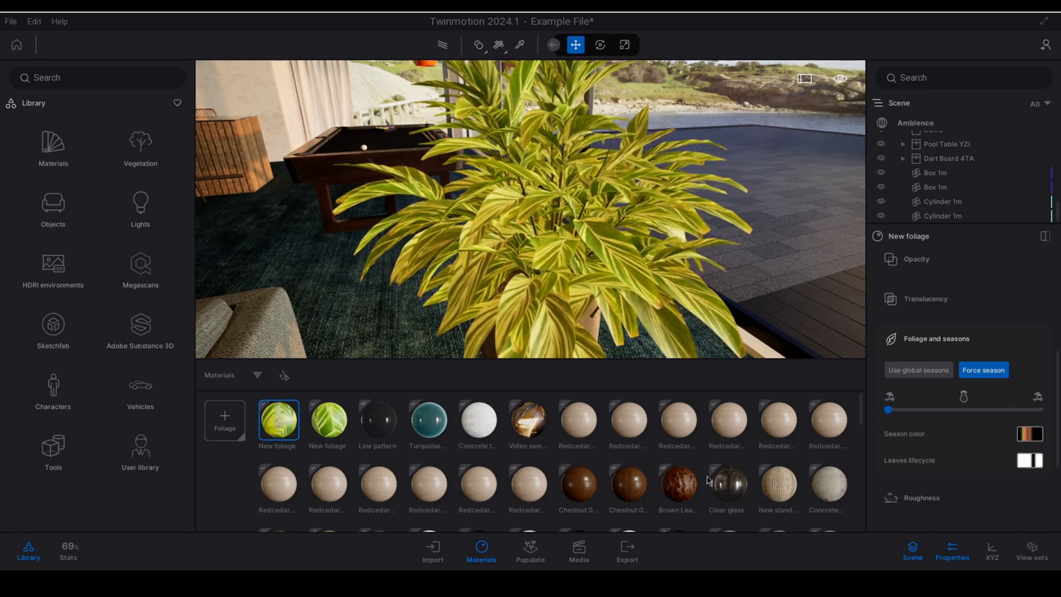
pyautogui.moveTo(1028, 460)
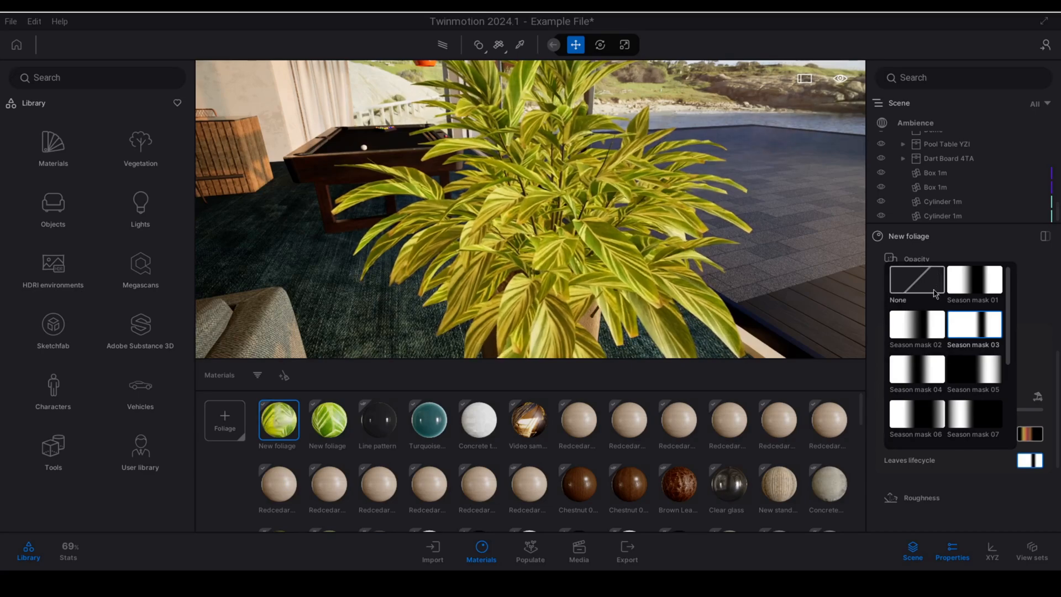
pyautogui.click(973, 370)
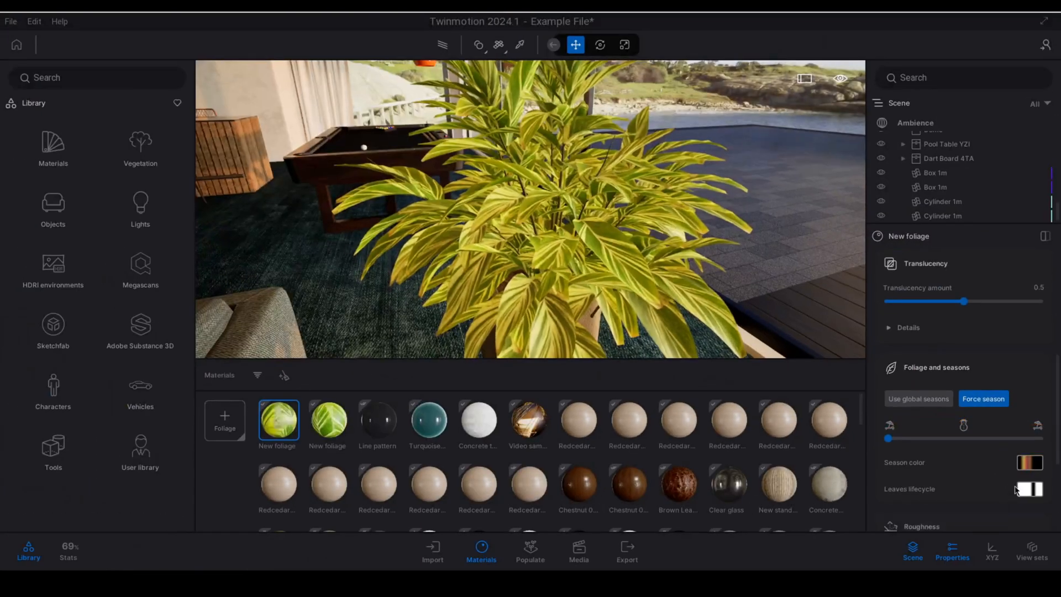
# - Set the Leaves lifecycle mask to None and move the forced season to the start
pyautogui.click(1028, 488)
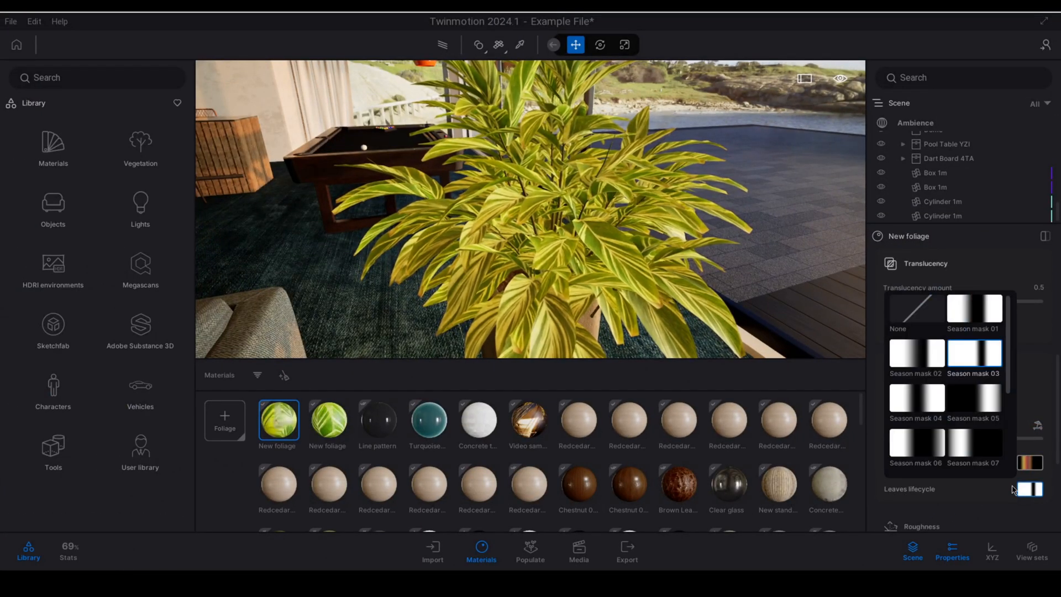
pyautogui.click(916, 308)
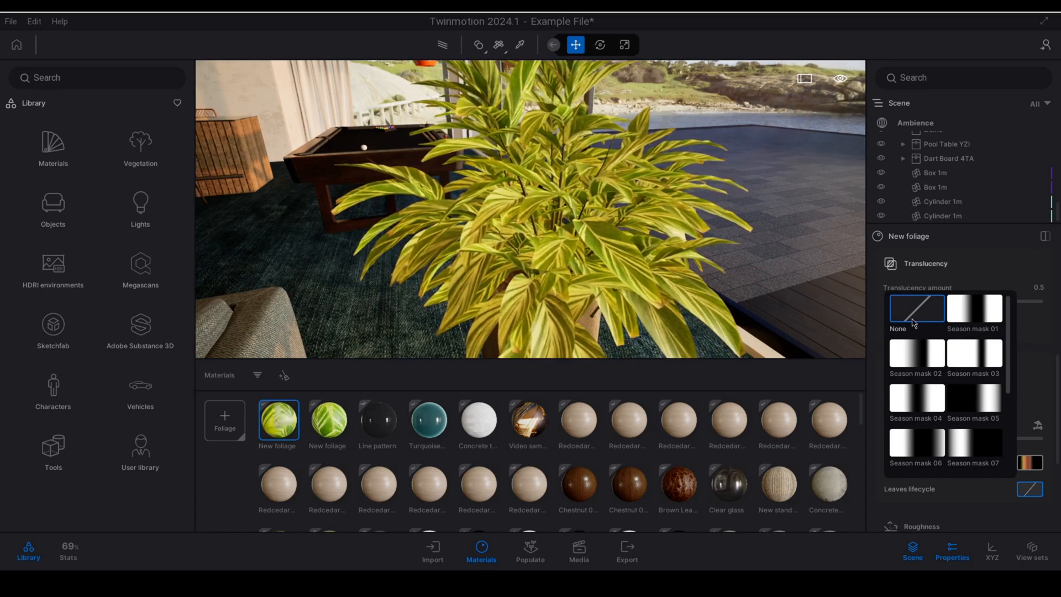
pyautogui.click(916, 308)
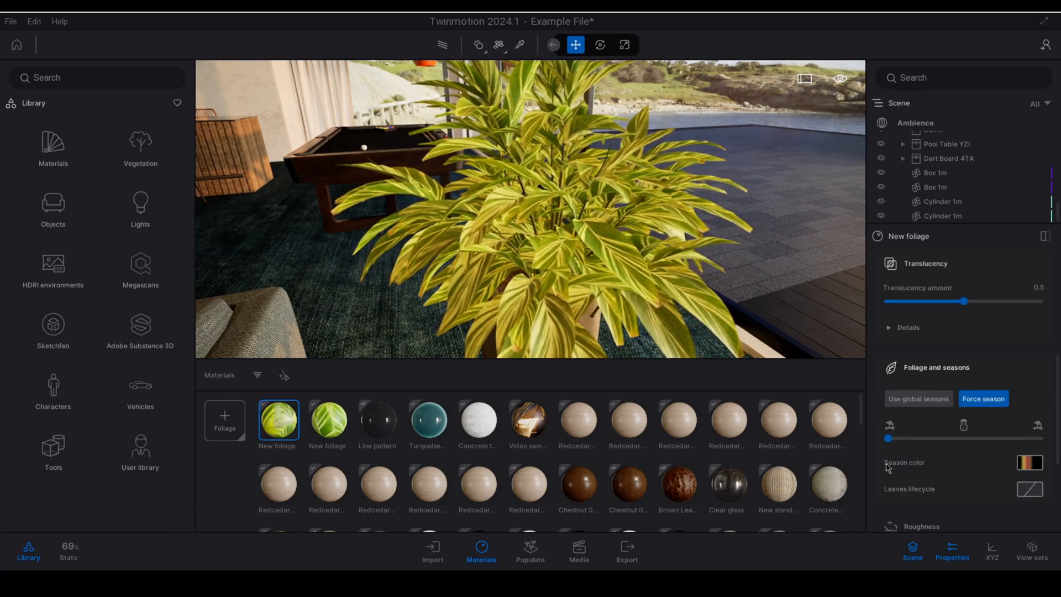
pyautogui.moveTo(961, 437); pyautogui.dragTo(888, 438)
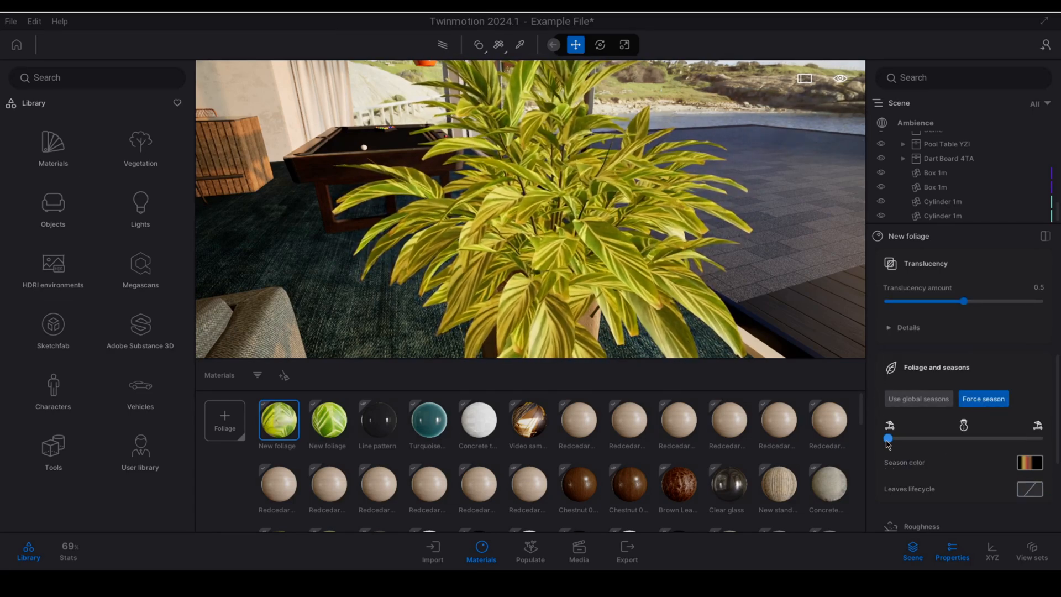
pyautogui.moveTo(888, 438); pyautogui.dragTo(896, 437)
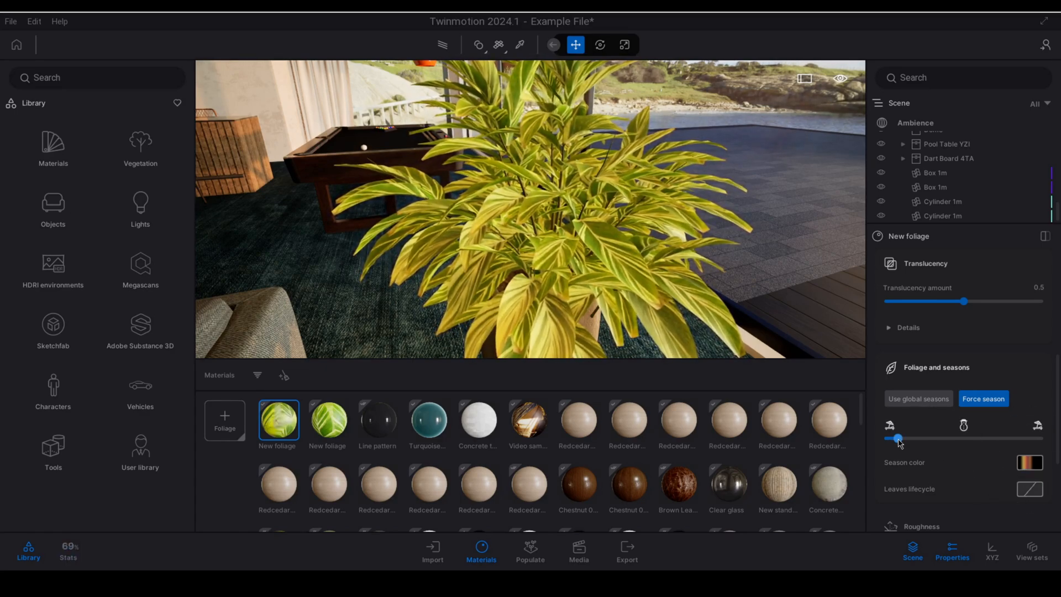
# - Sweep the forced season across the year and back toward its start, watching leaf tints
pyautogui.moveTo(898, 438); pyautogui.dragTo(916, 438)
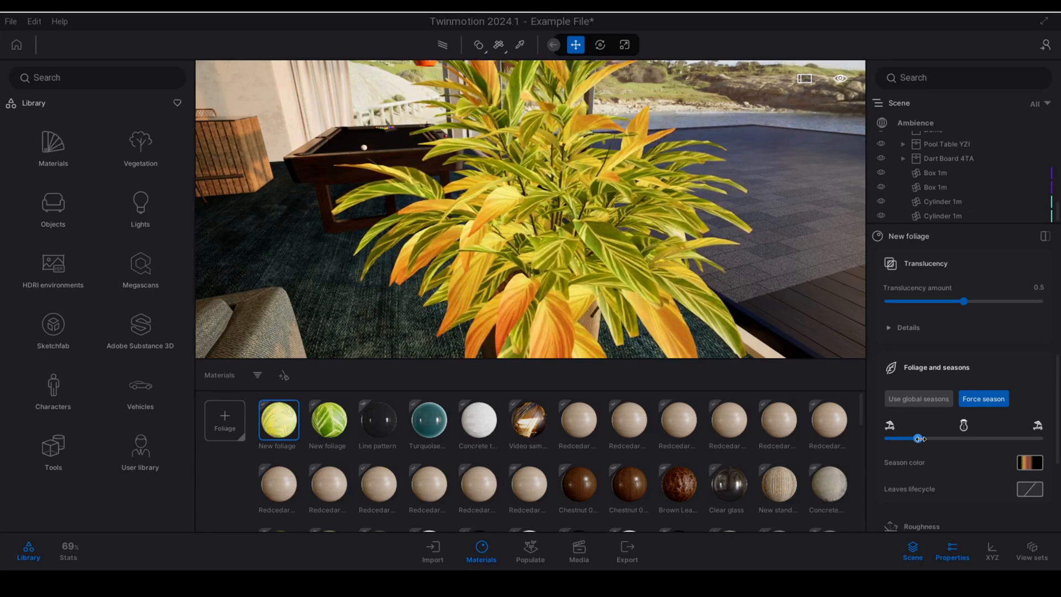
pyautogui.moveTo(917, 438); pyautogui.dragTo(923, 438)
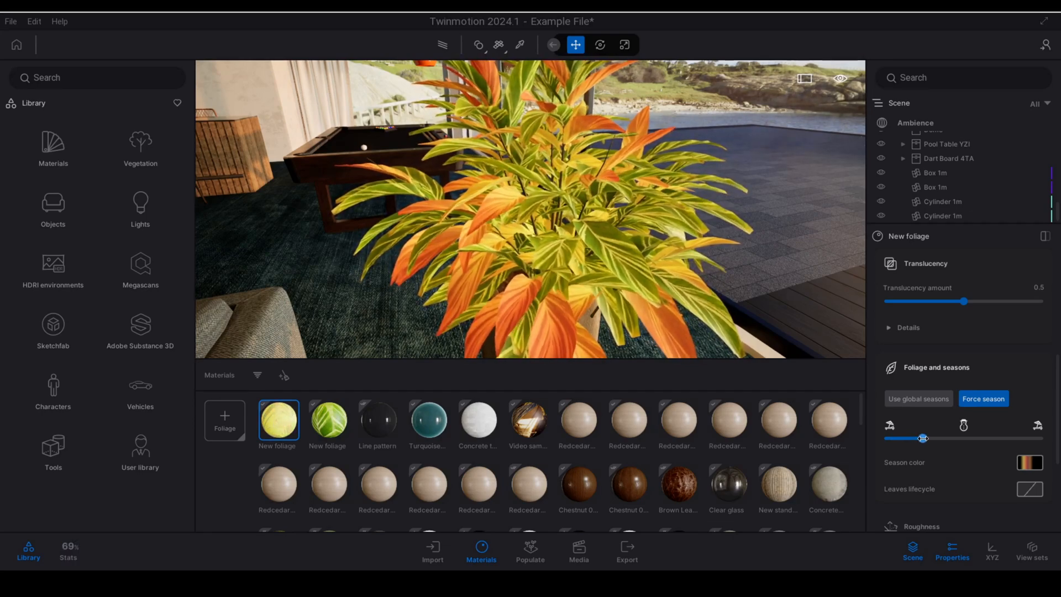
pyautogui.moveTo(923, 437); pyautogui.dragTo(947, 438)
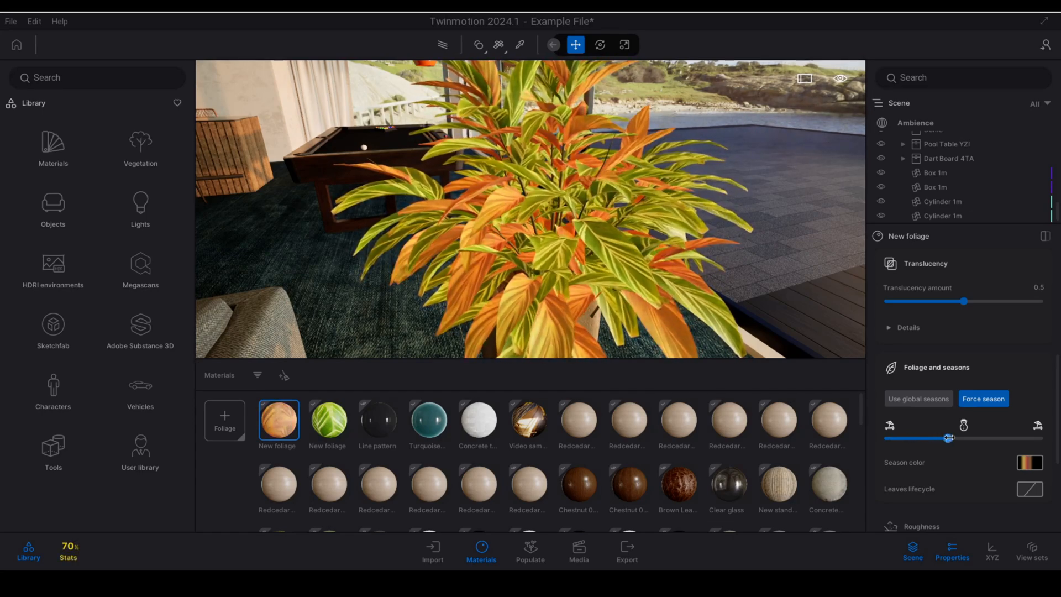
pyautogui.moveTo(949, 437); pyautogui.dragTo(964, 437)
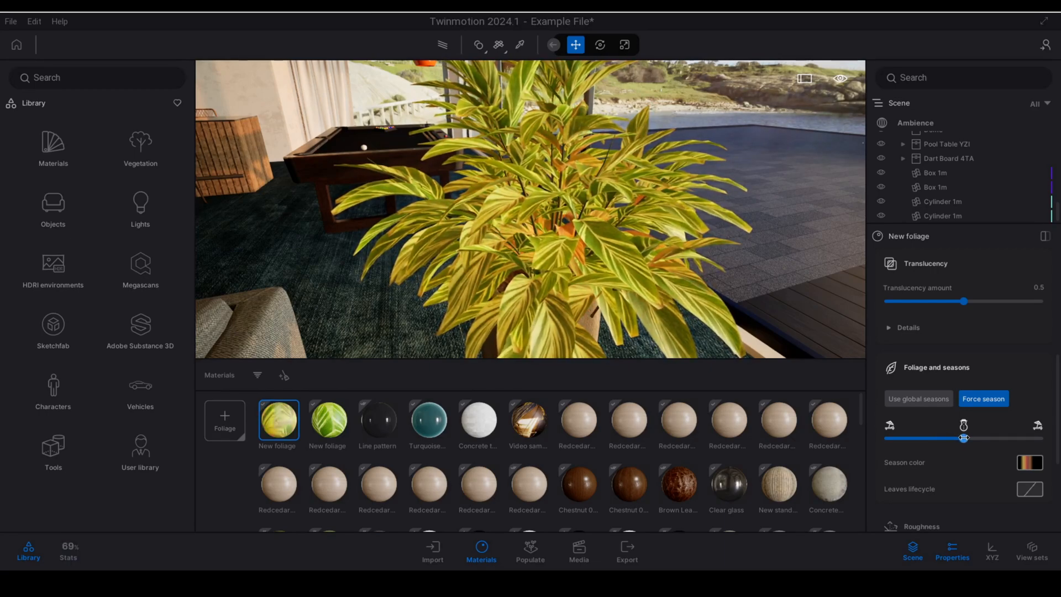
pyautogui.moveTo(965, 438); pyautogui.dragTo(976, 437)
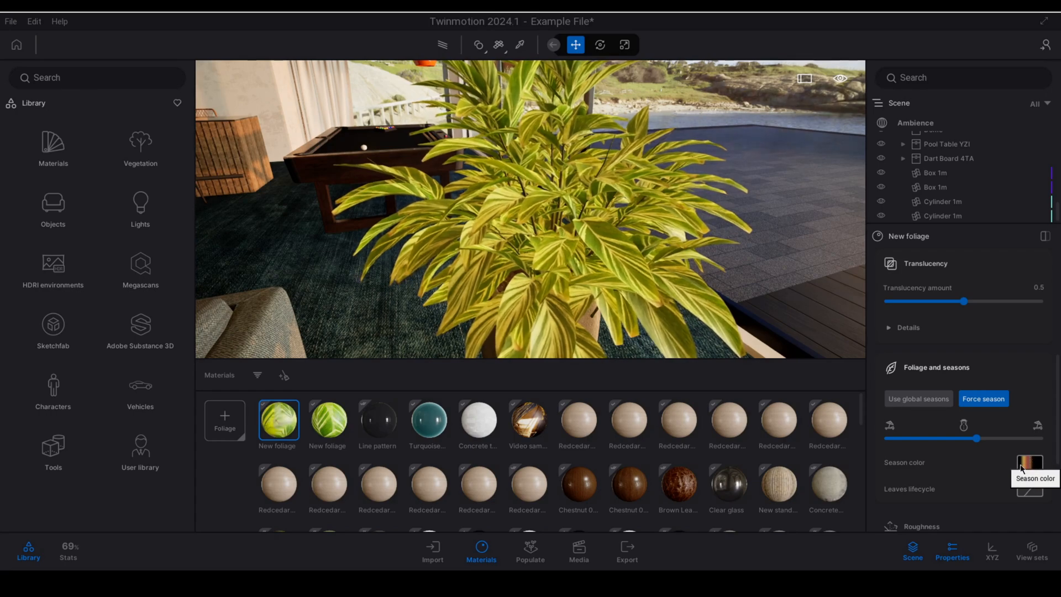
pyautogui.moveTo(976, 438); pyautogui.dragTo(977, 437)
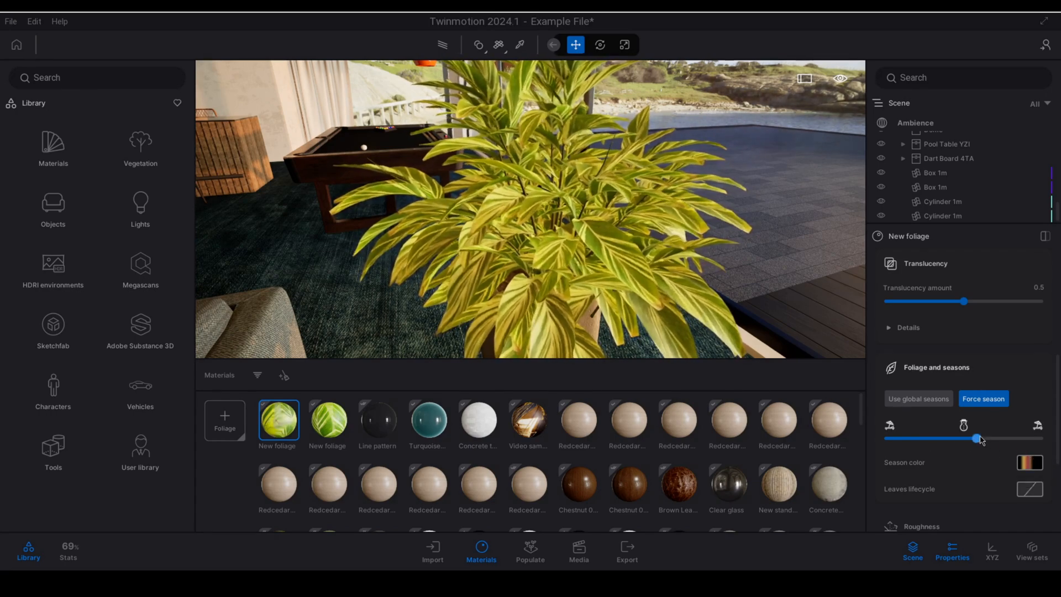
pyautogui.moveTo(976, 438); pyautogui.dragTo(998, 438)
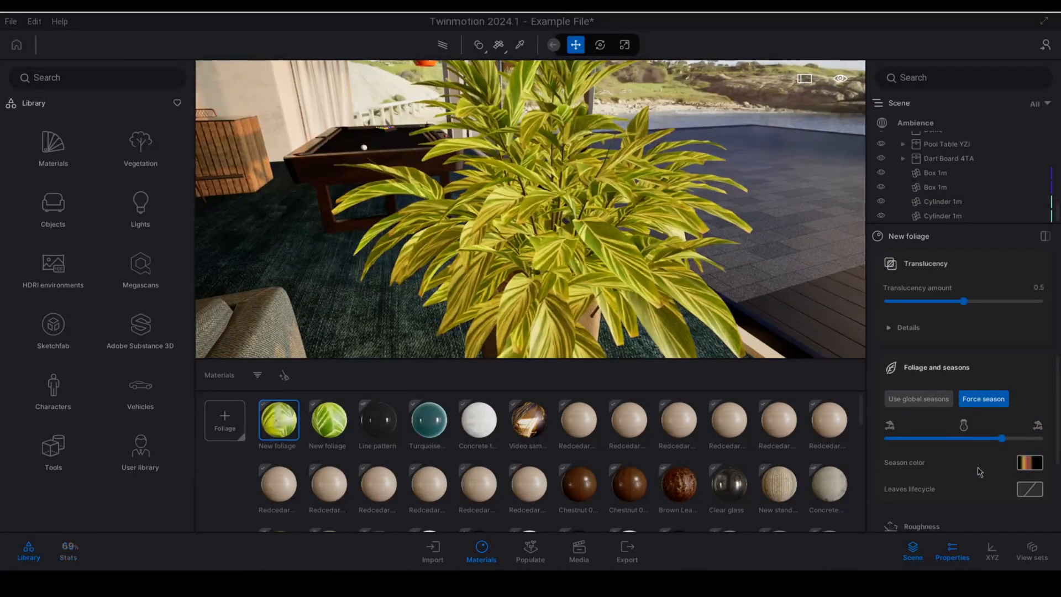
pyautogui.moveTo(998, 438); pyautogui.dragTo(1026, 437)
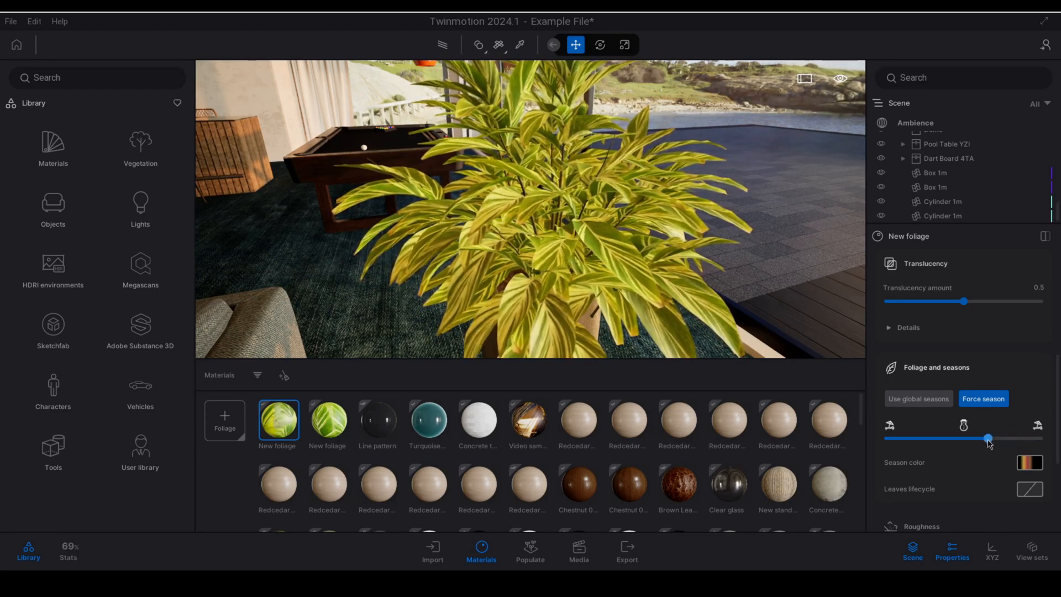
pyautogui.moveTo(988, 438); pyautogui.dragTo(939, 439)
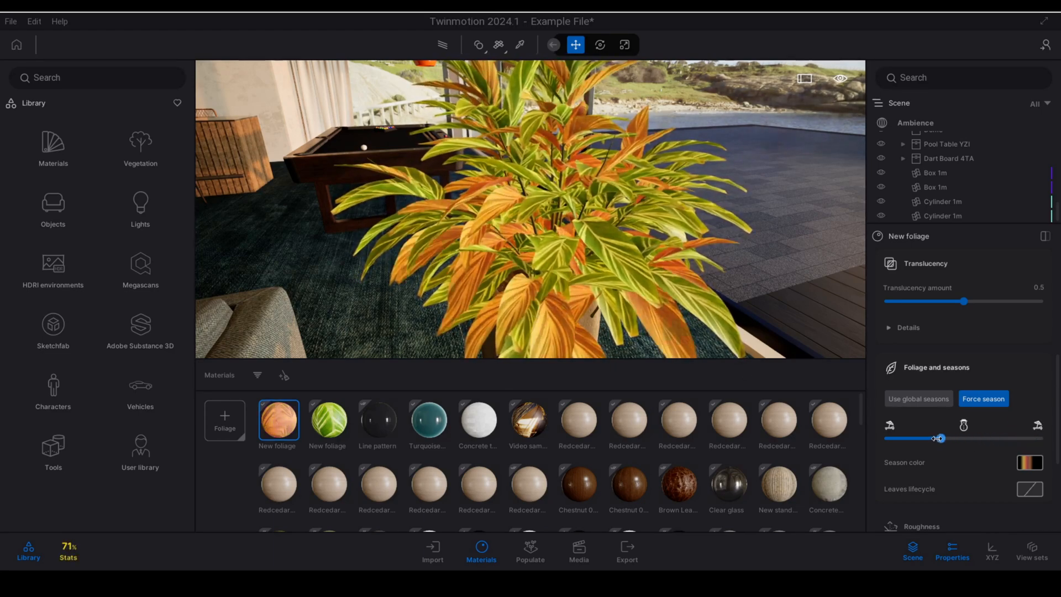
pyautogui.moveTo(939, 438); pyautogui.dragTo(930, 437)
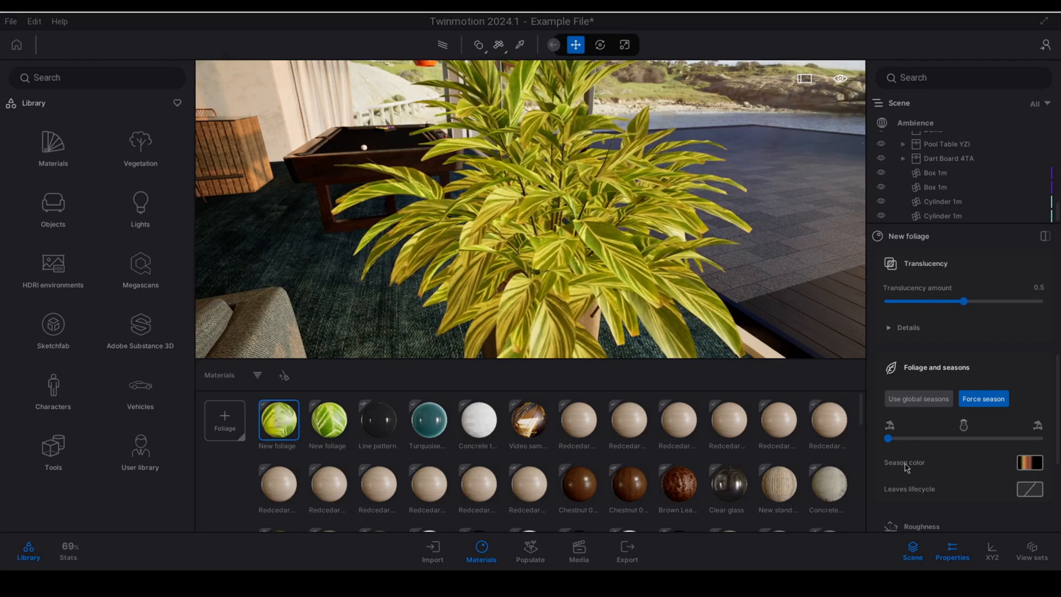
# - Set Season color to None and assign Season mask 03 to Leaves lifecycle
pyautogui.click(1028, 462)
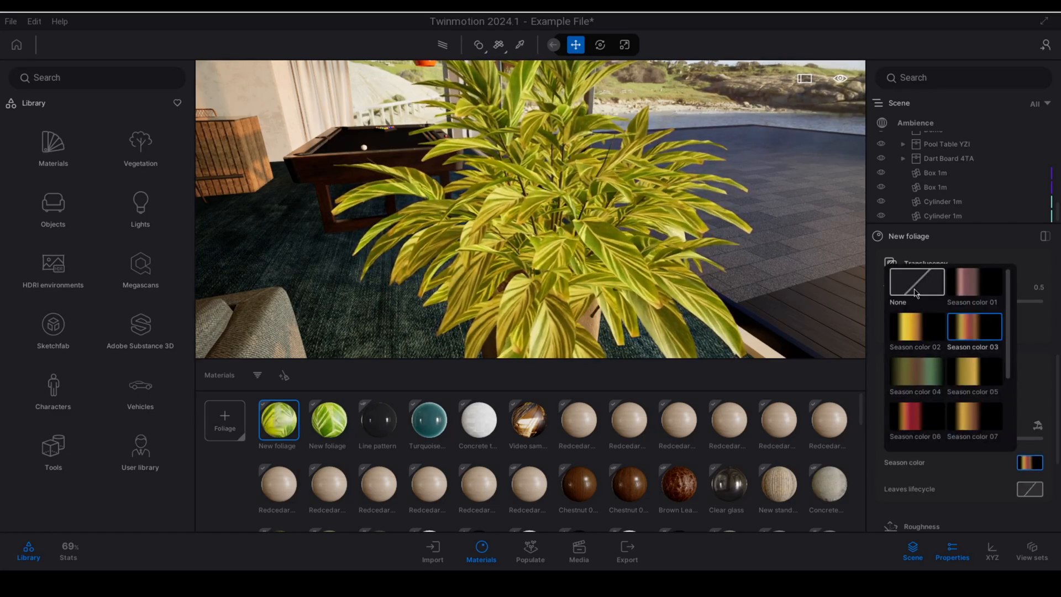
pyautogui.click(915, 281)
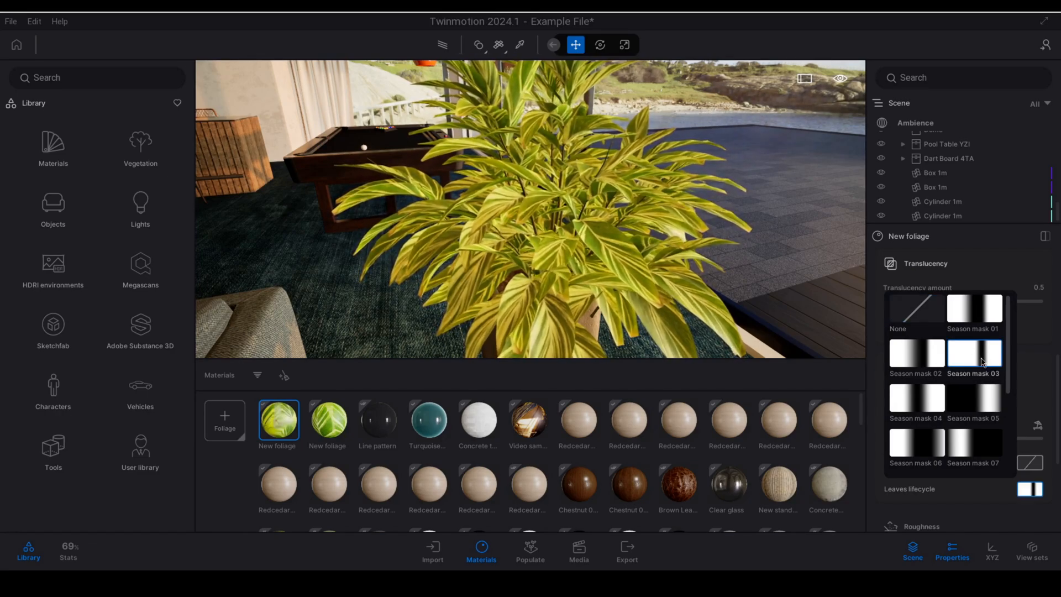
pyautogui.click(973, 352)
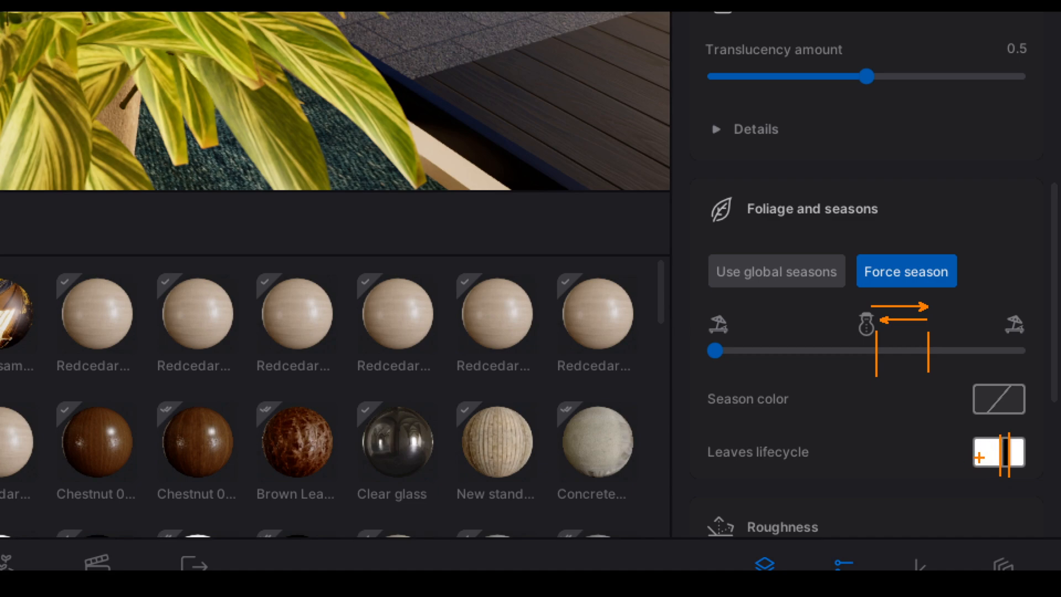
pyautogui.click(984, 454)
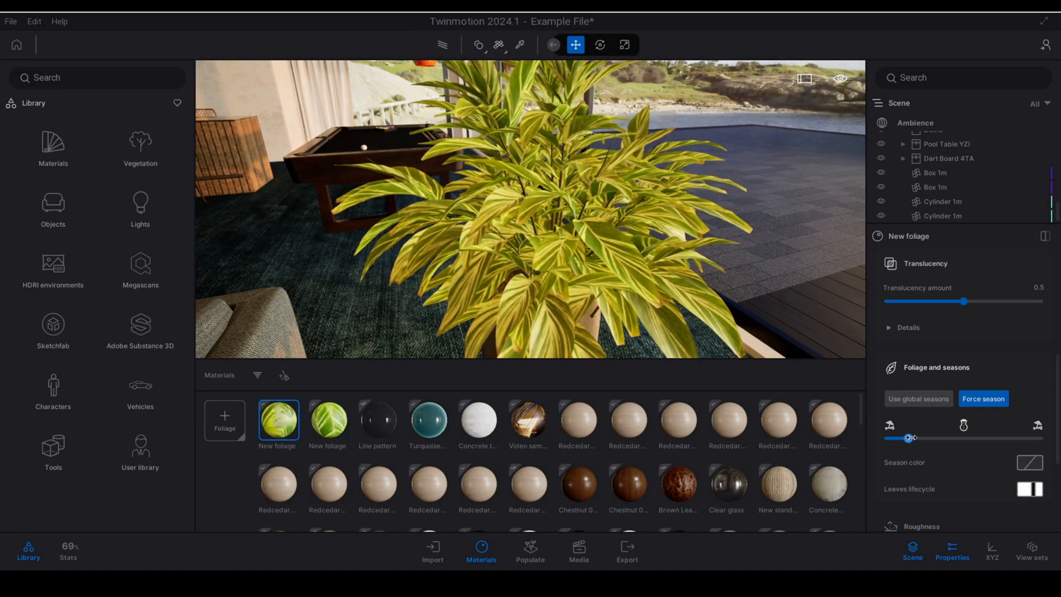
pyautogui.moveTo(910, 437); pyautogui.dragTo(951, 437)
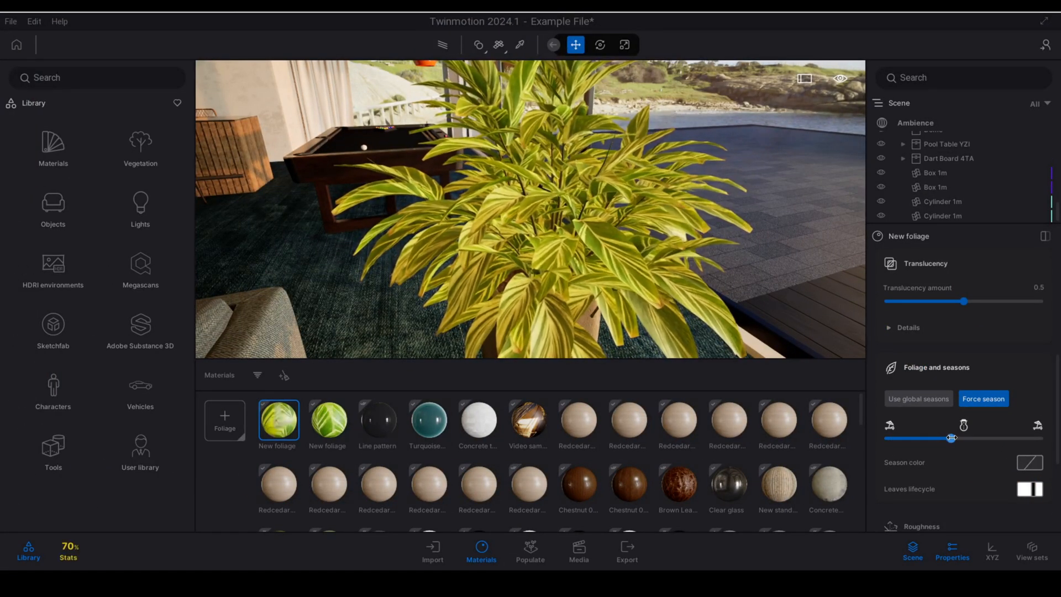
pyautogui.moveTo(950, 438); pyautogui.dragTo(964, 438)
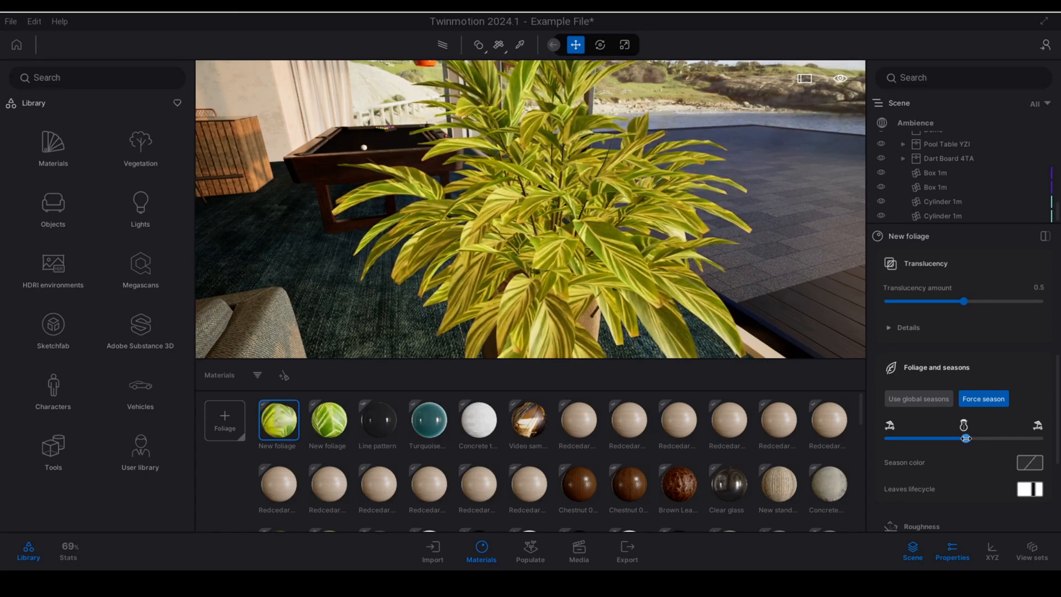
pyautogui.moveTo(966, 438); pyautogui.dragTo(974, 438)
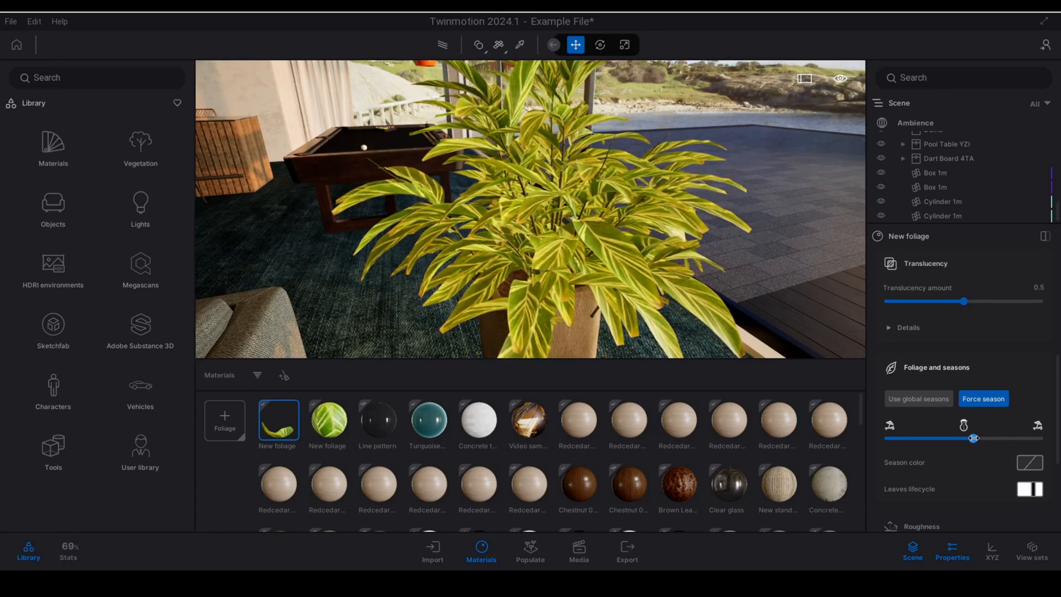
pyautogui.moveTo(974, 437); pyautogui.dragTo(980, 437)
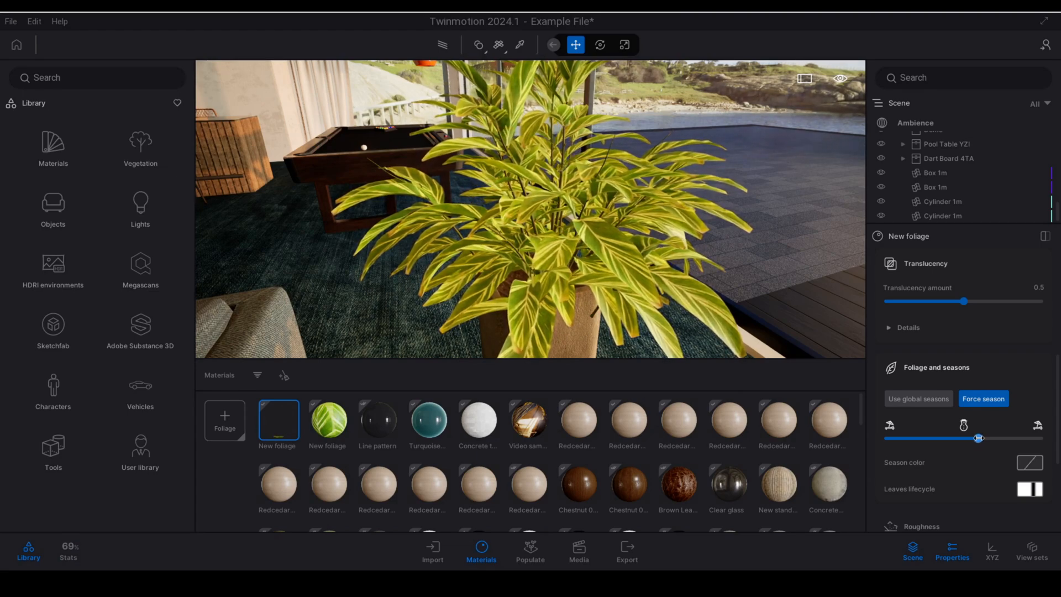
pyautogui.moveTo(979, 437); pyautogui.dragTo(989, 437)
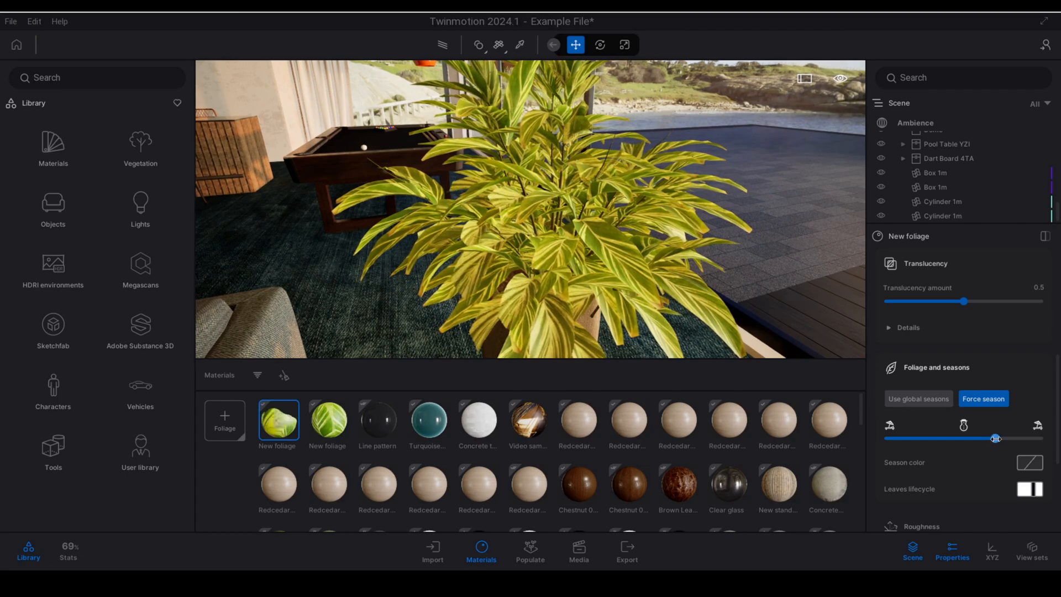
pyautogui.moveTo(995, 437); pyautogui.dragTo(1002, 437)
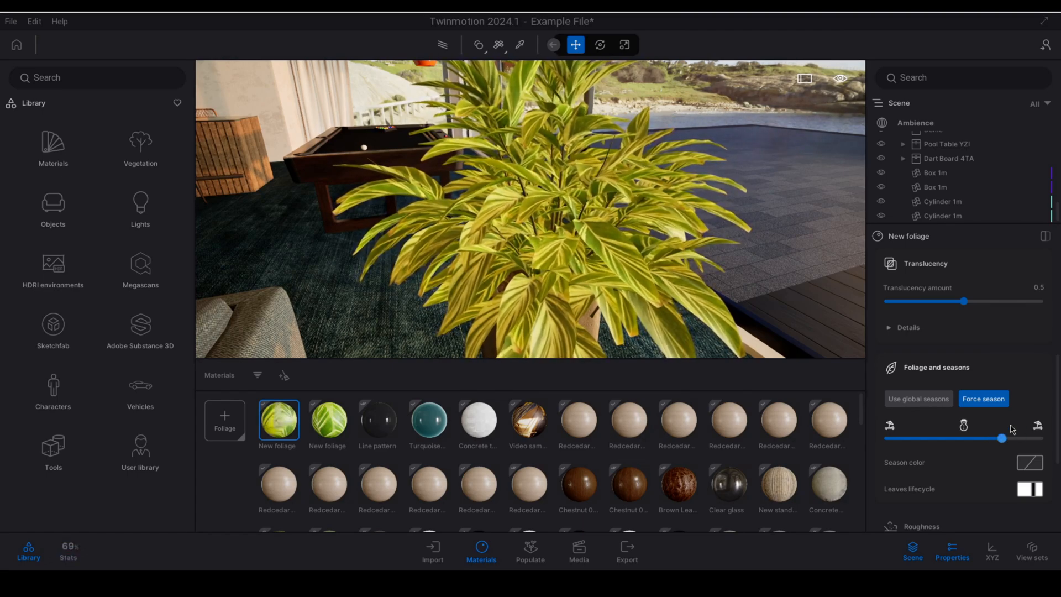
pyautogui.moveTo(1000, 438); pyautogui.dragTo(1035, 437)
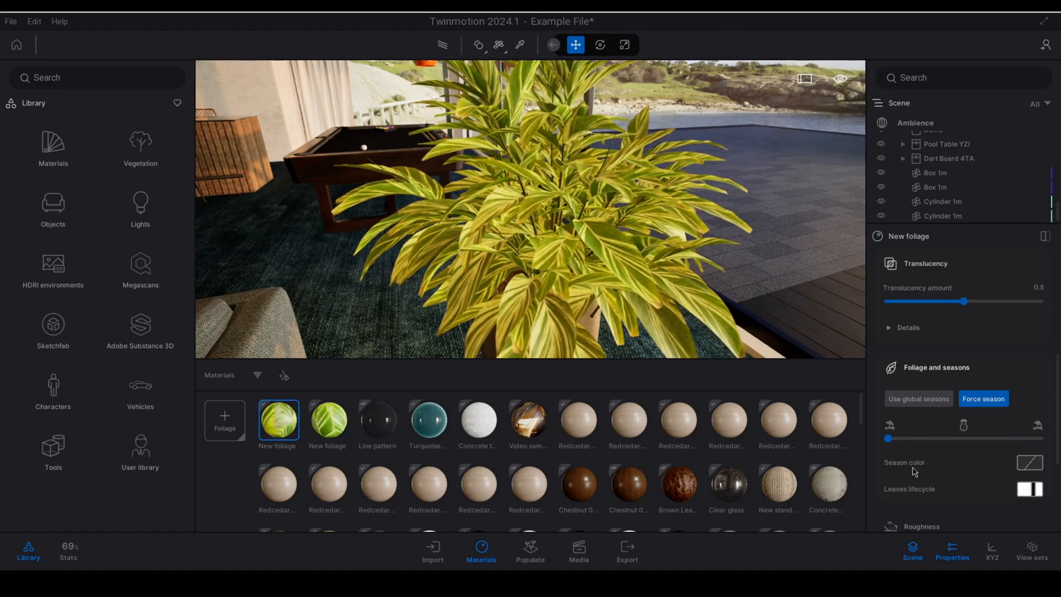
# - Assign the yellow-to-dark gradient to the material's Season color slot
pyautogui.click(1029, 463)
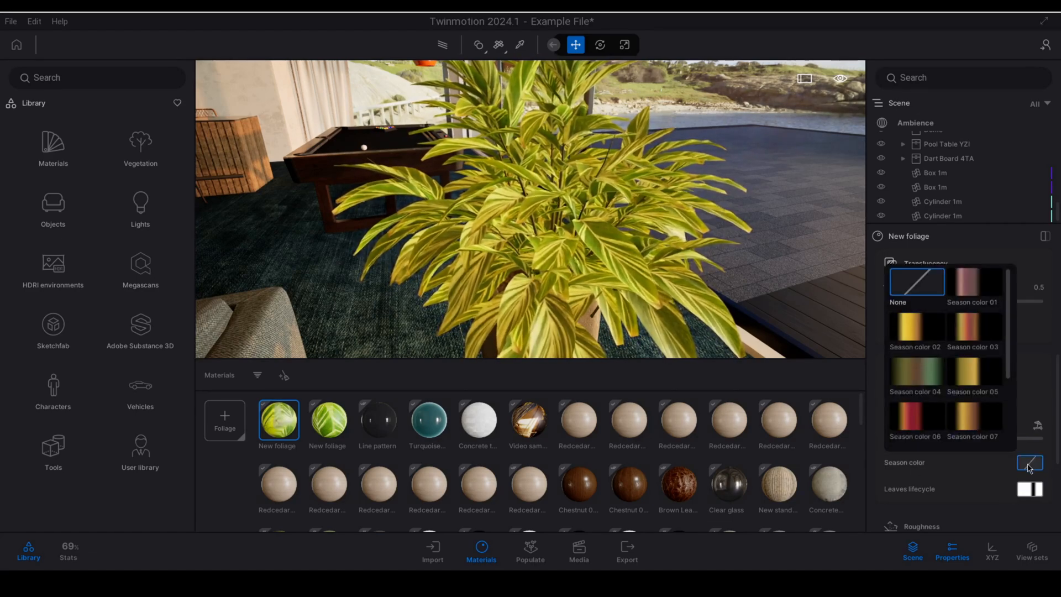
pyautogui.click(914, 327)
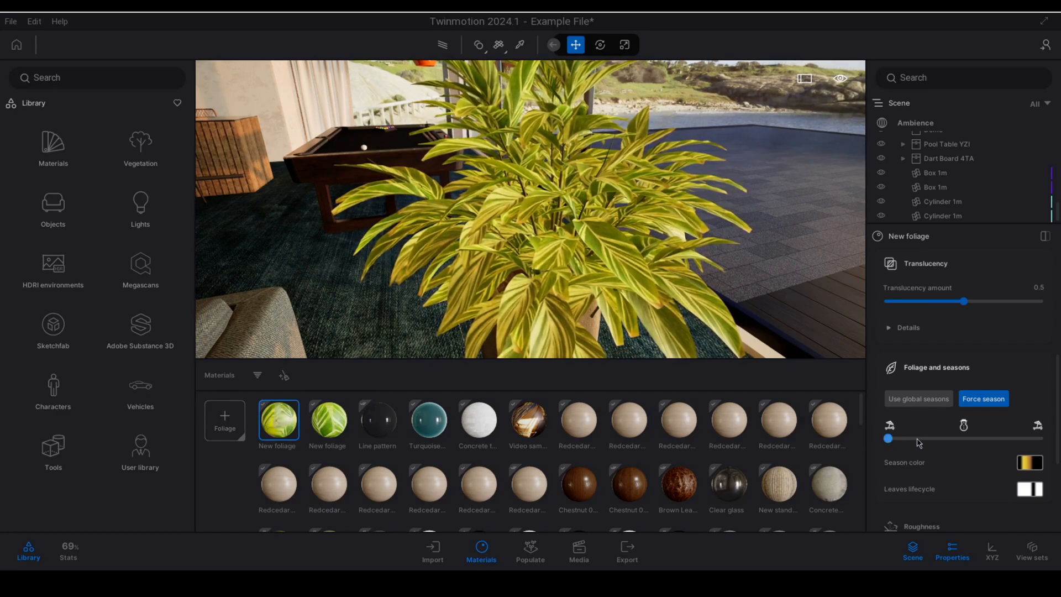
# - Sweep the forced season through yellow and orange leaves, past leaf fall, and back to regrowth
pyautogui.moveTo(888, 438); pyautogui.dragTo(909, 438)
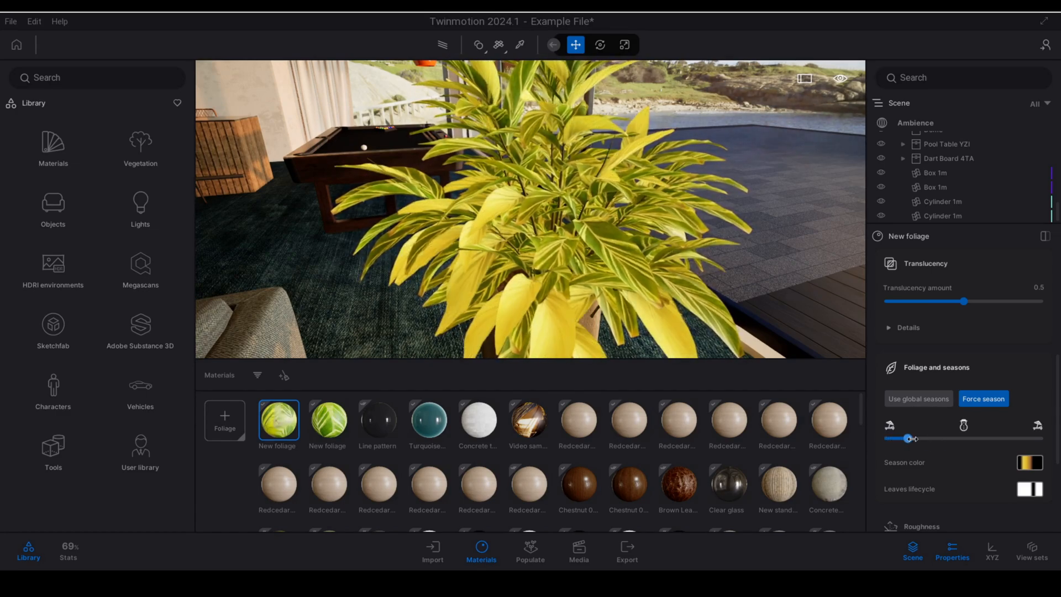
pyautogui.moveTo(907, 438); pyautogui.dragTo(956, 438)
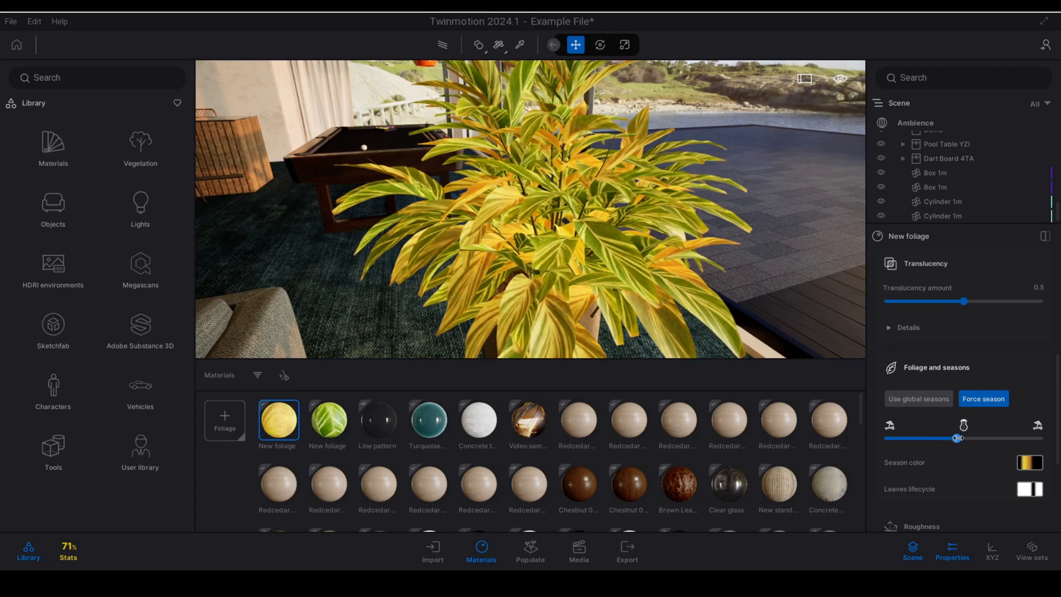
pyautogui.moveTo(957, 438); pyautogui.dragTo(1005, 438)
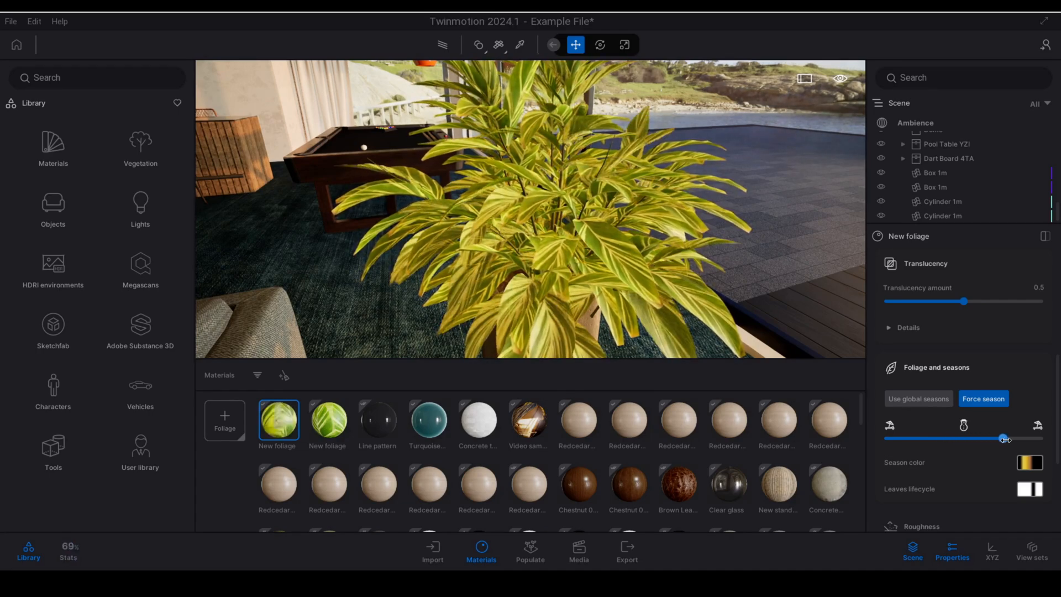
pyautogui.moveTo(1003, 438); pyautogui.dragTo(985, 438)
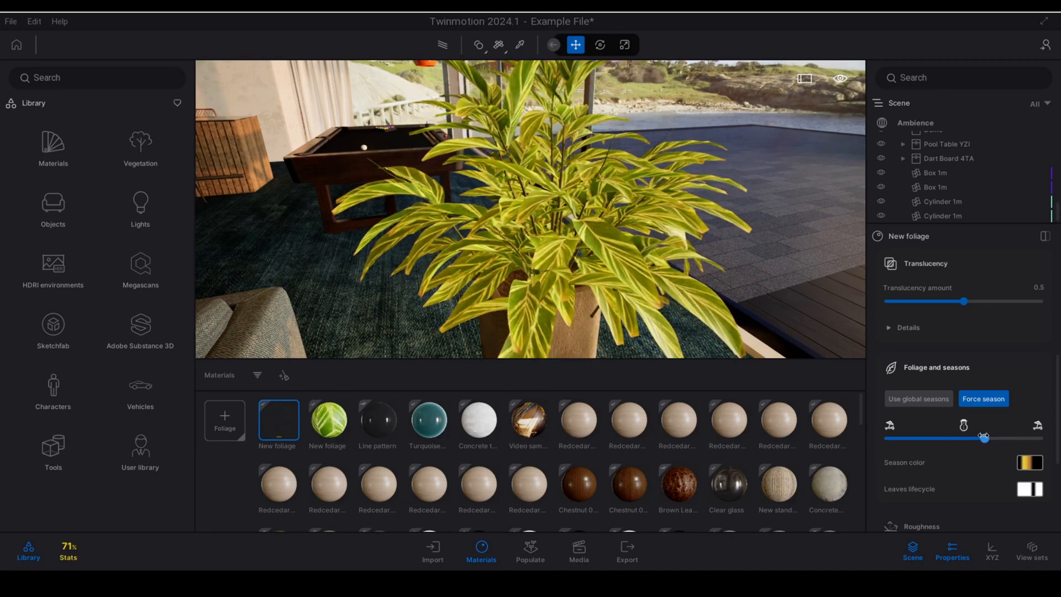
pyautogui.moveTo(984, 438); pyautogui.dragTo(974, 437)
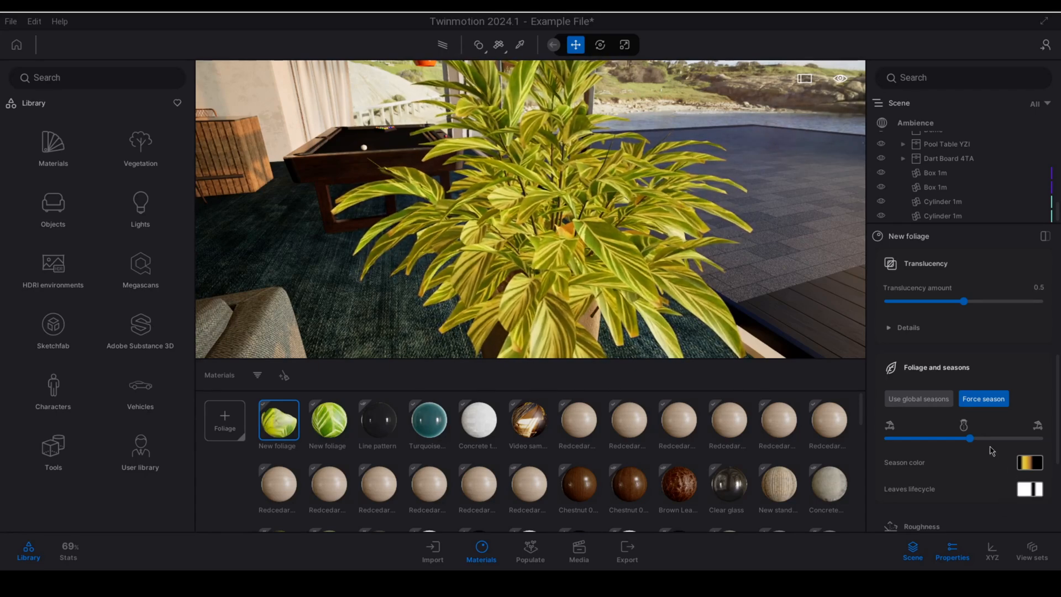
pyautogui.moveTo(969, 437); pyautogui.dragTo(950, 437)
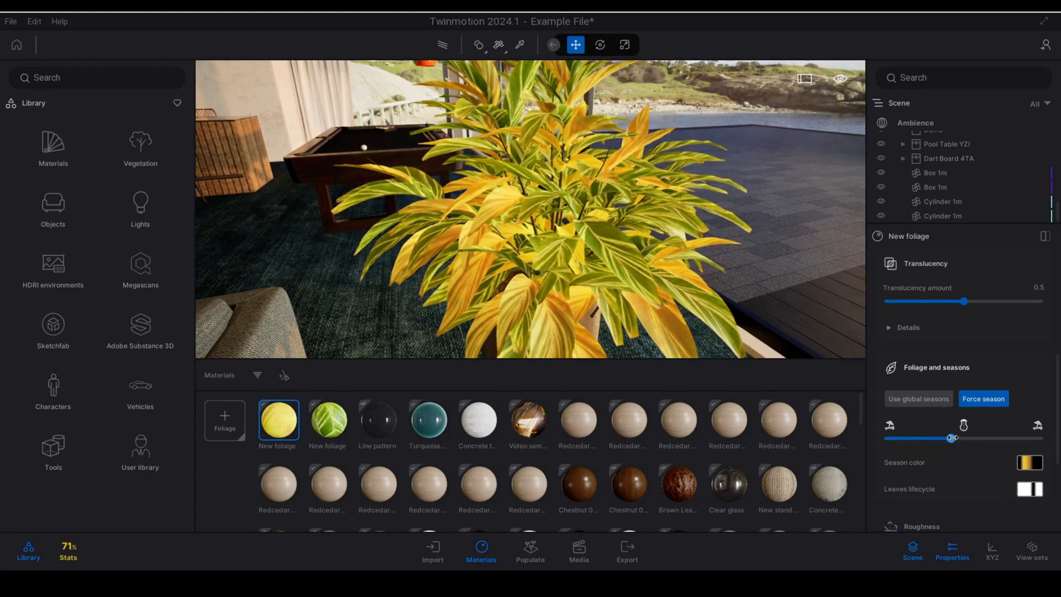
pyautogui.moveTo(953, 437); pyautogui.dragTo(974, 437)
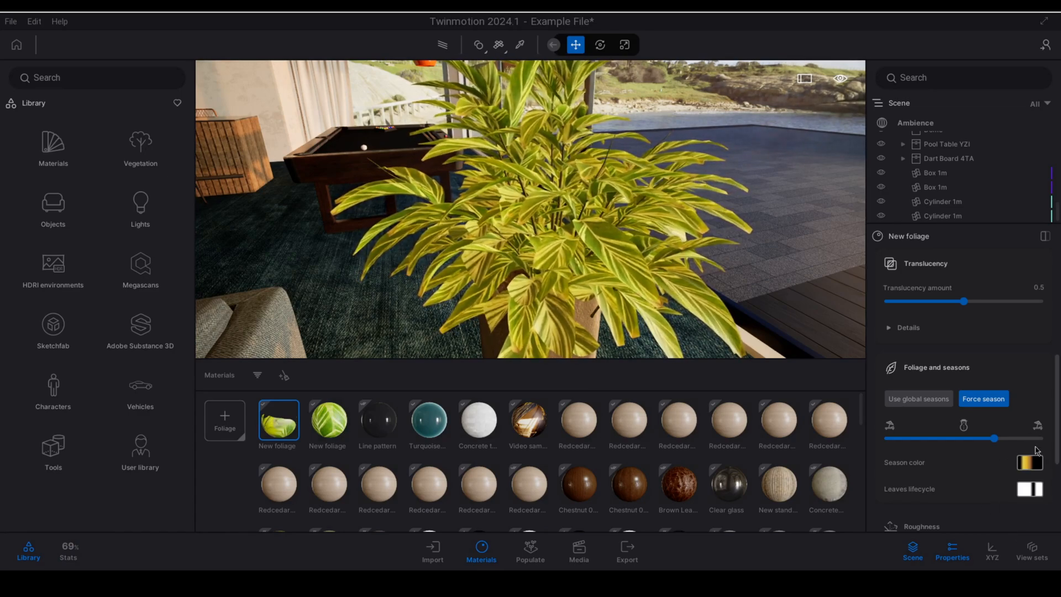
# - Push the forced season slider fully to the end of the year
pyautogui.moveTo(994, 438); pyautogui.dragTo(1012, 438)
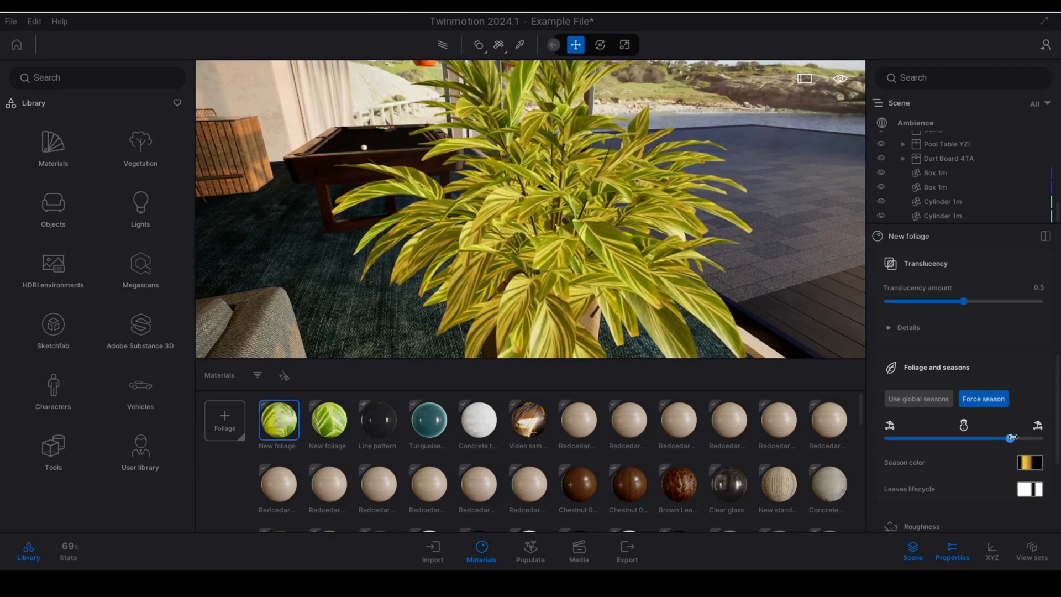
pyautogui.moveTo(1012, 437); pyautogui.dragTo(1026, 437)
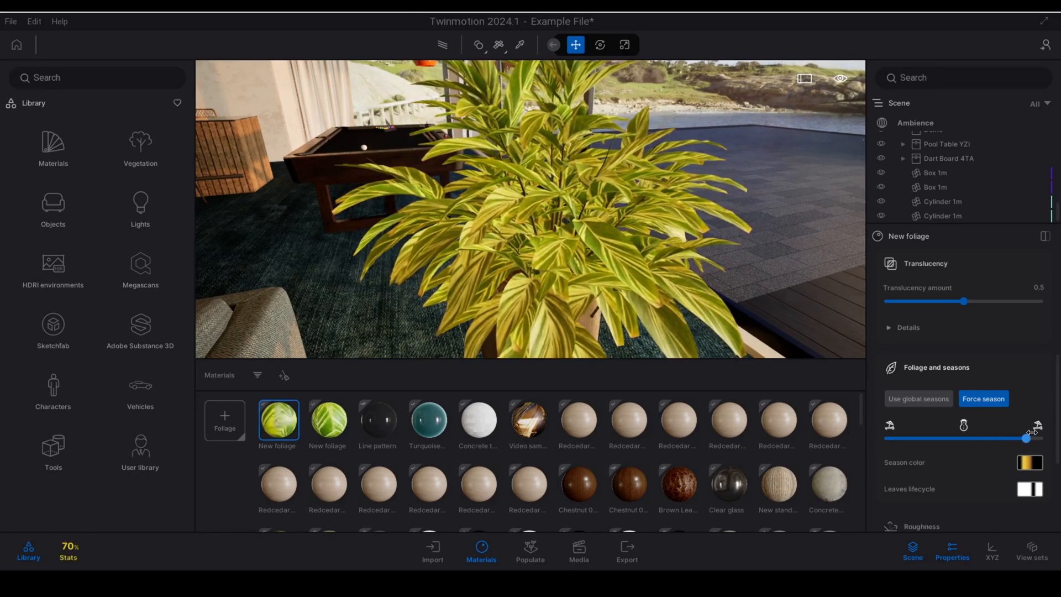
pyautogui.moveTo(1026, 438); pyautogui.dragTo(1040, 438)
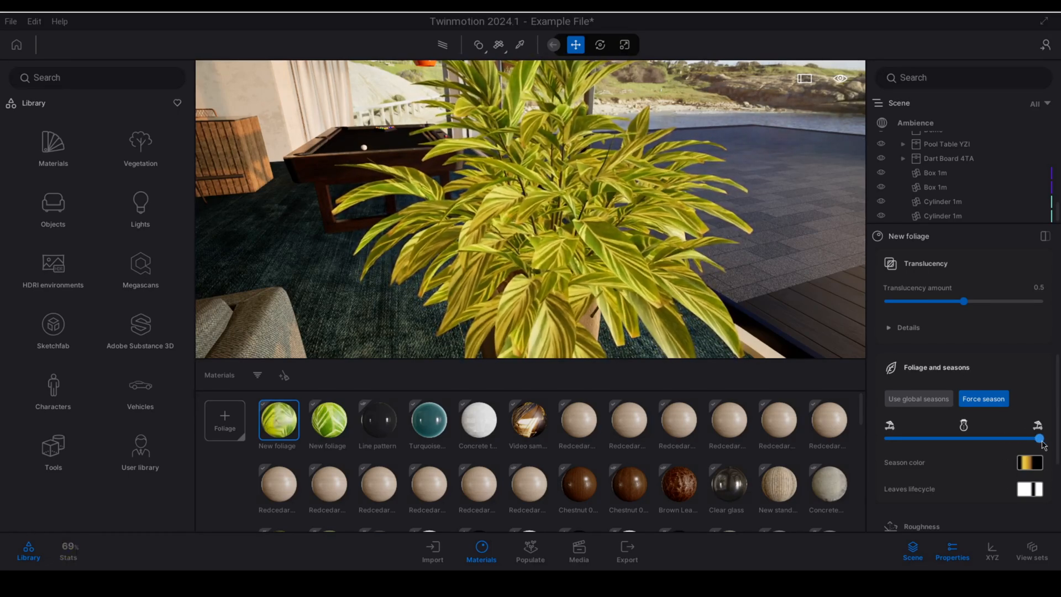
pyautogui.moveTo(1039, 438); pyautogui.dragTo(1040, 437)
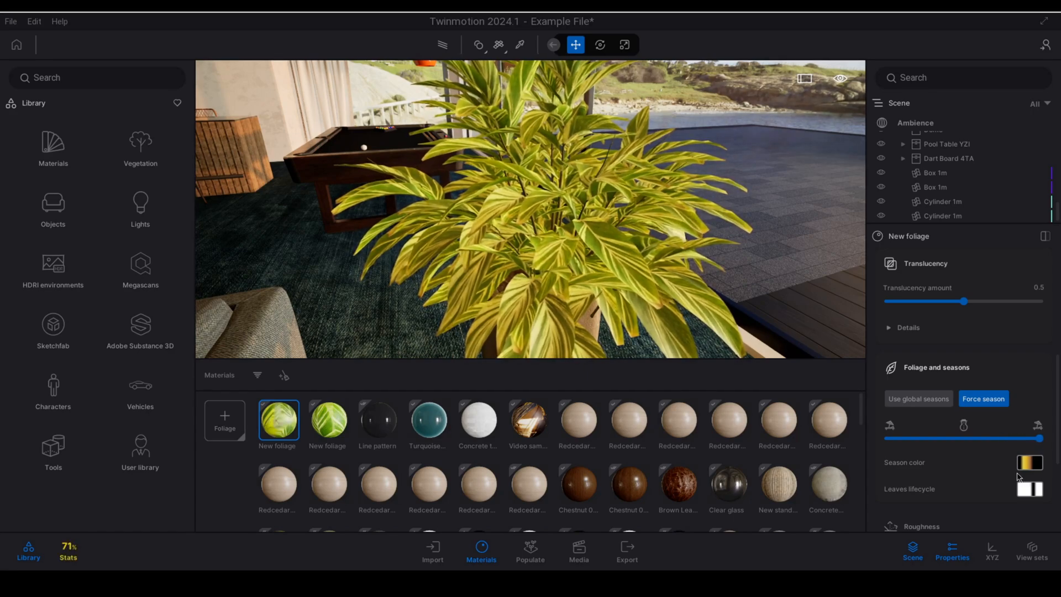
pyautogui.moveTo(988, 438); pyautogui.dragTo(1039, 438)
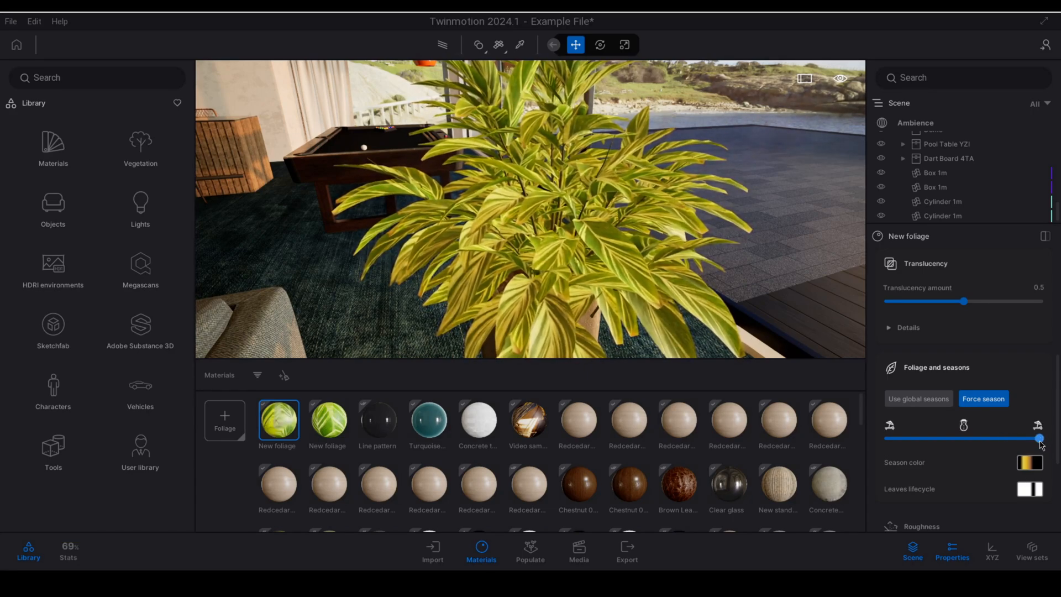